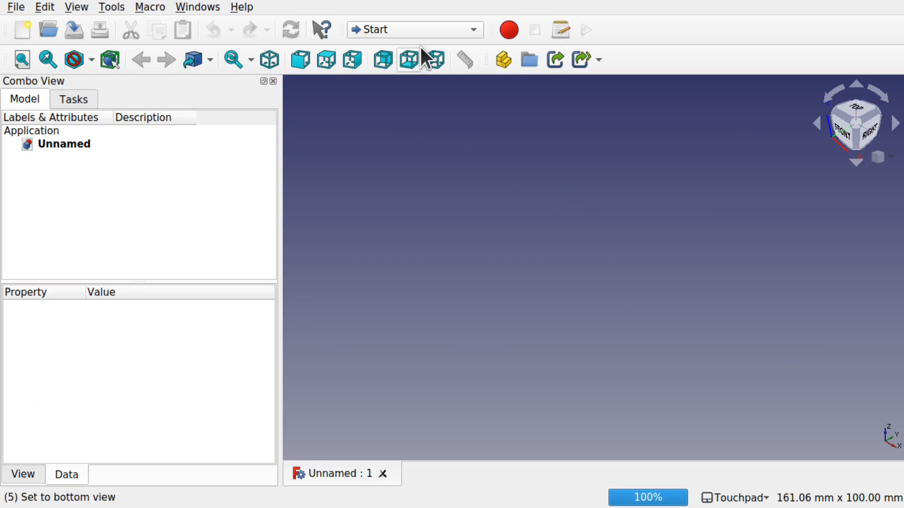
# - Switch FreeCAD to the Draft workbench from the workbench list
pyautogui.click(413, 29)
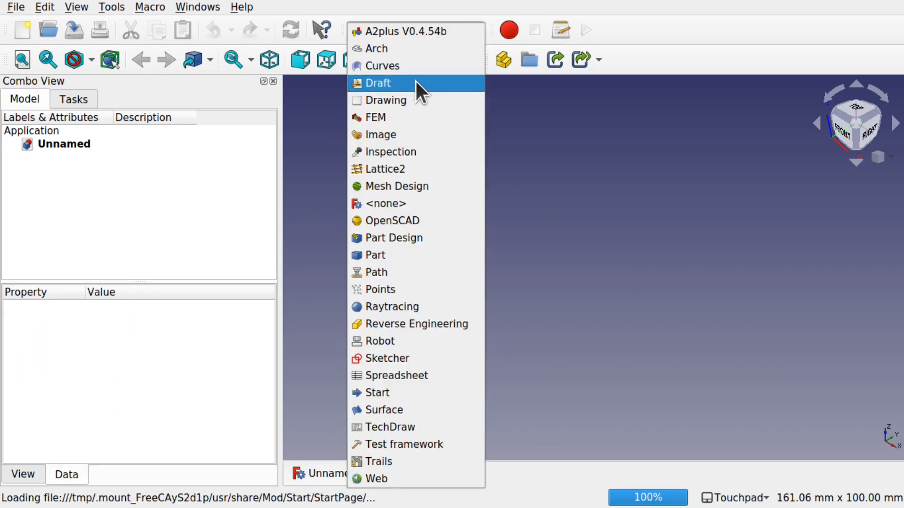
pyautogui.click(377, 82)
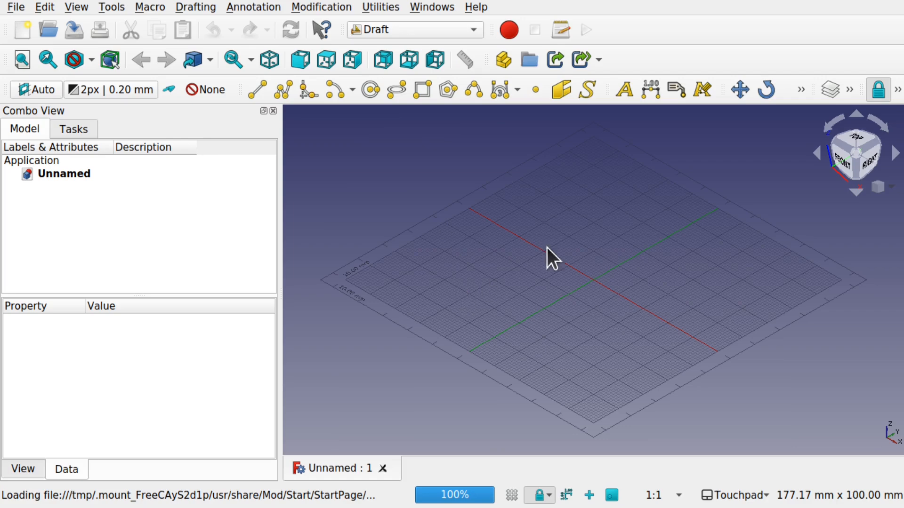
pyautogui.moveTo(859, 144)
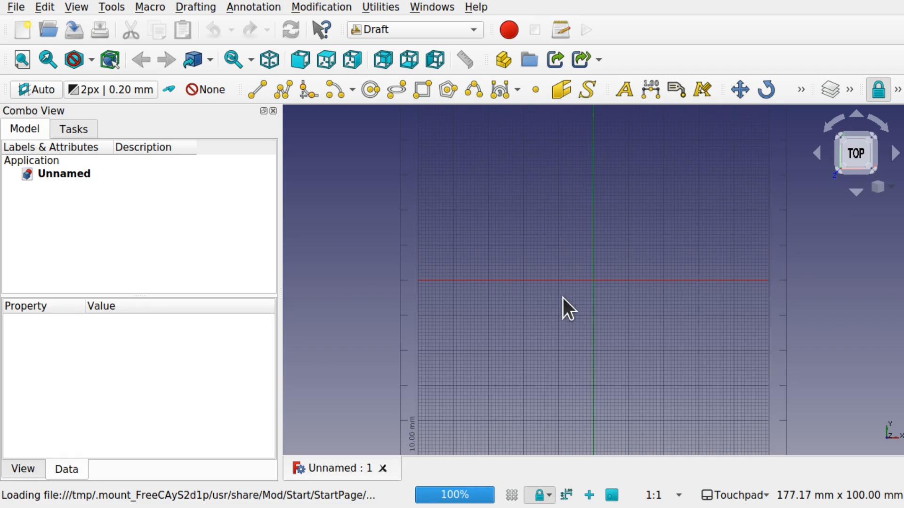
pyautogui.moveTo(686, 305)
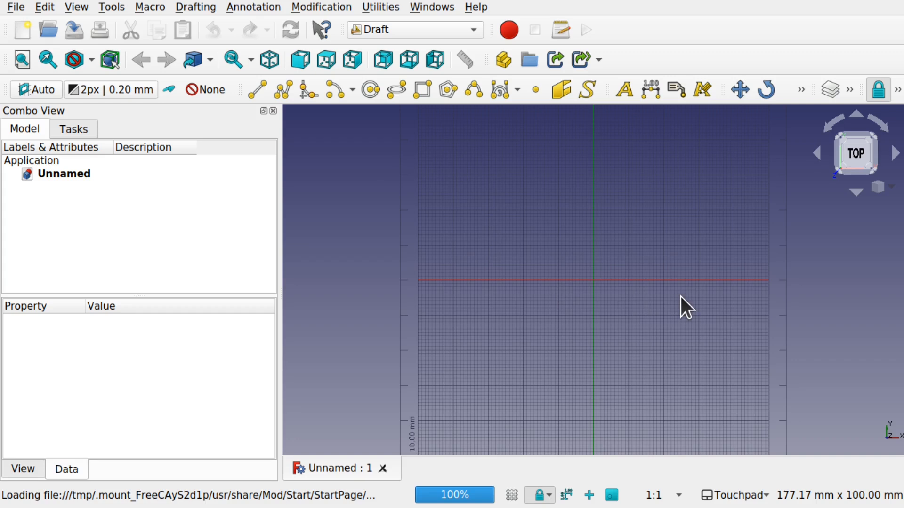
pyautogui.moveTo(464, 207)
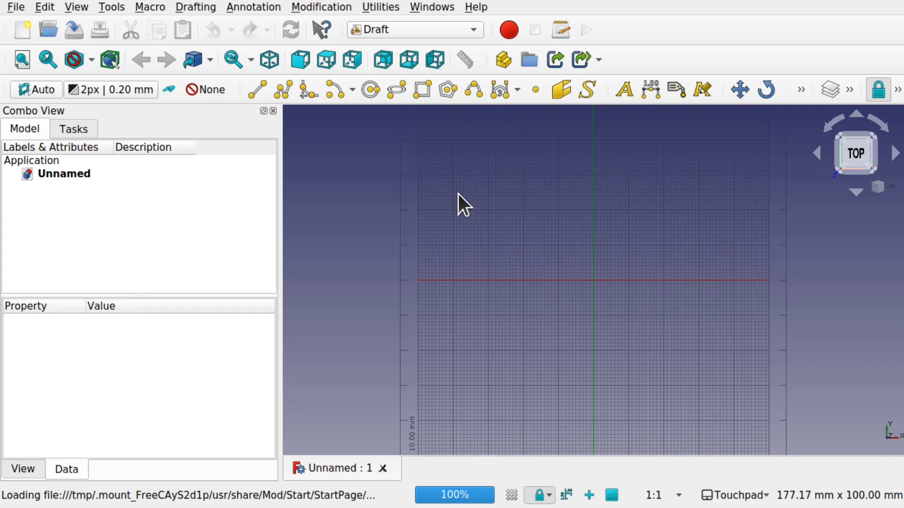
pyautogui.moveTo(195, 7)
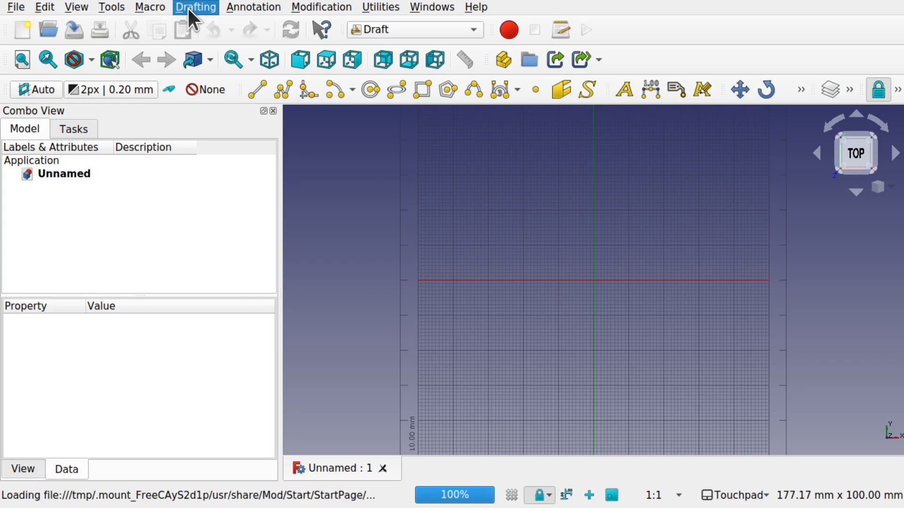
# - Start a Shape from text with the string 'C'
pyautogui.click(195, 7)
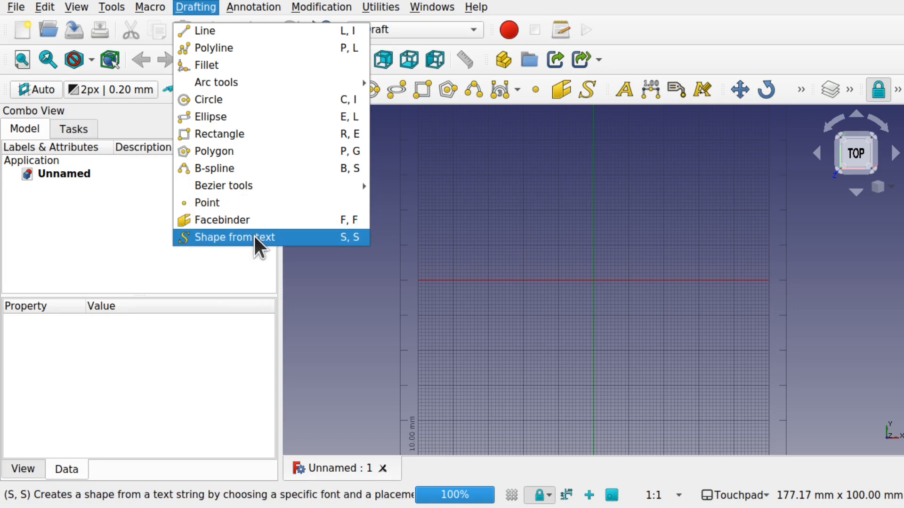
pyautogui.click(233, 236)
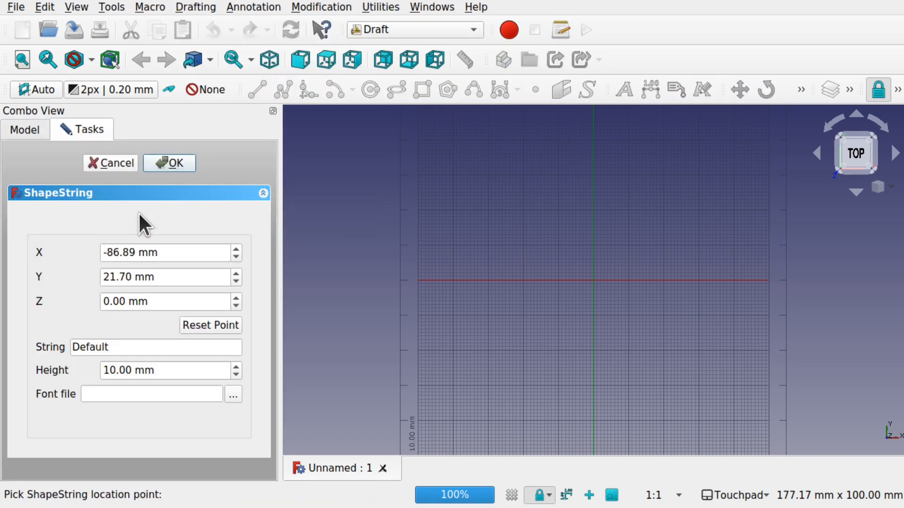
pyautogui.moveTo(52, 323)
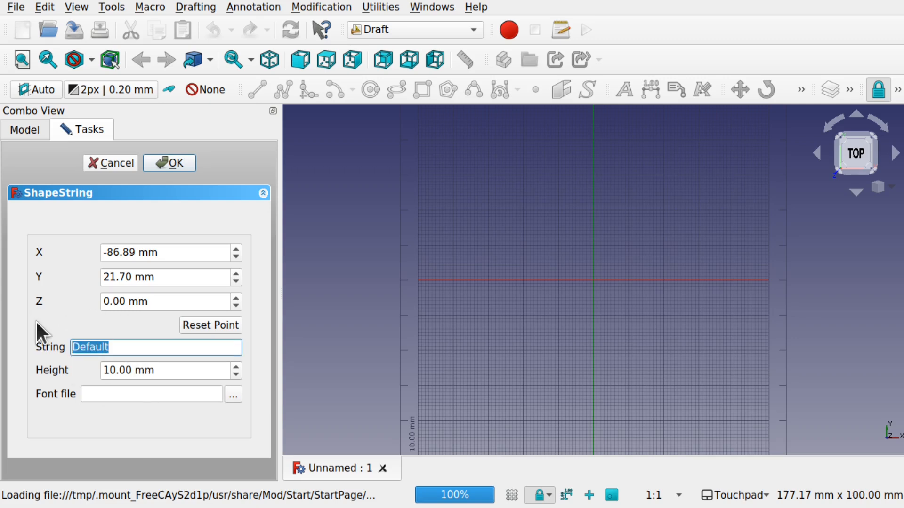
pyautogui.write('C')
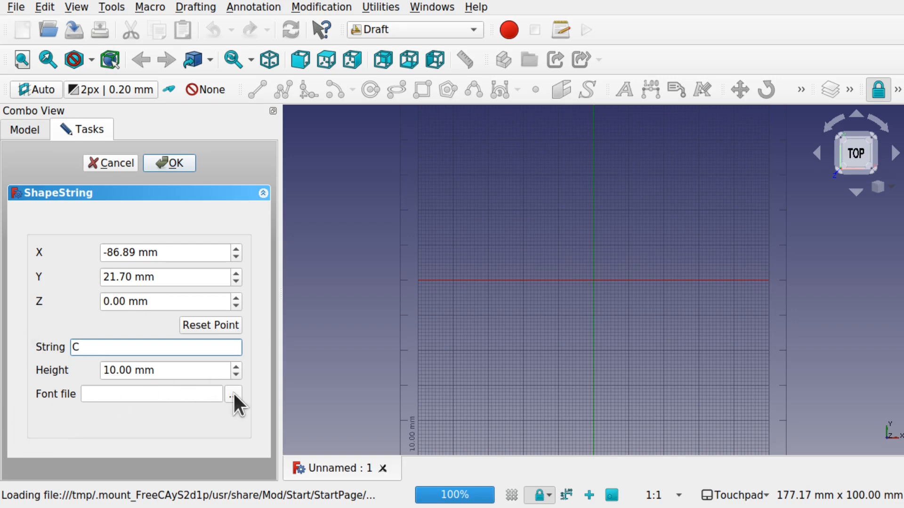
# - Set the font file to DejaVuSans-Bold.ttf from /usr/share/fonts/truetype/dejavu
pyautogui.click(234, 393)
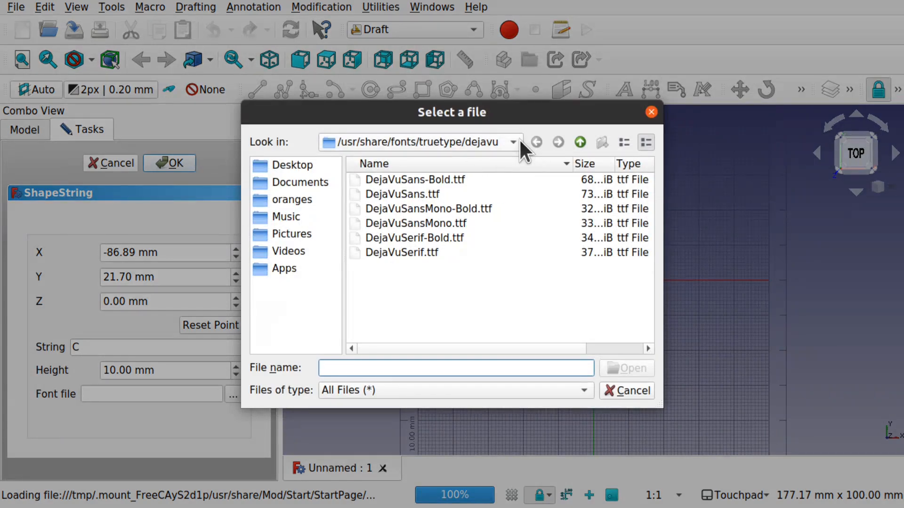
pyautogui.click(511, 142)
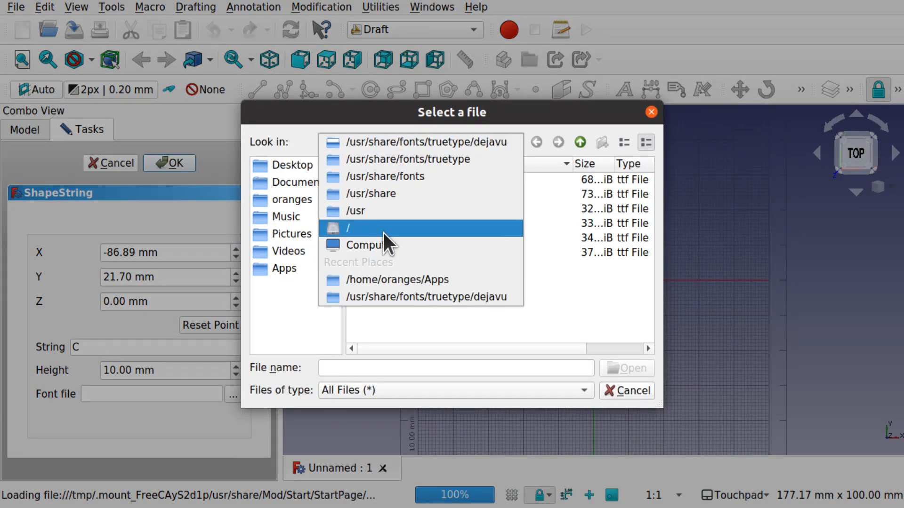
pyautogui.click(348, 228)
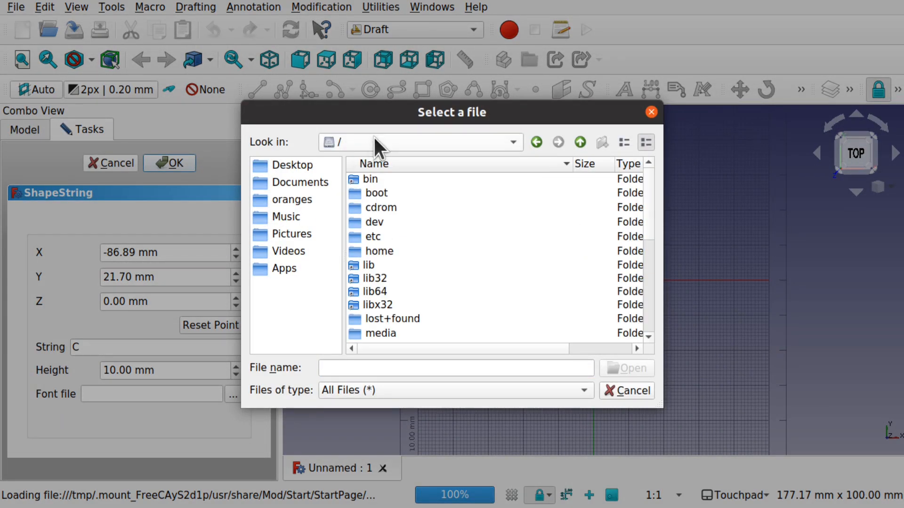
pyautogui.moveTo(355, 156)
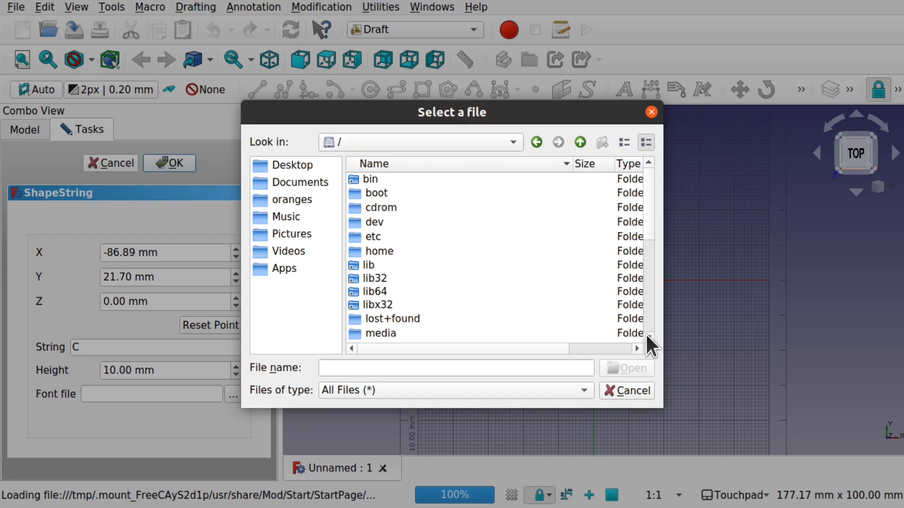
pyautogui.scroll(-3)
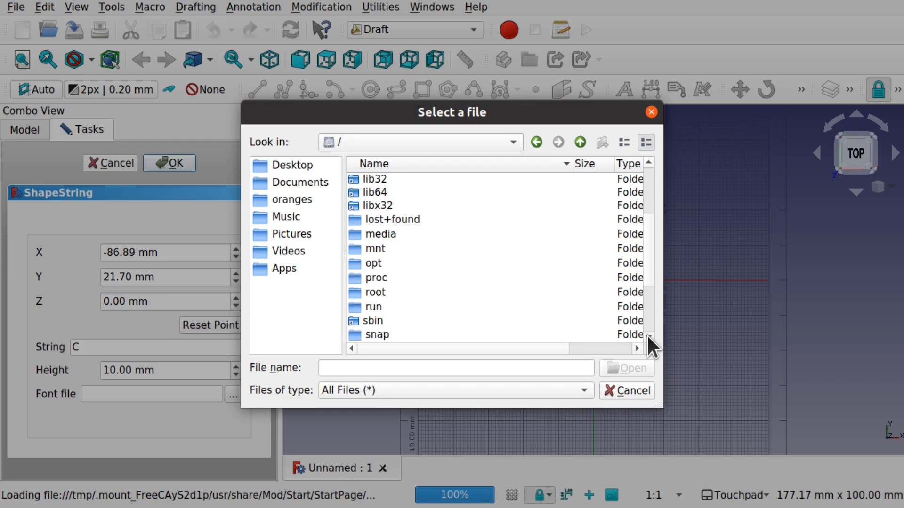
pyautogui.click(373, 324)
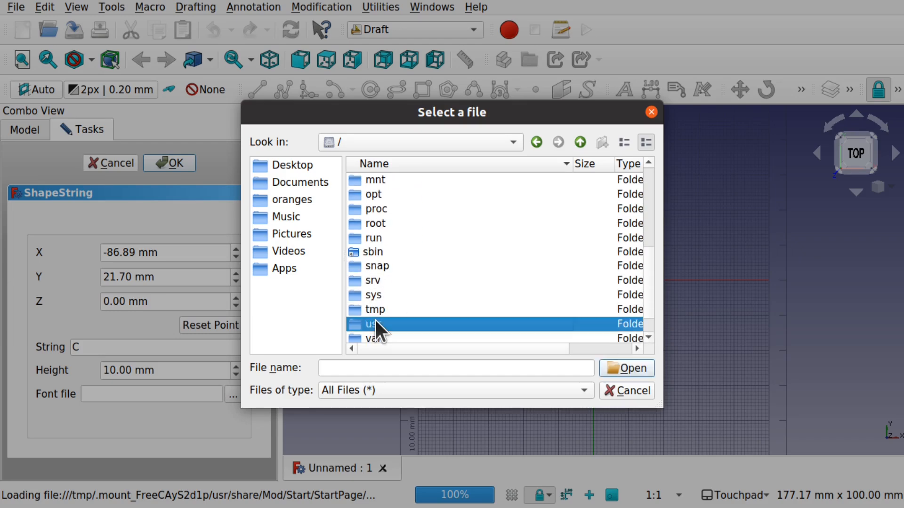
pyautogui.doubleClick(373, 323)
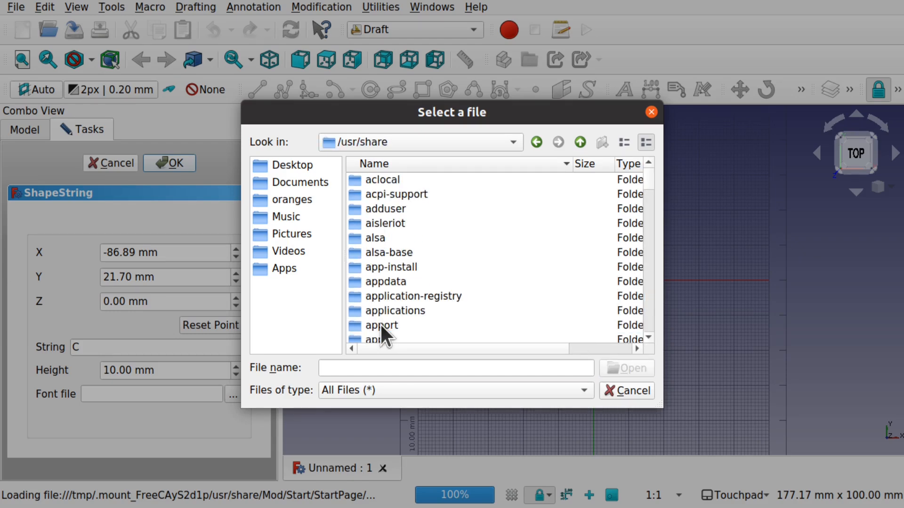
pyautogui.scroll(-3)
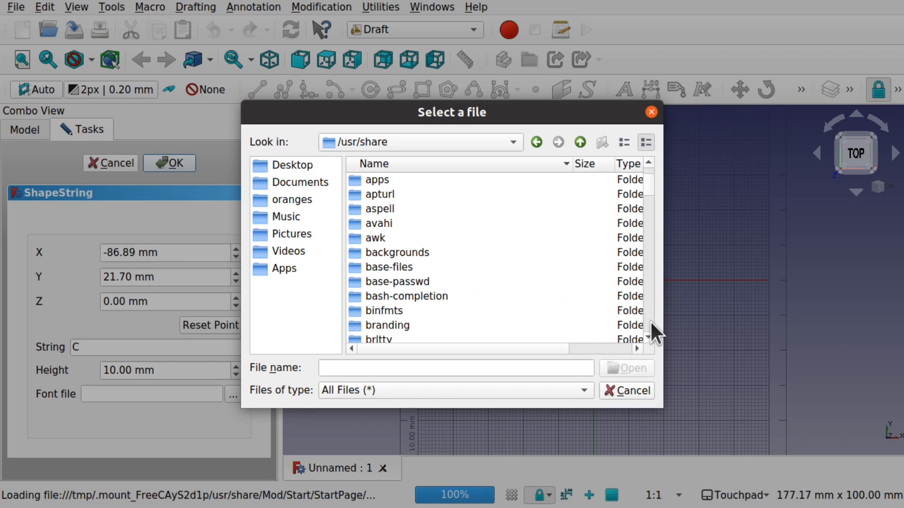
pyautogui.scroll(-3)
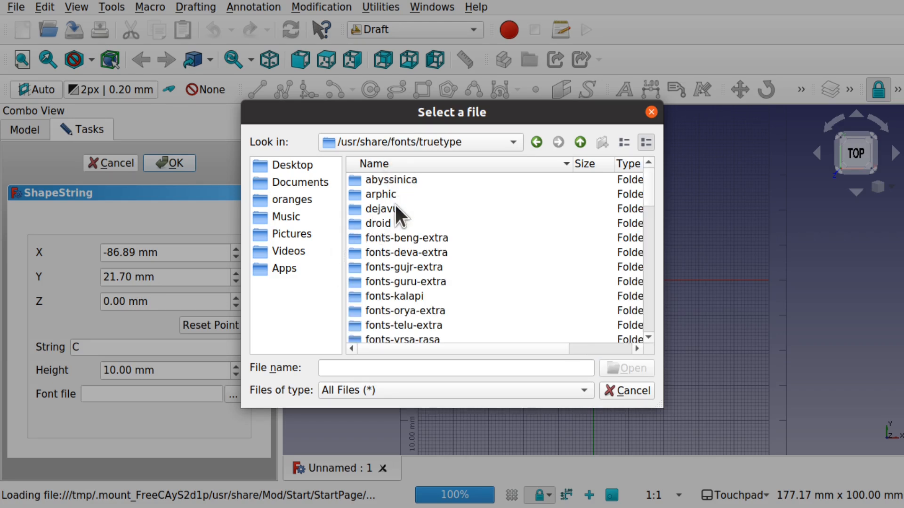
pyautogui.doubleClick(385, 208)
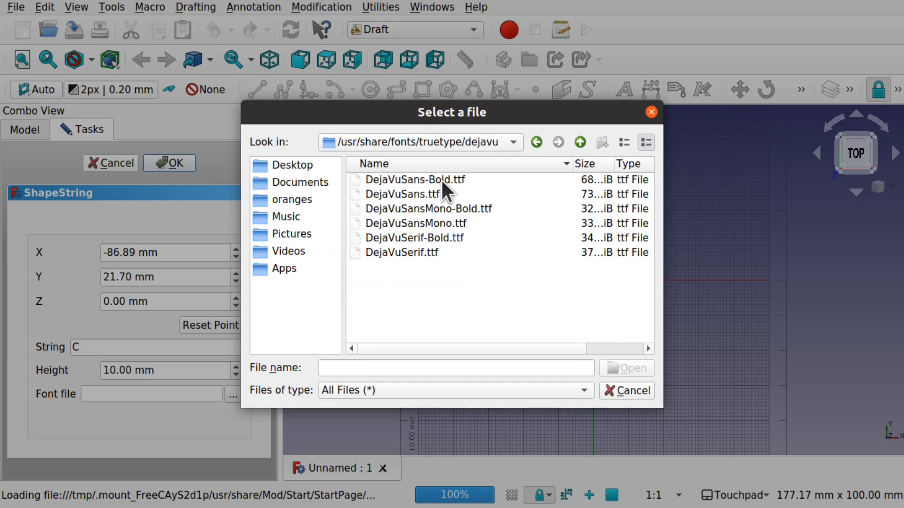
pyautogui.doubleClick(414, 179)
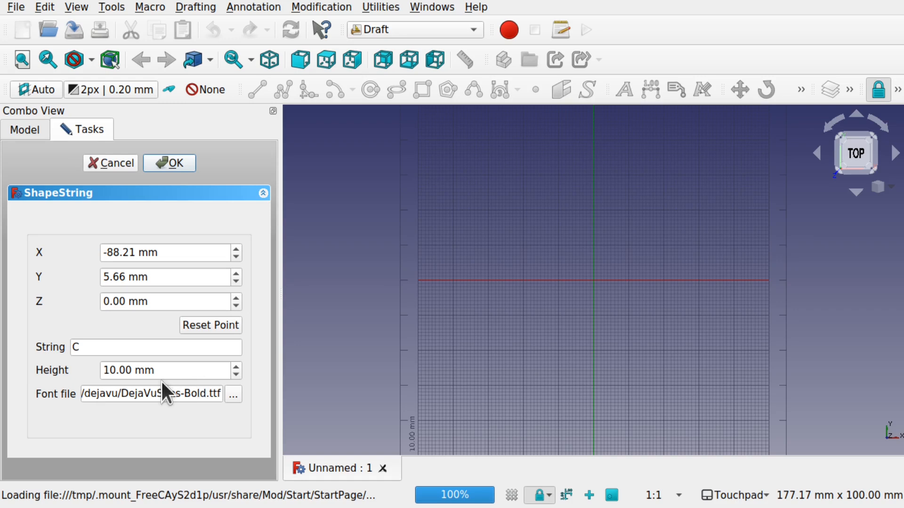
pyautogui.moveTo(673, 281)
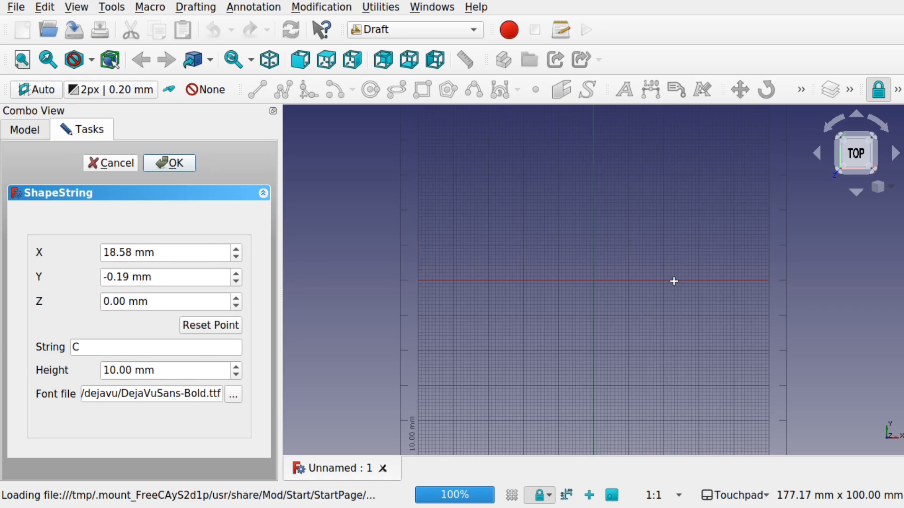
pyautogui.moveTo(602, 290)
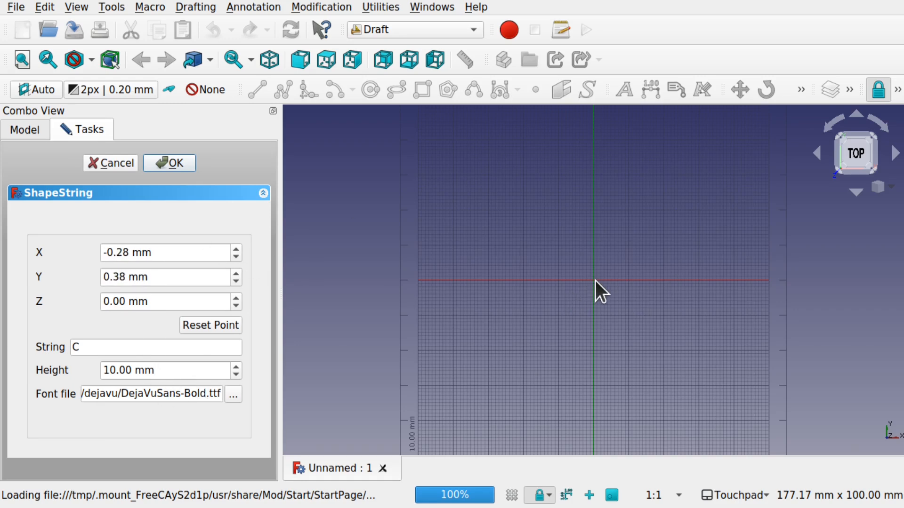
pyautogui.moveTo(34, 323)
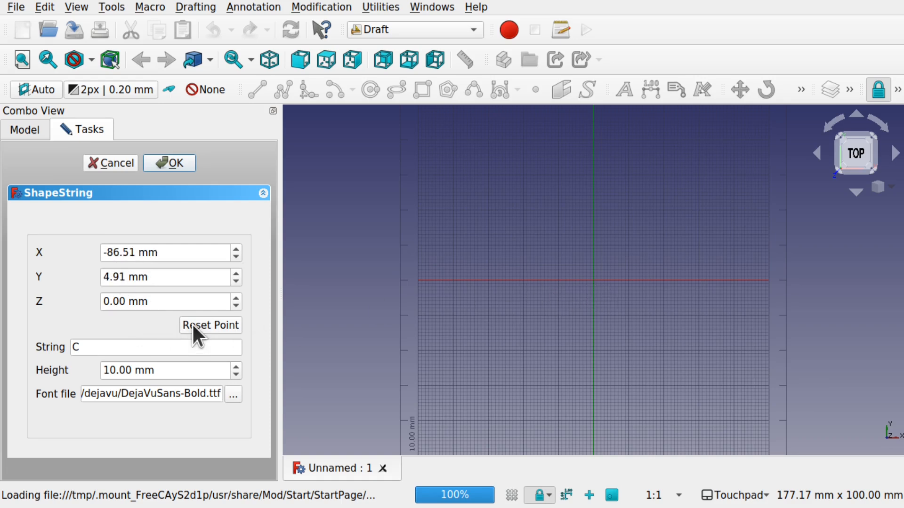
# - Reset the text shape's placement point to X 0, Y 0, Z 0
pyautogui.click(210, 325)
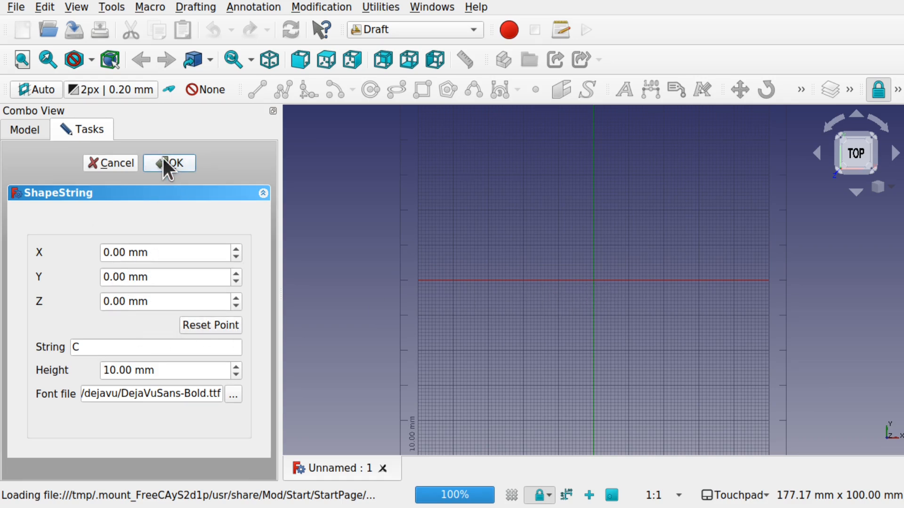
# - Create the C ShapeString and set its Size to 20 mm
pyautogui.click(168, 164)
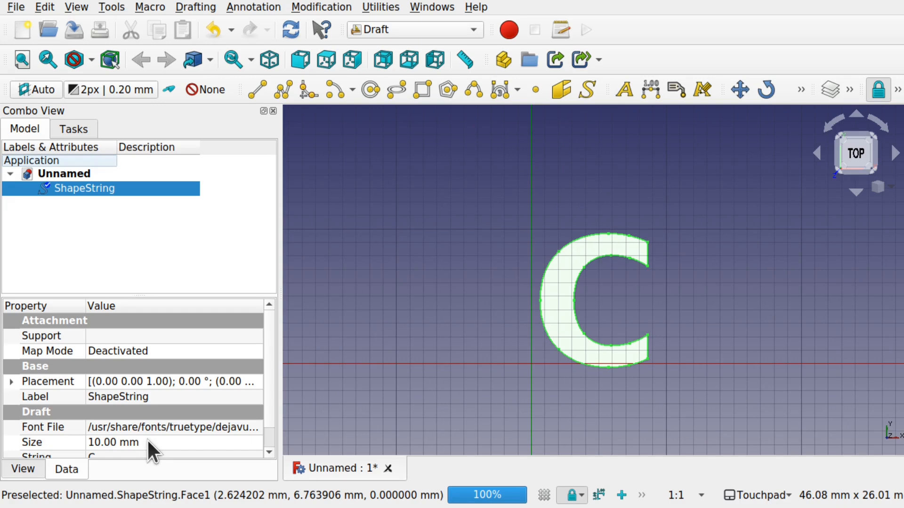
pyautogui.write('20')
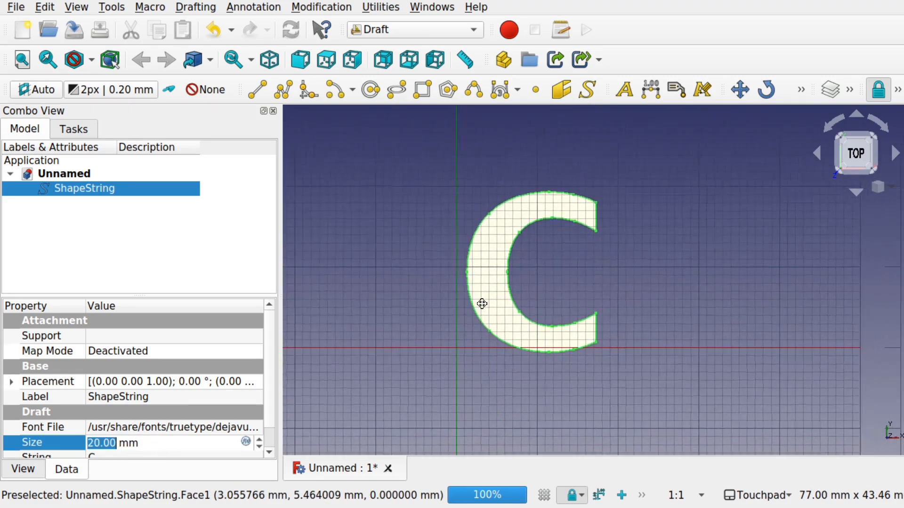
pyautogui.click(414, 29)
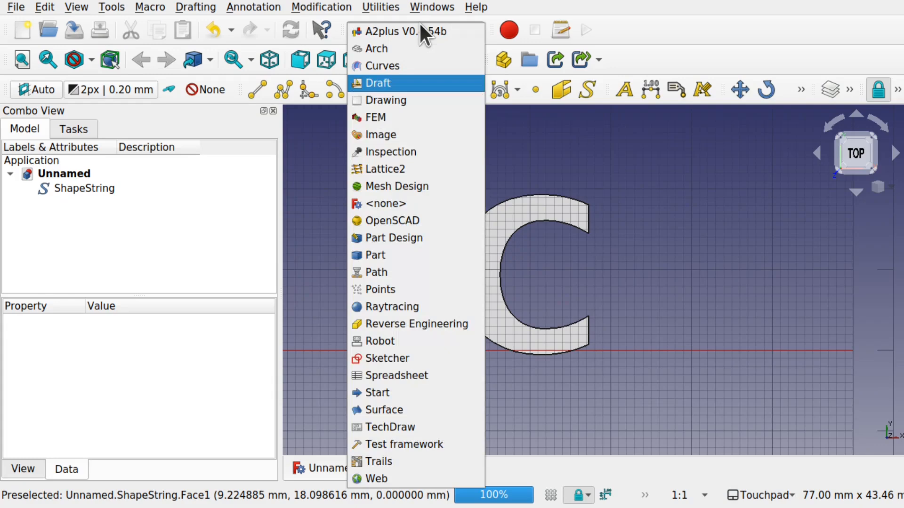
# - In the Part workbench, extrude the ShapeString 5 mm along its normal
pyautogui.click(375, 255)
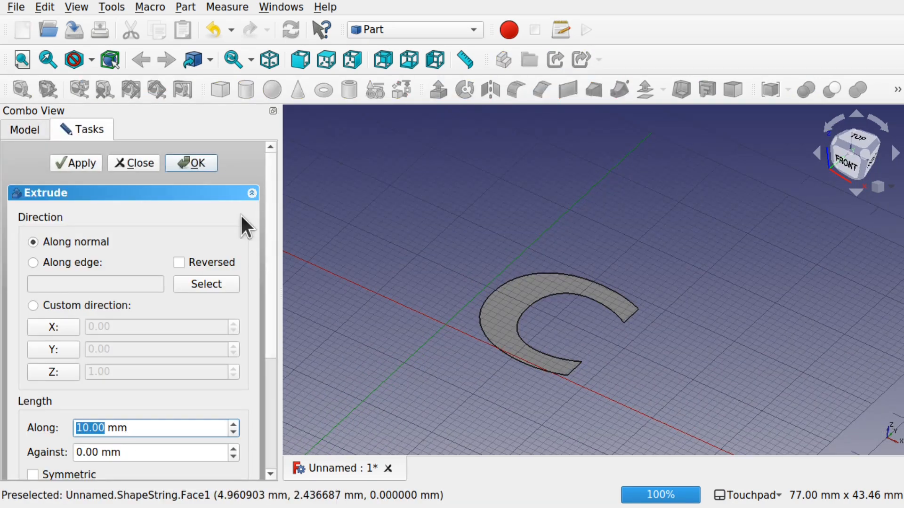
pyautogui.moveTo(109, 451)
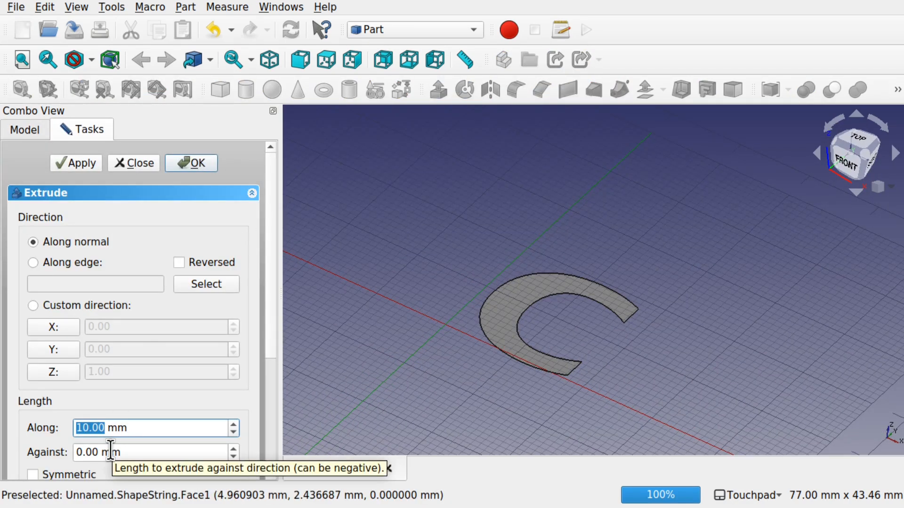
pyautogui.click(190, 163)
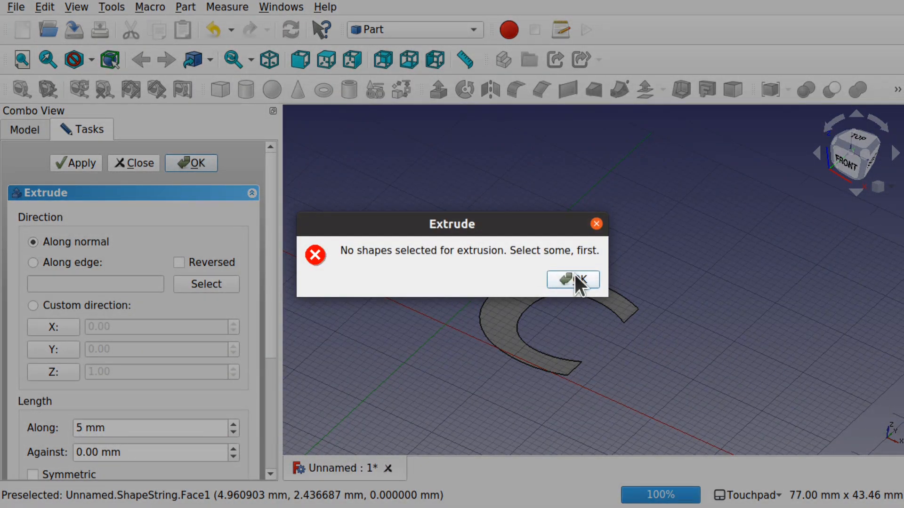
pyautogui.click(573, 279)
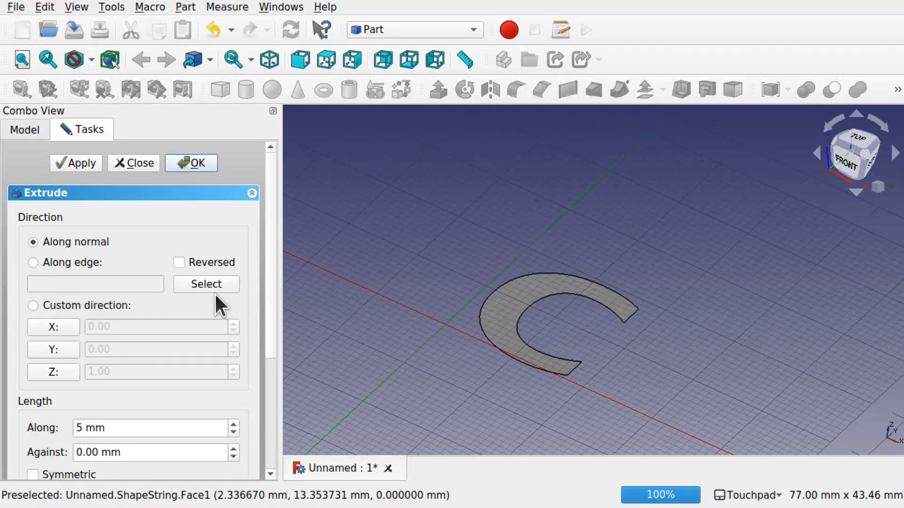
pyautogui.scroll(-3)
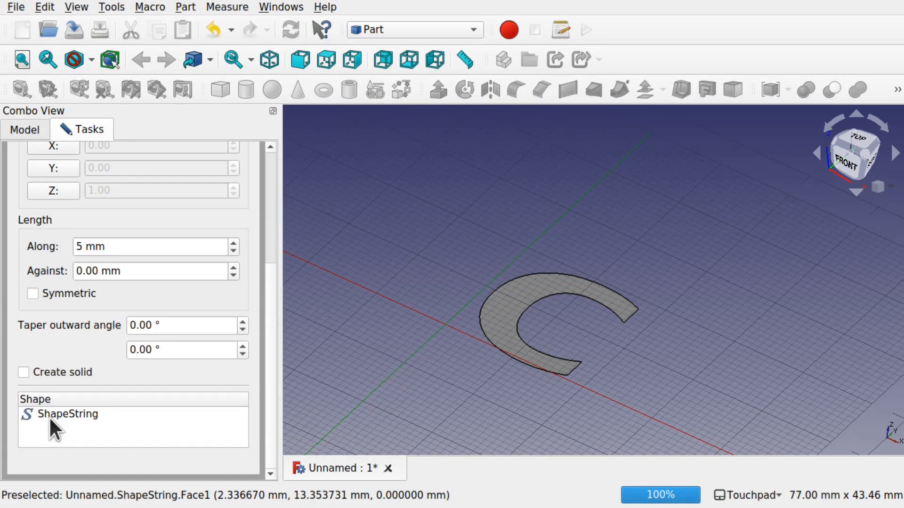
pyautogui.click(68, 414)
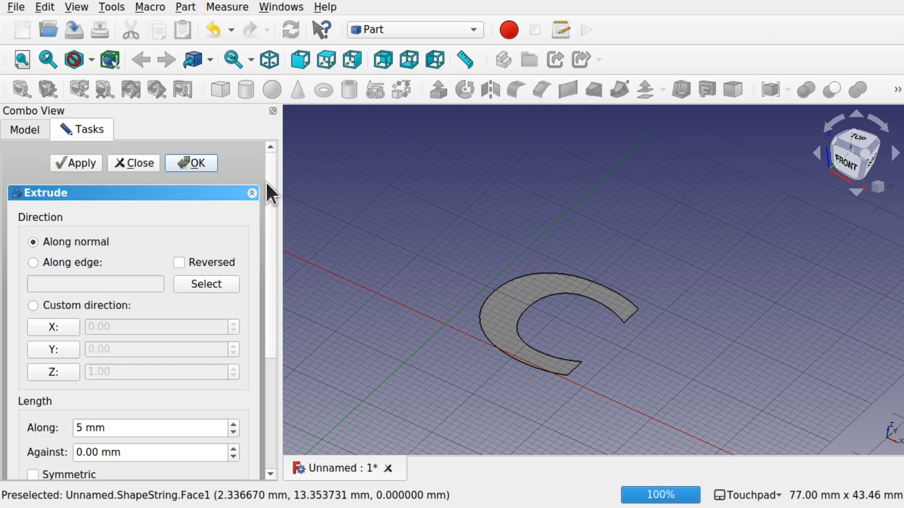
pyautogui.click(75, 163)
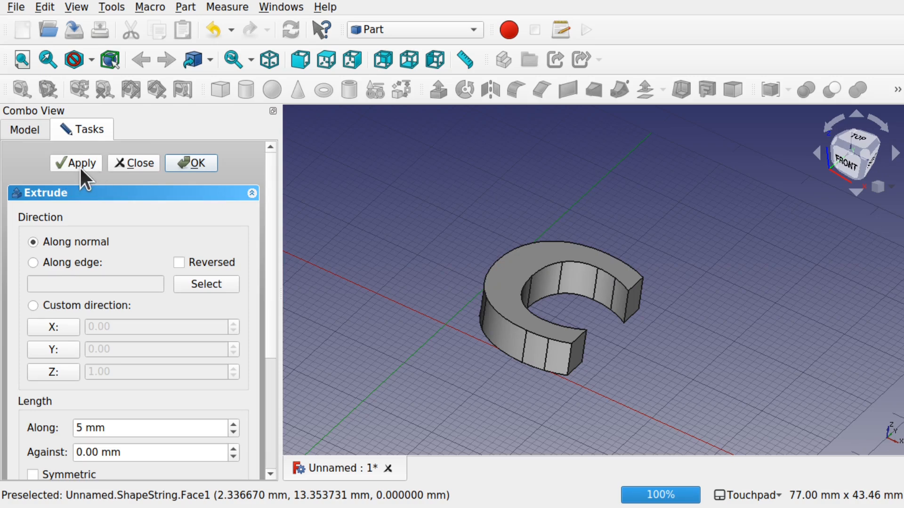
pyautogui.moveTo(231, 221)
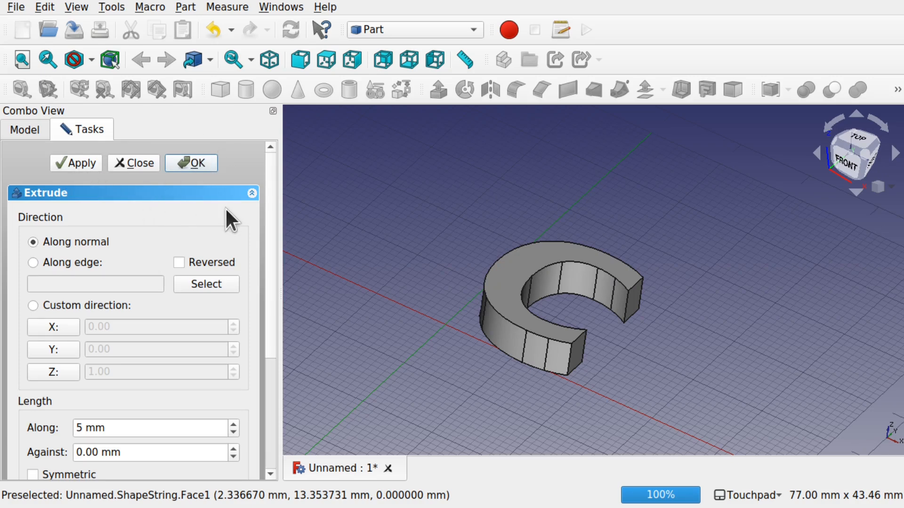
# - Close the Extrude task and inspect the ShapeString and Extrude in the Model tree
pyautogui.click(191, 163)
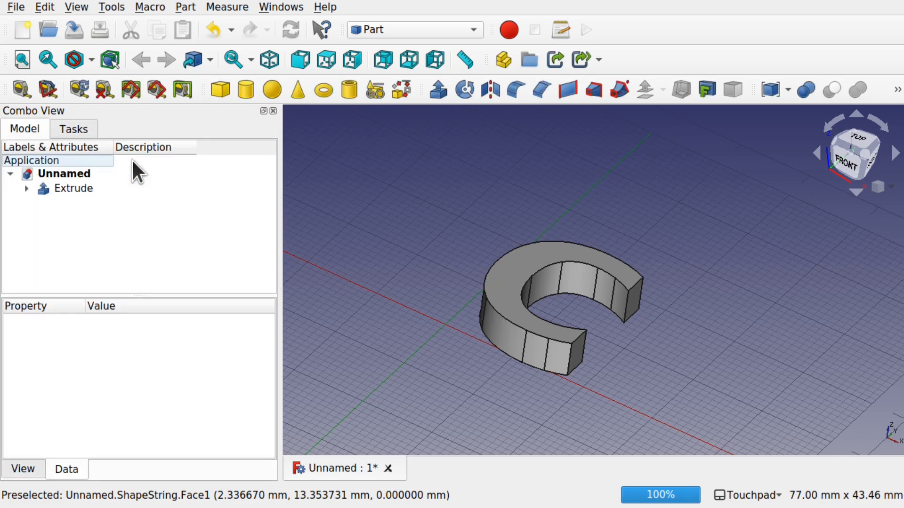
pyautogui.click(26, 188)
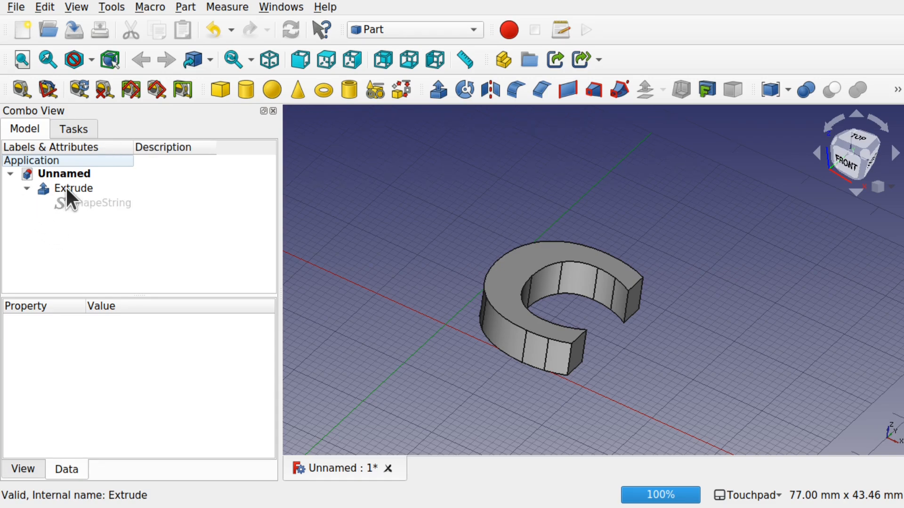
pyautogui.click(100, 202)
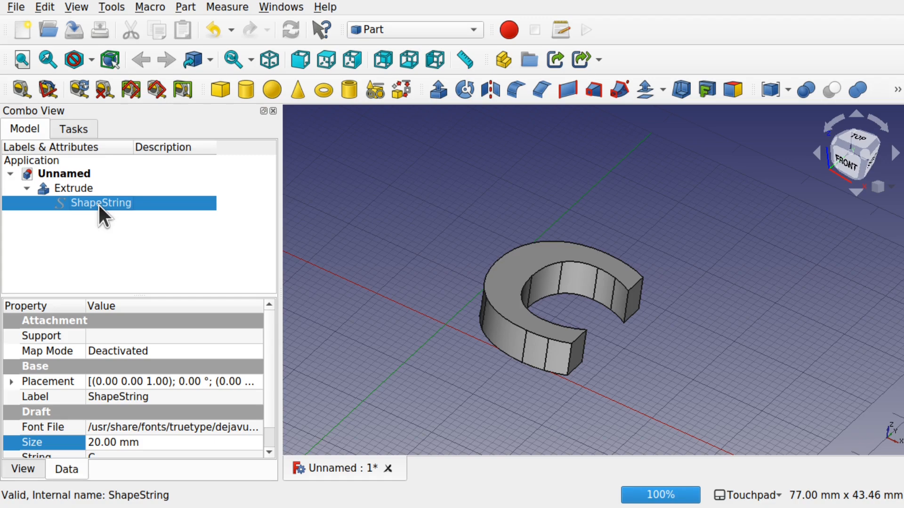
pyautogui.moveTo(328, 271)
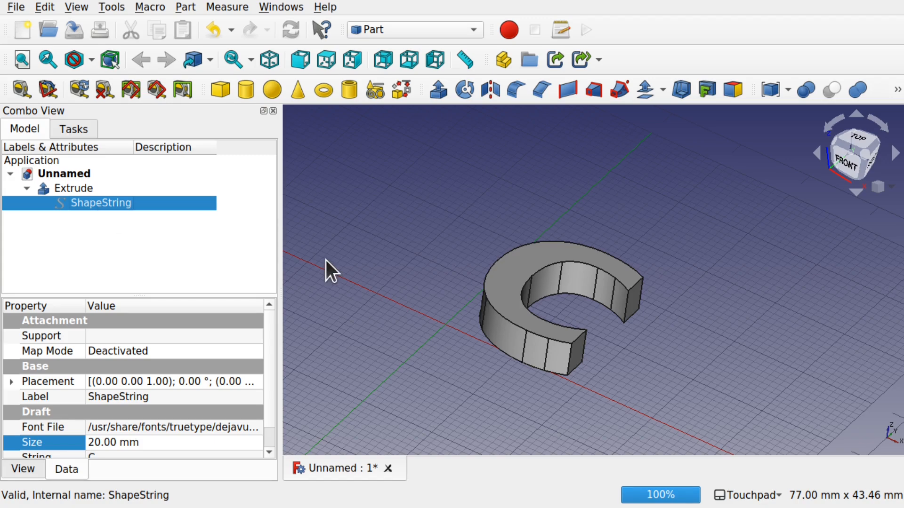
pyautogui.moveTo(529, 253)
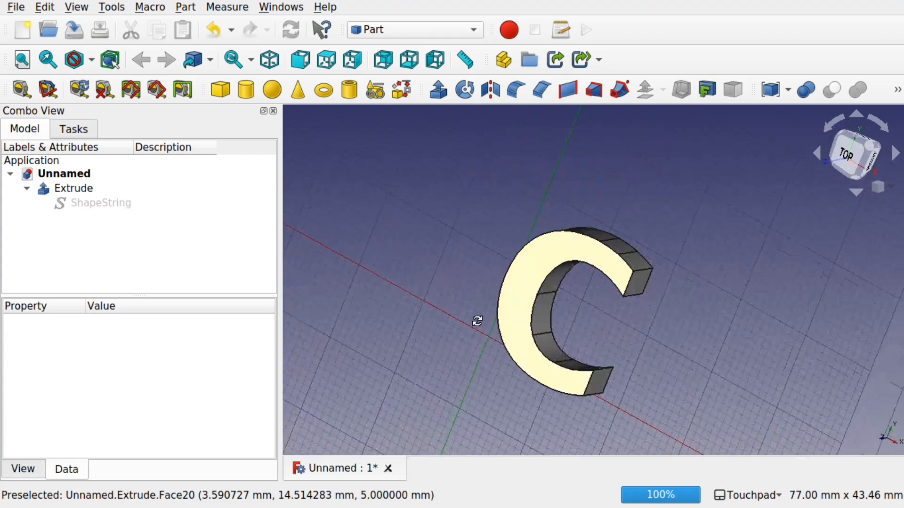
pyautogui.click(855, 153)
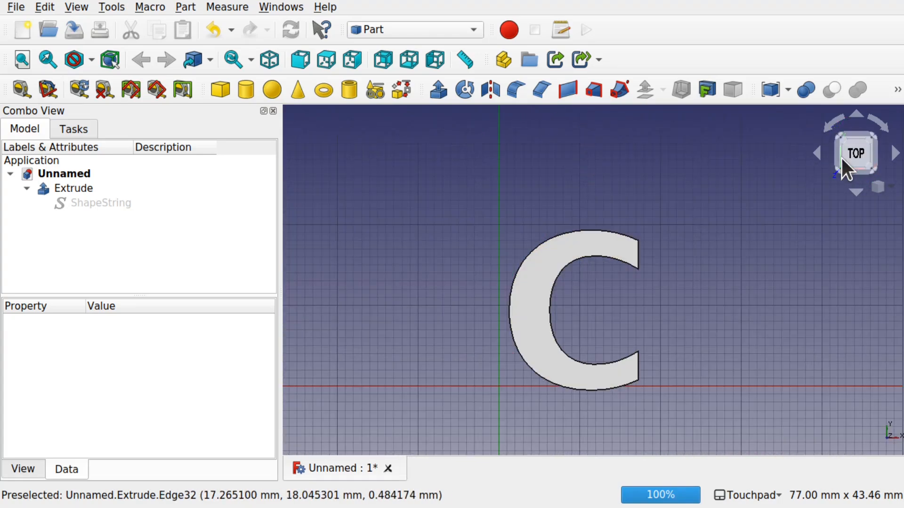
pyautogui.moveTo(597, 362)
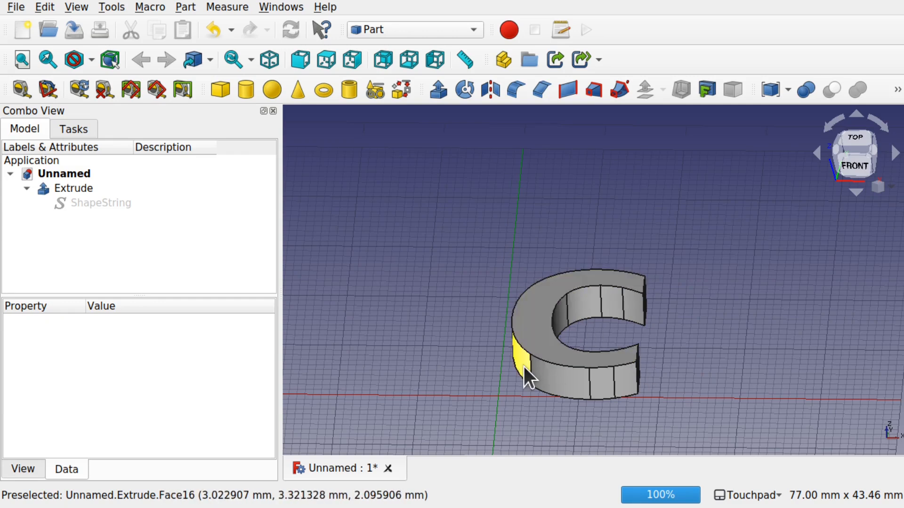
pyautogui.click(73, 187)
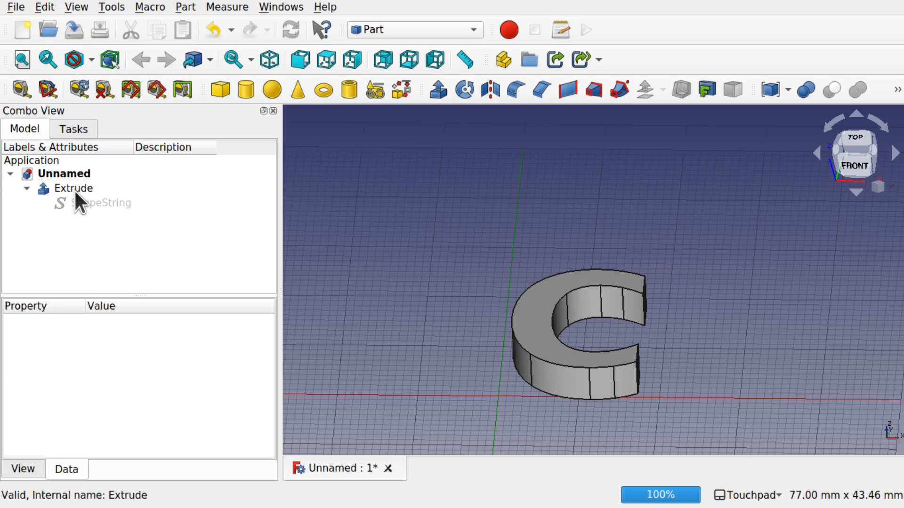
pyautogui.click(72, 188)
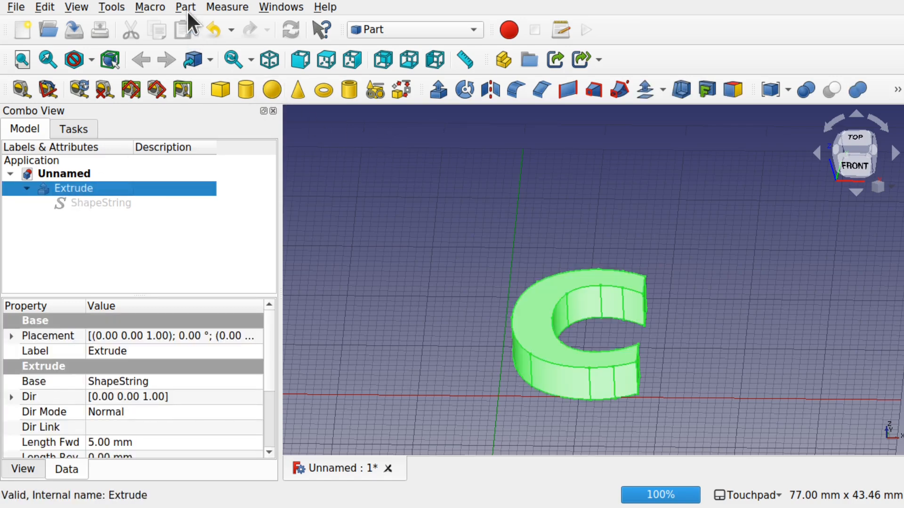
# - Chamfer the edges of the C's top face with a 1 mm Part Chamfer
pyautogui.click(185, 7)
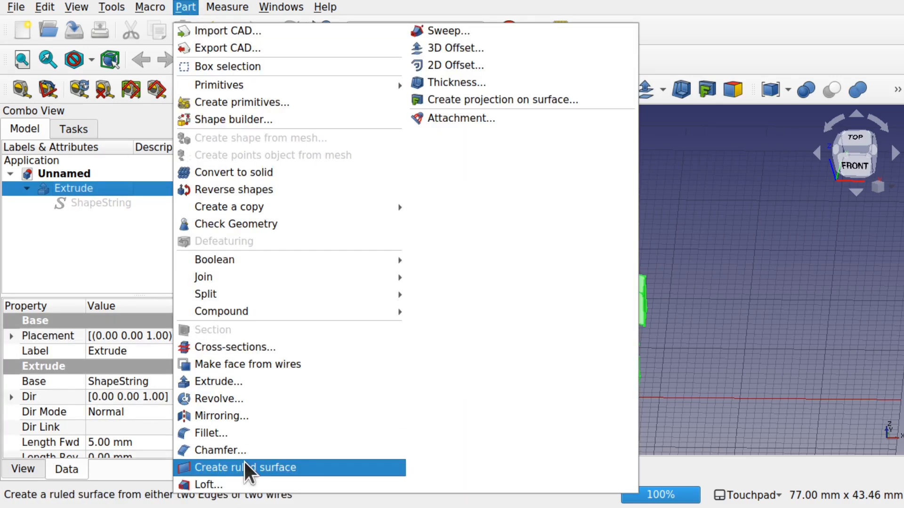
pyautogui.click(219, 449)
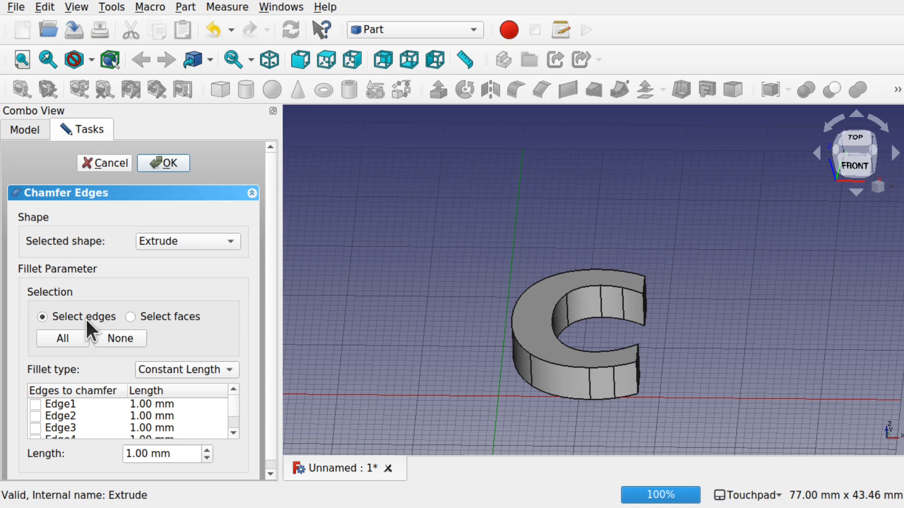
pyautogui.click(131, 316)
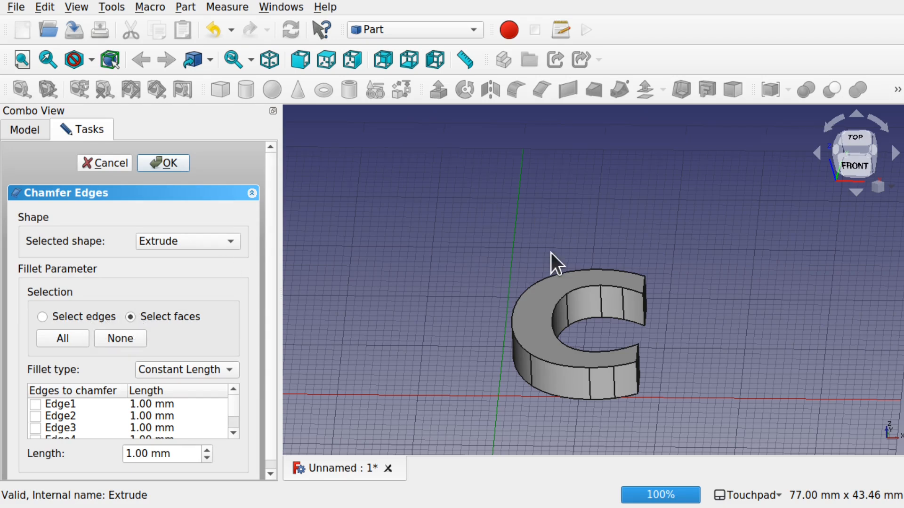
pyautogui.click(576, 282)
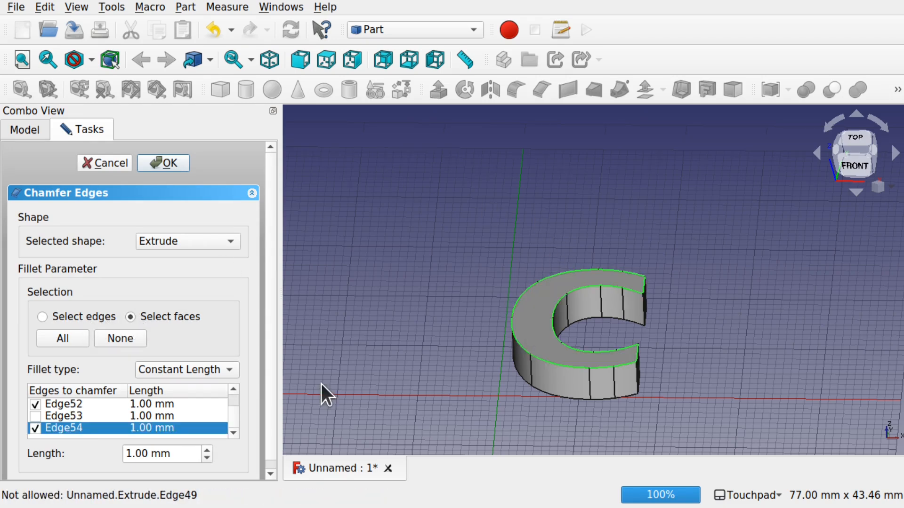
pyautogui.moveTo(254, 403)
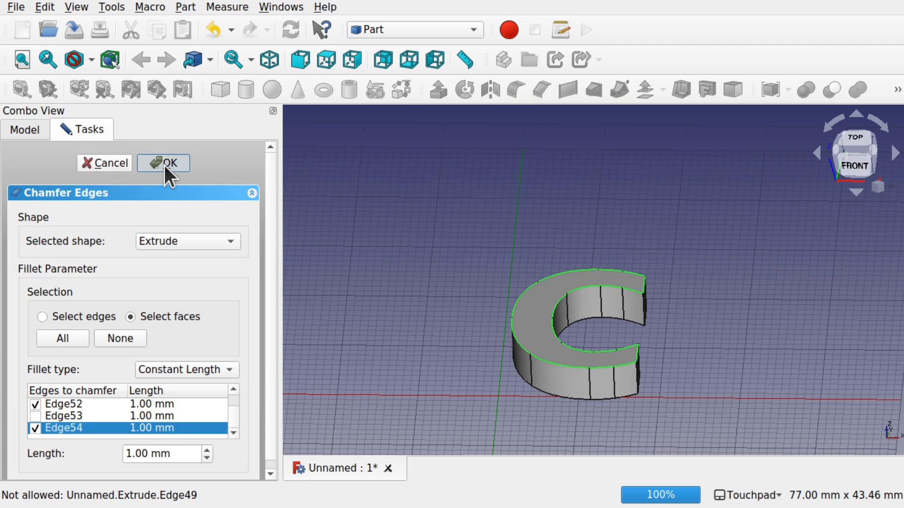
pyautogui.click(163, 163)
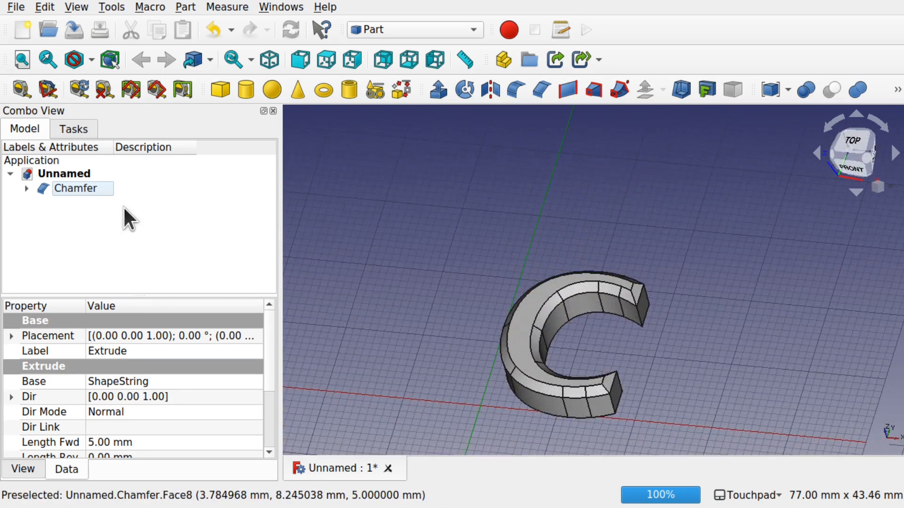
pyautogui.moveTo(632, 298)
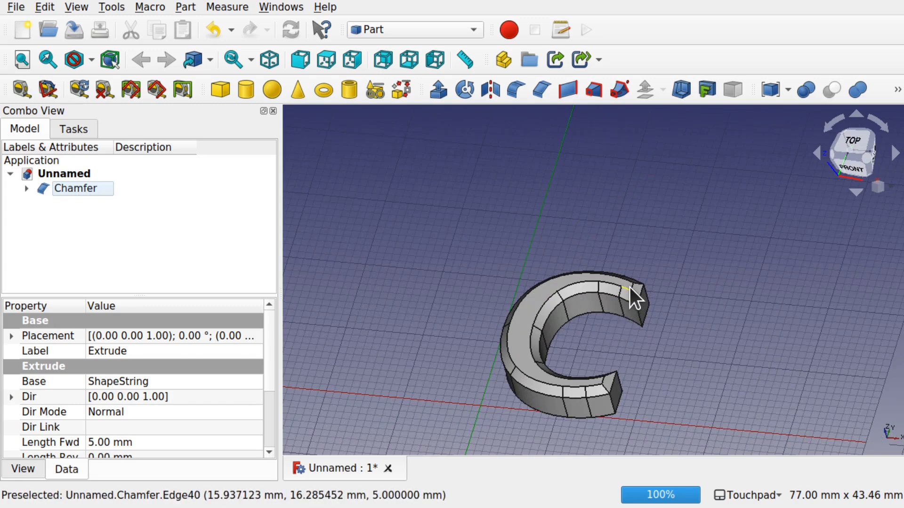
pyautogui.moveTo(602, 329)
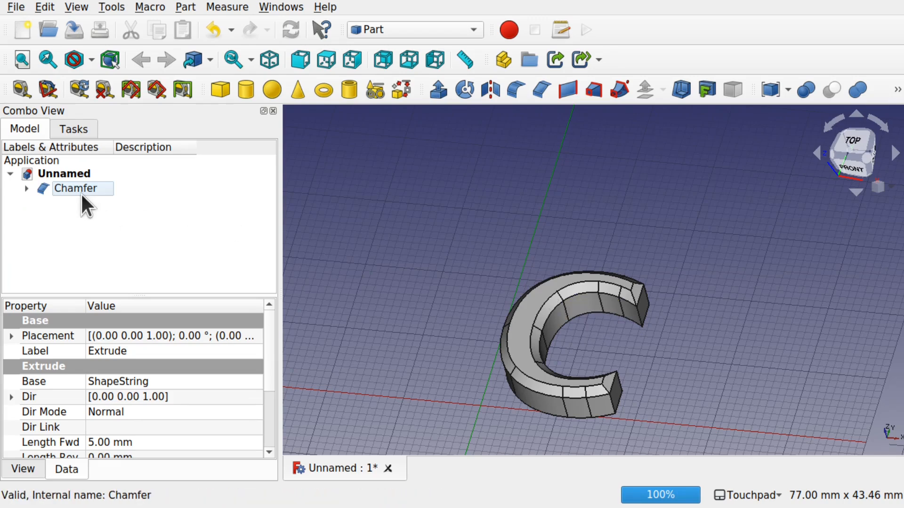
# - Edit the Chamfer to increase its length to 1.5 mm
pyautogui.doubleClick(75, 189)
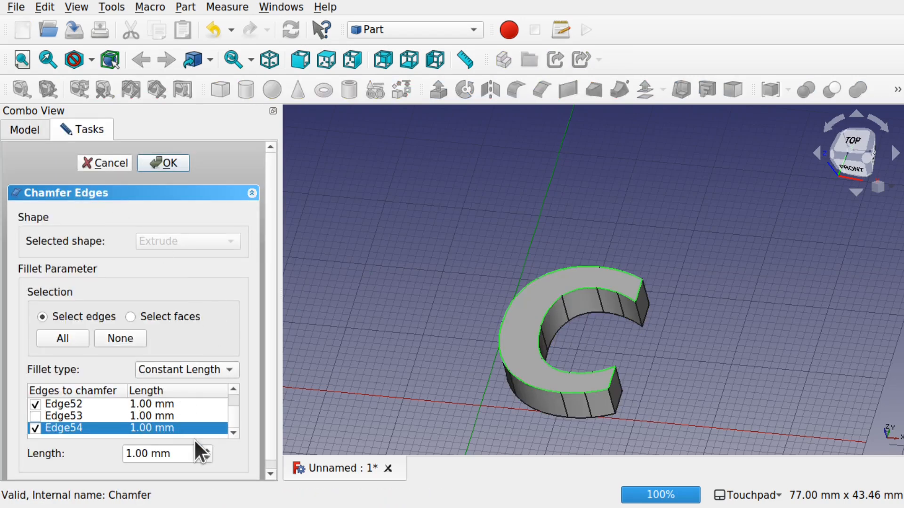
pyautogui.click(206, 450)
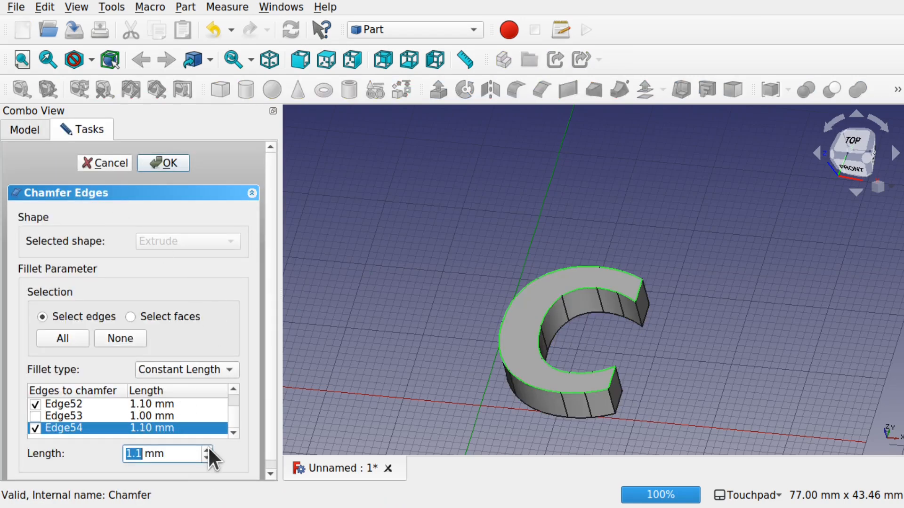
pyautogui.click(207, 450)
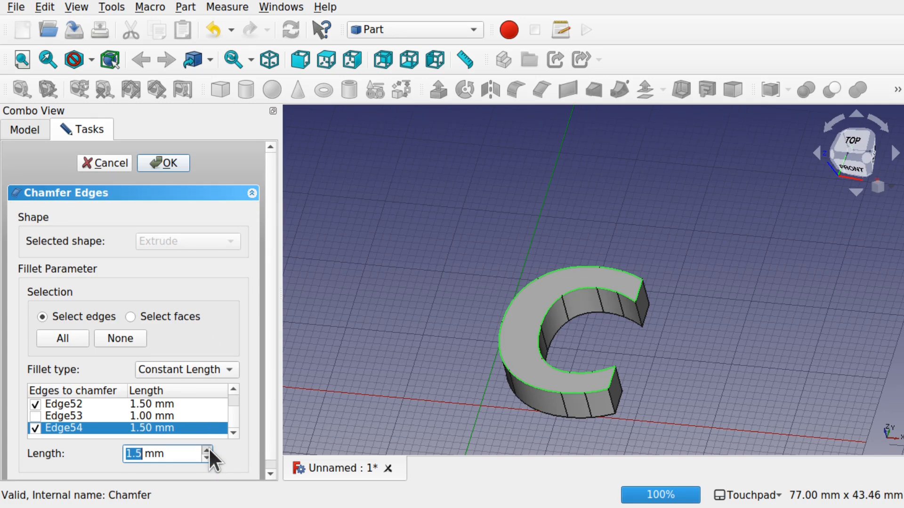
pyautogui.click(163, 164)
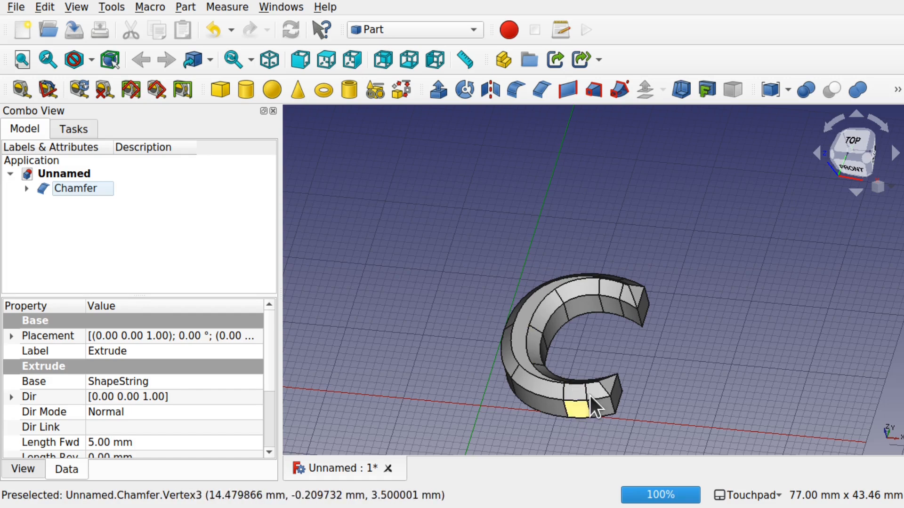
pyautogui.moveTo(594, 403); pyautogui.dragTo(613, 423)
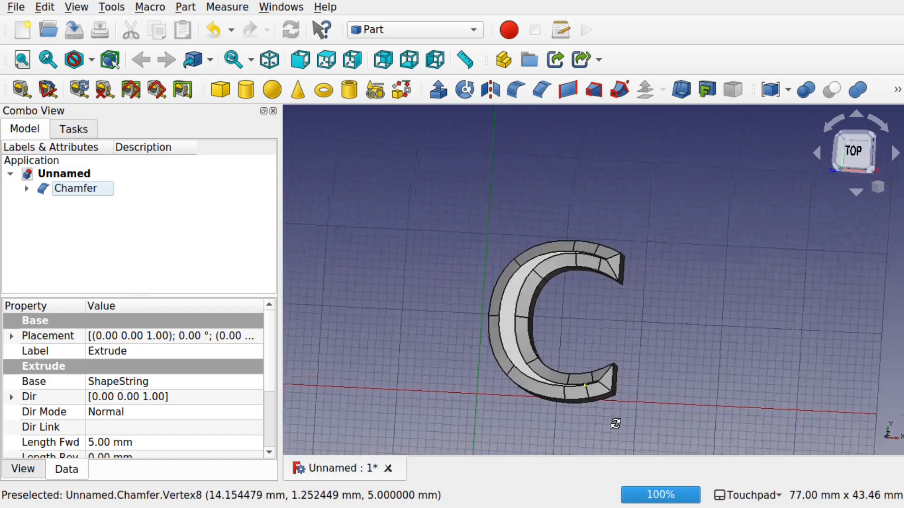
pyautogui.moveTo(613, 271)
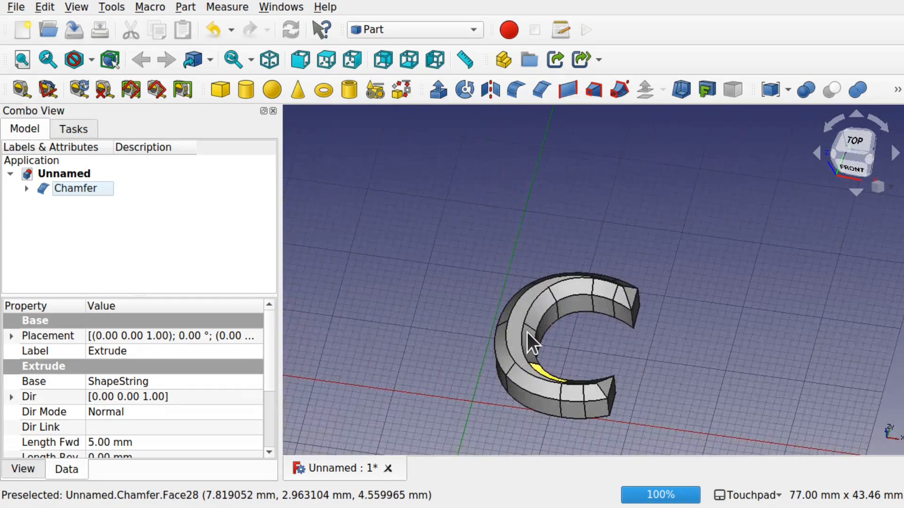
pyautogui.moveTo(525, 343)
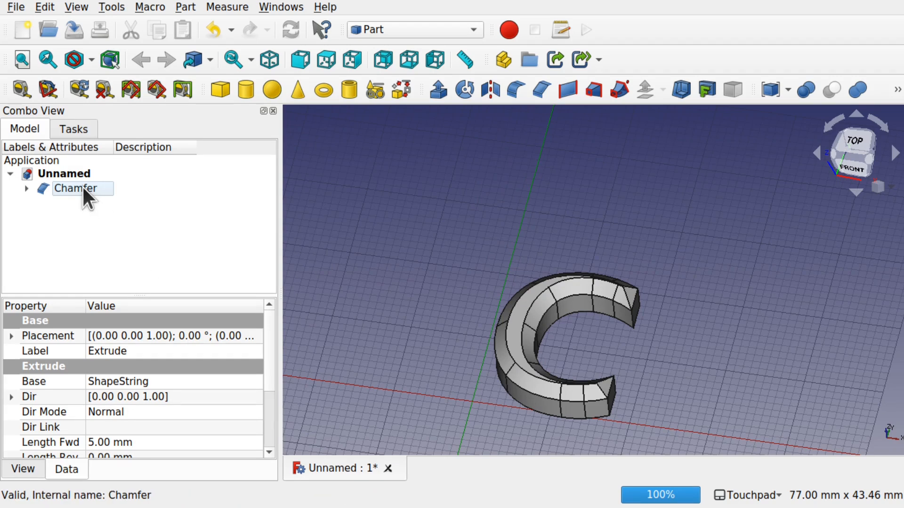
# - Edit the Chamfer length back to 1 mm and inspect the narrower bevel
pyautogui.doubleClick(75, 188)
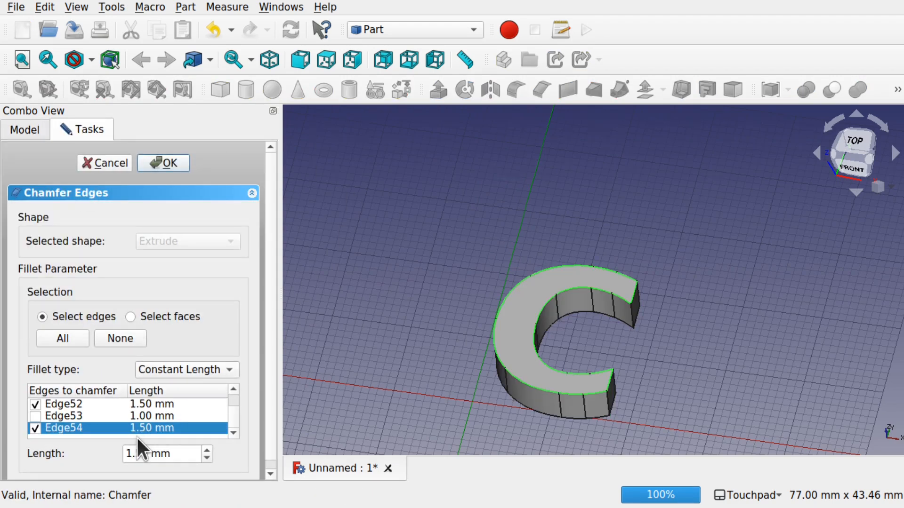
pyautogui.click(161, 454)
pyautogui.write('1')
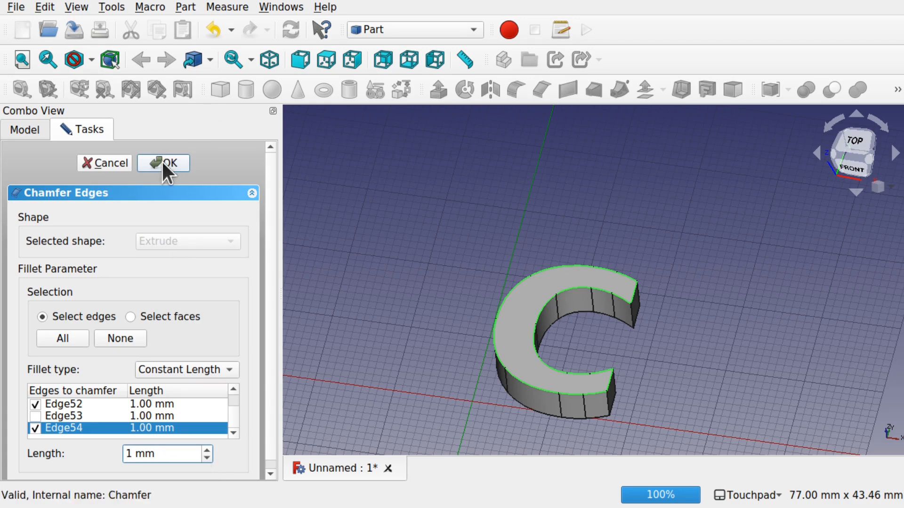
pyautogui.click(163, 164)
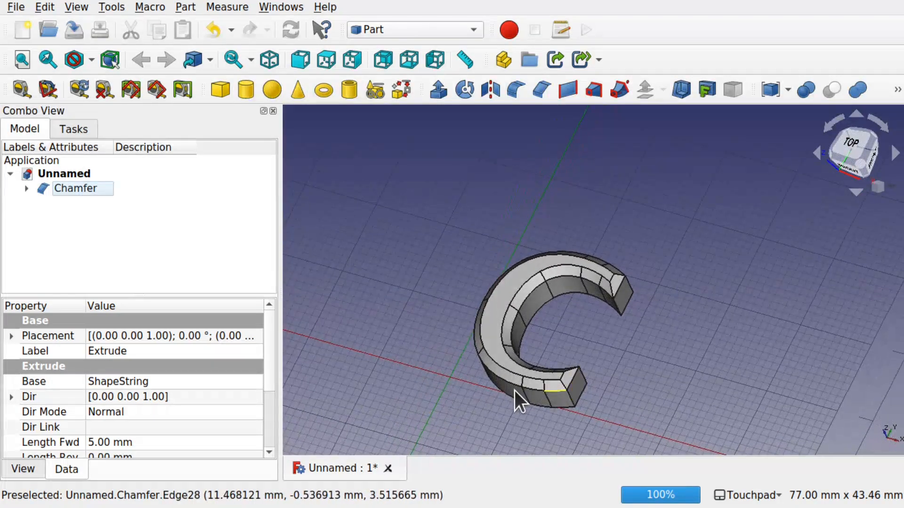
pyautogui.moveTo(519, 403); pyautogui.dragTo(599, 352)
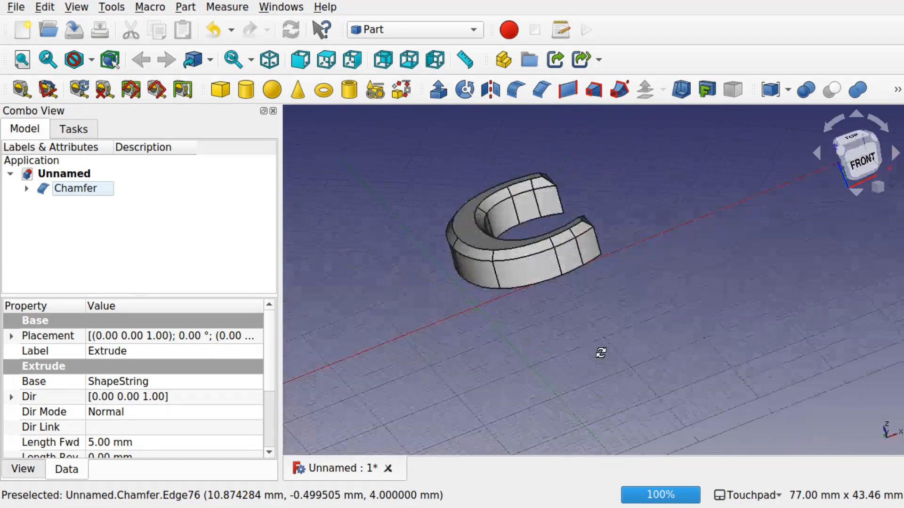
pyautogui.moveTo(601, 353); pyautogui.dragTo(511, 411)
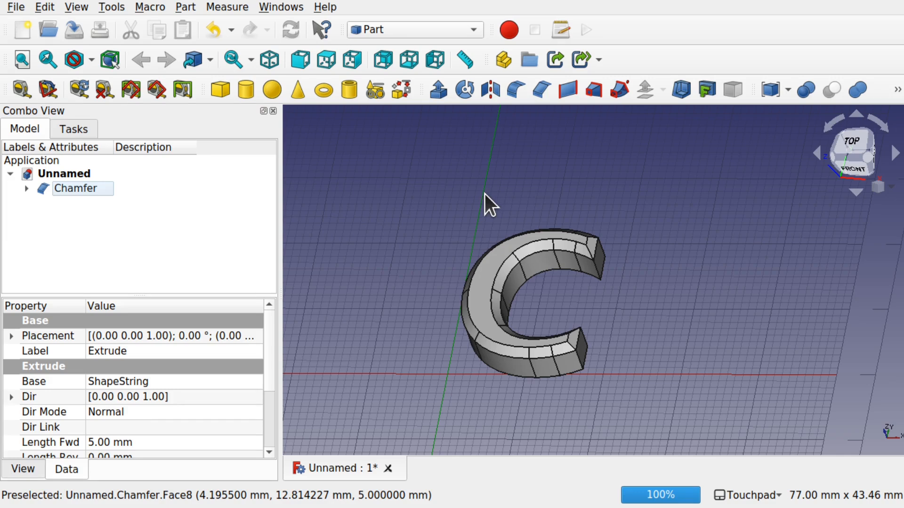
pyautogui.moveTo(482, 233)
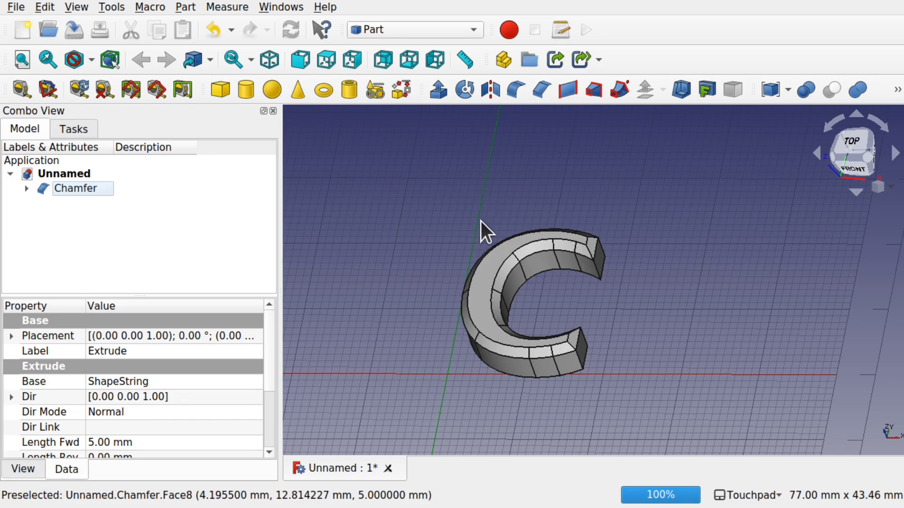
pyautogui.moveTo(418, 51)
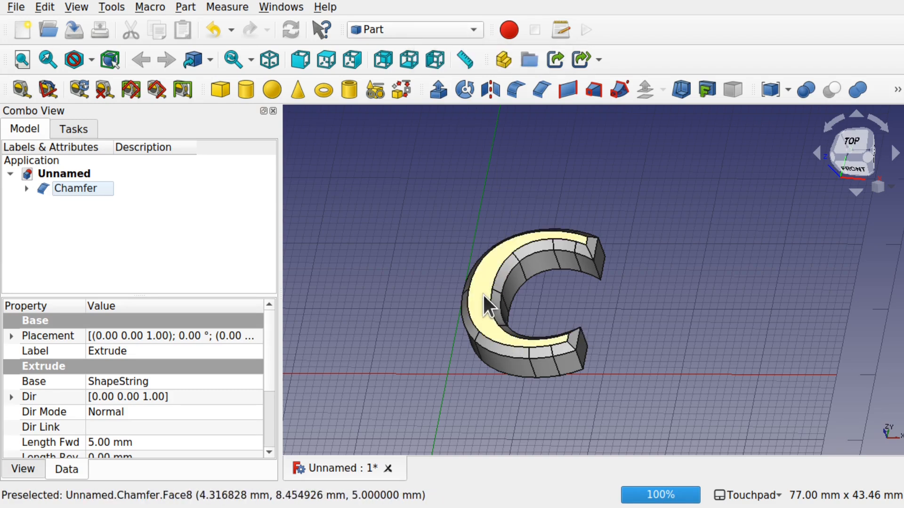
pyautogui.moveTo(461, 231)
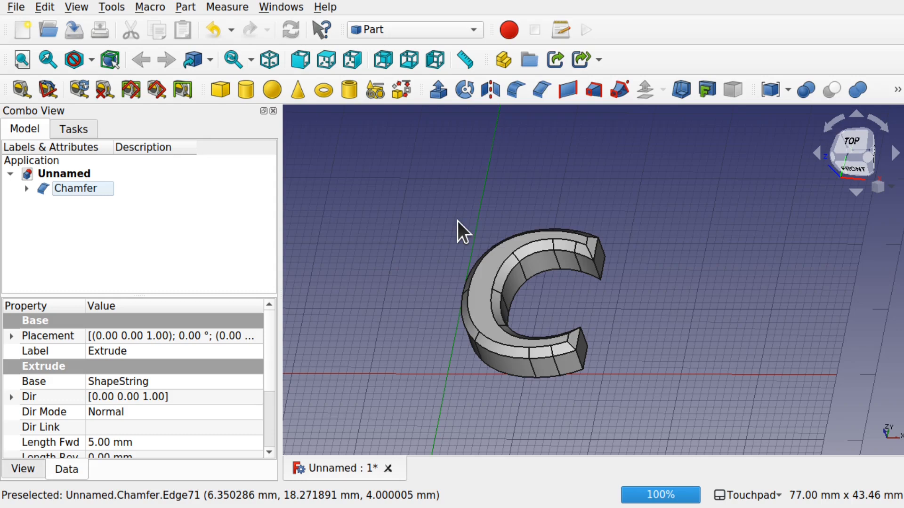
pyautogui.moveTo(471, 268)
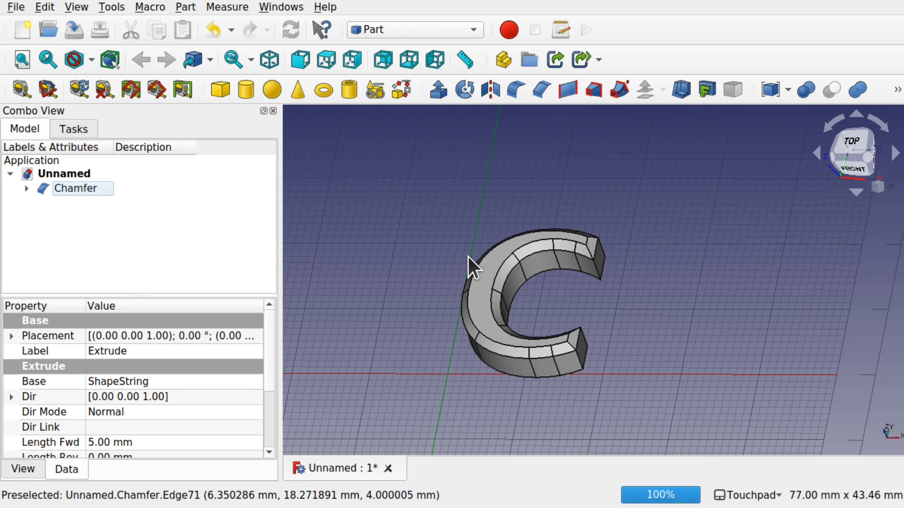
pyautogui.moveTo(296, 11)
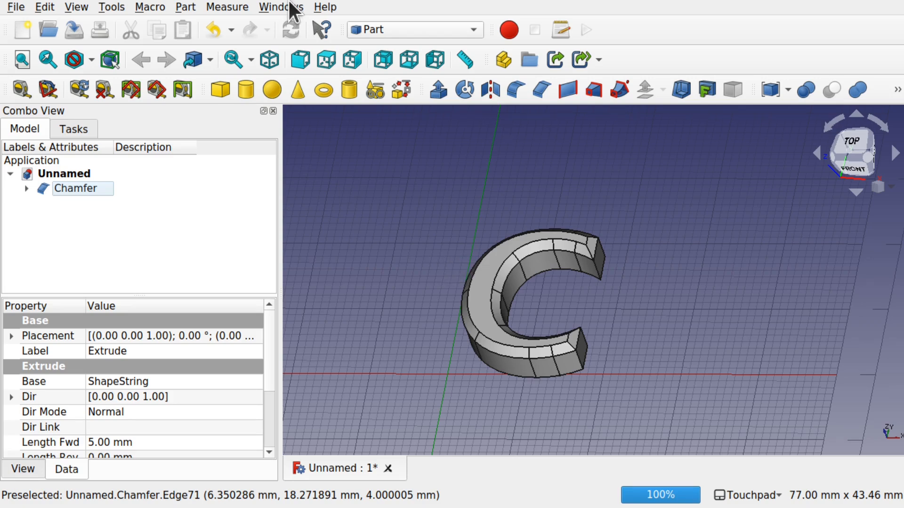
# - In the Draft workbench, create a facebinder from the chamfered C's top face
pyautogui.click(412, 30)
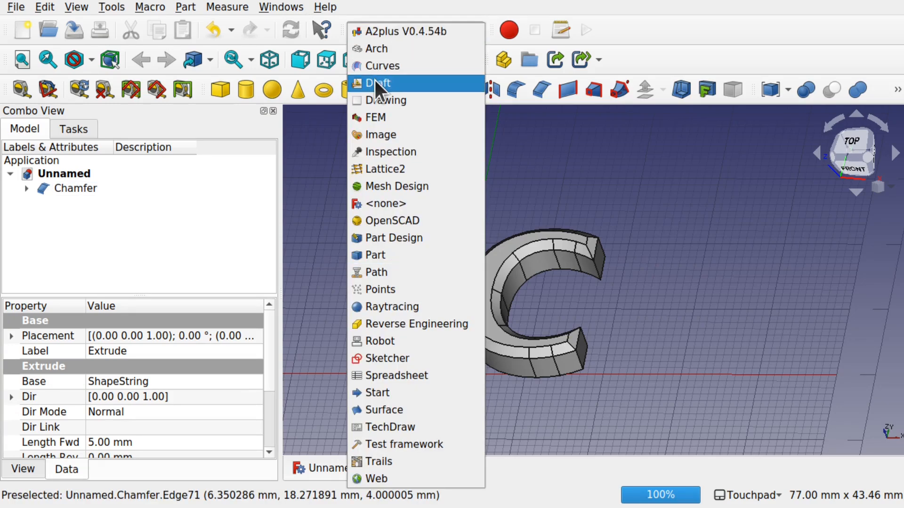
pyautogui.click(376, 83)
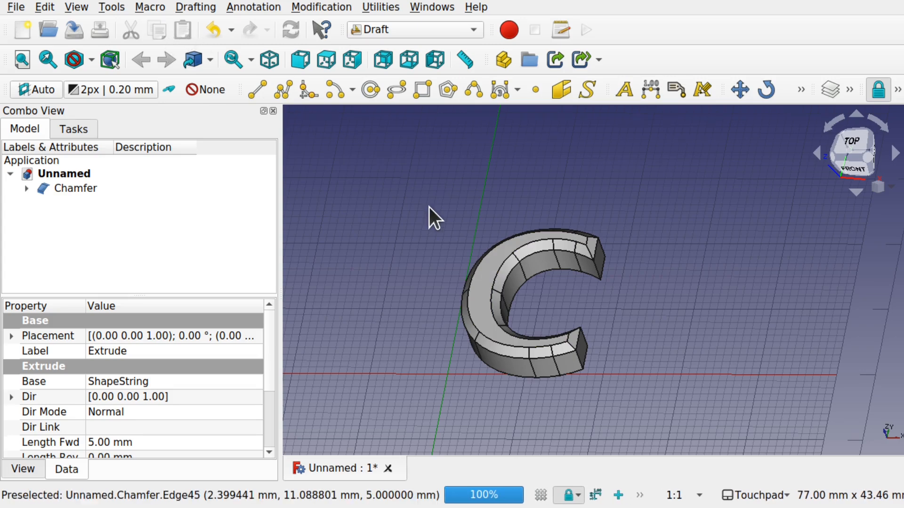
pyautogui.click(75, 188)
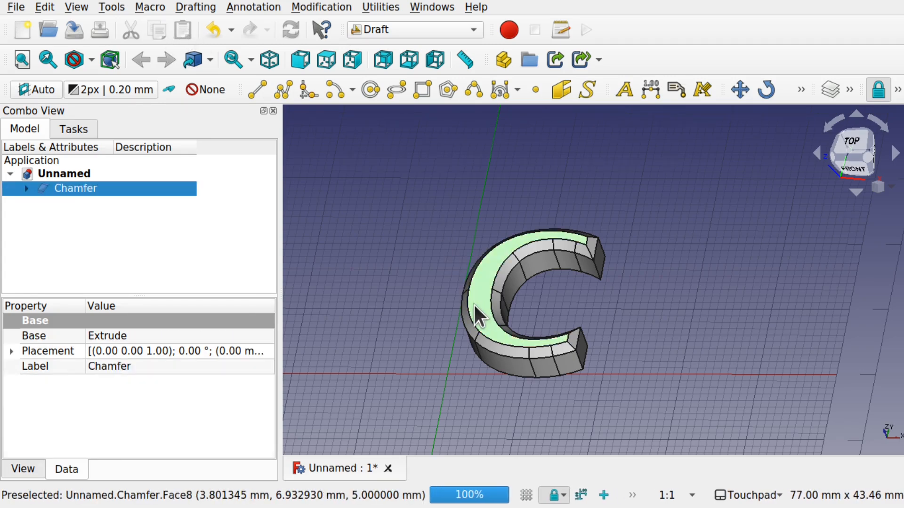
pyautogui.click(194, 7)
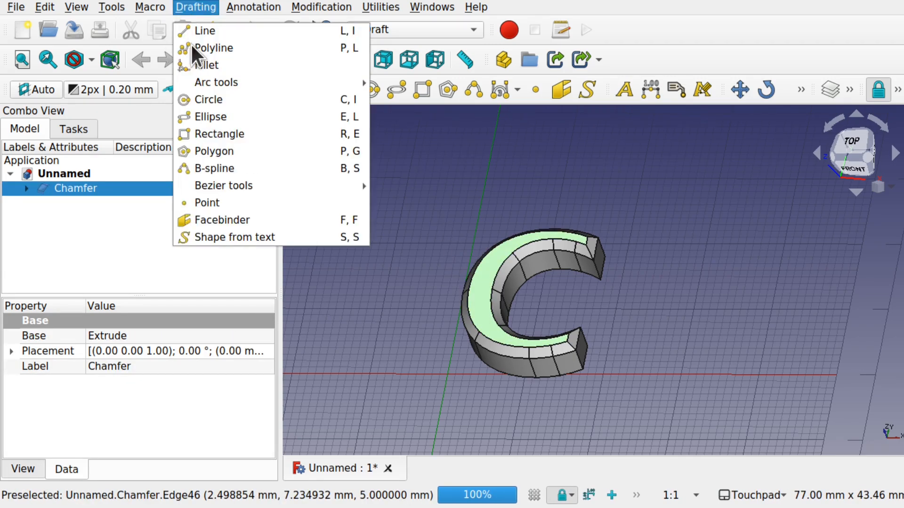
pyautogui.moveTo(248, 220)
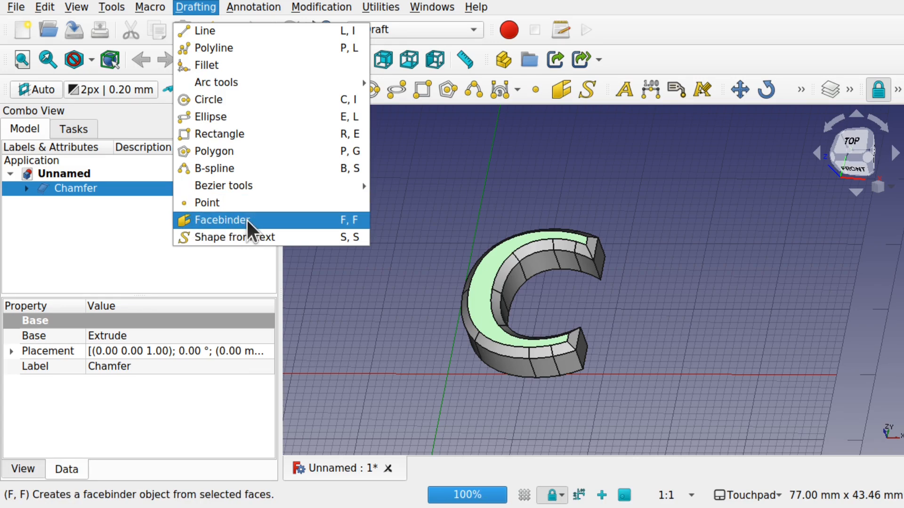
pyautogui.click(221, 219)
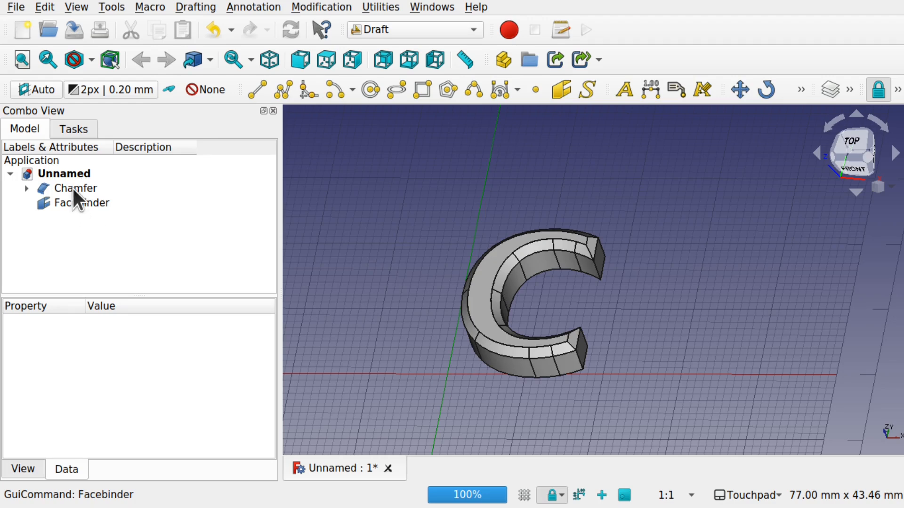
pyautogui.click(75, 188)
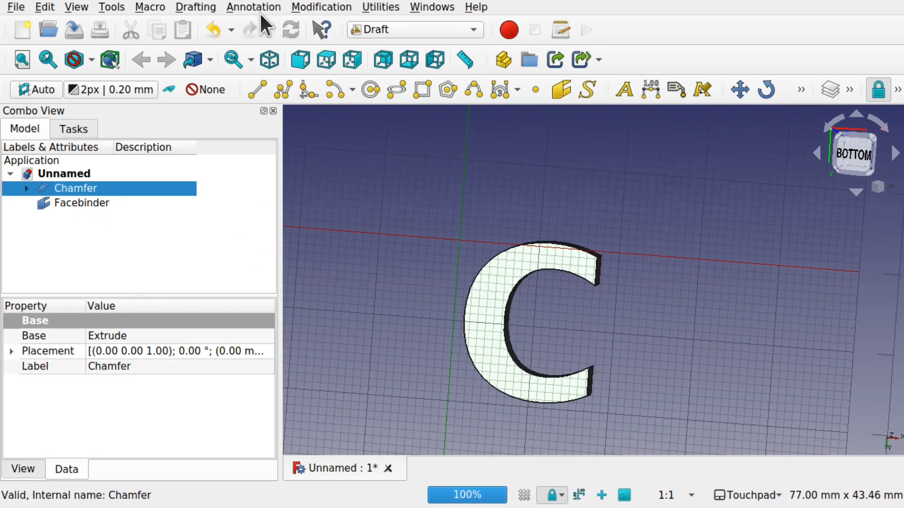
# - Create Facebinder001 from the C's bottom face, then return to the Part workbench
pyautogui.click(194, 7)
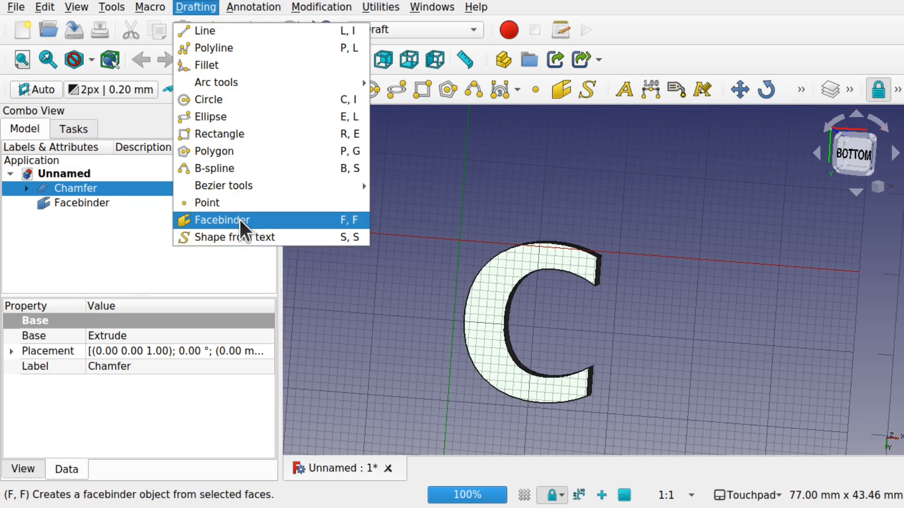
pyautogui.click(221, 221)
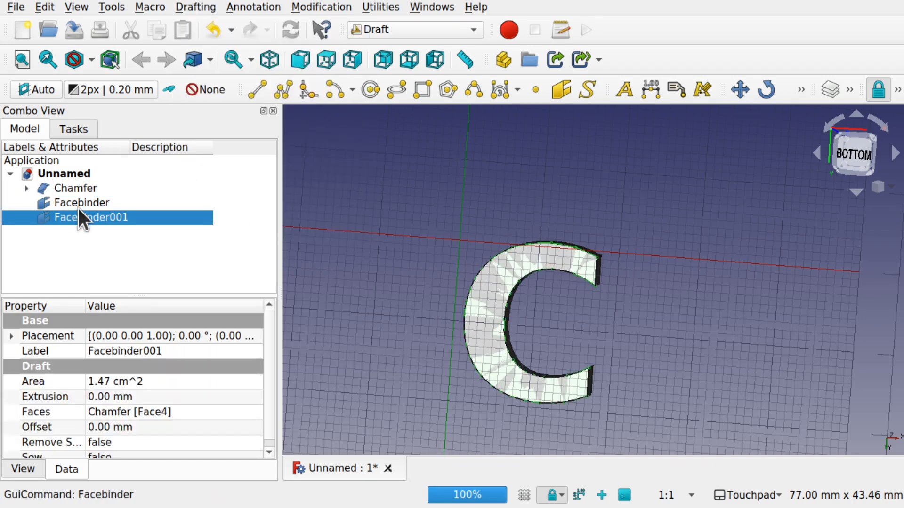
pyautogui.click(75, 187)
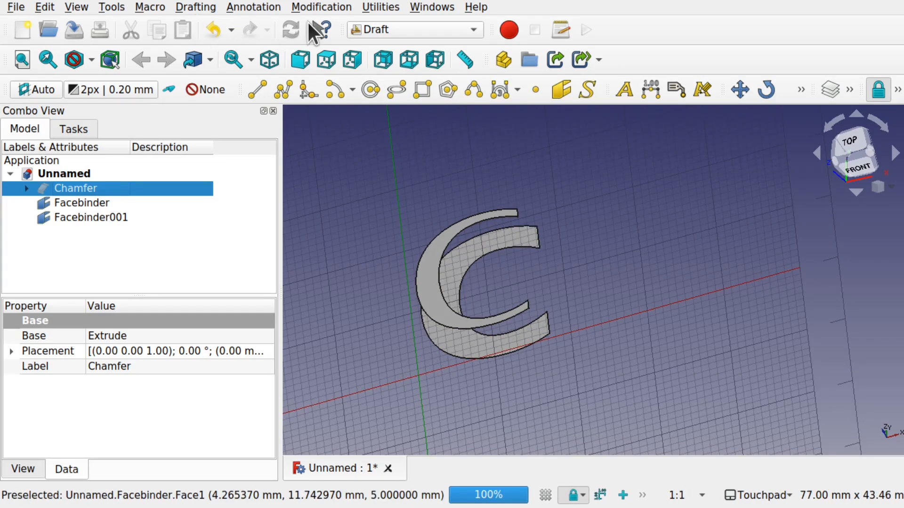
pyautogui.click(414, 29)
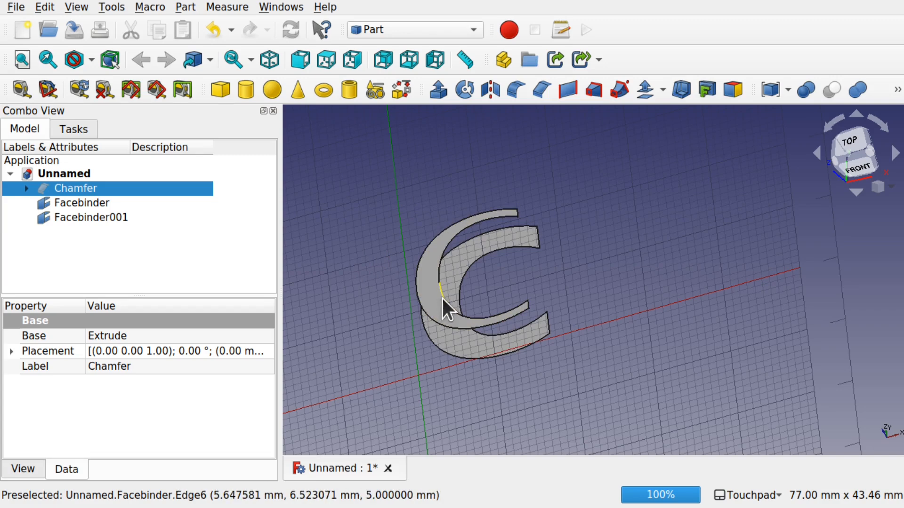
# - Loft Facebinder and Facebinder001 as profiles with Create solid enabled
pyautogui.click(185, 7)
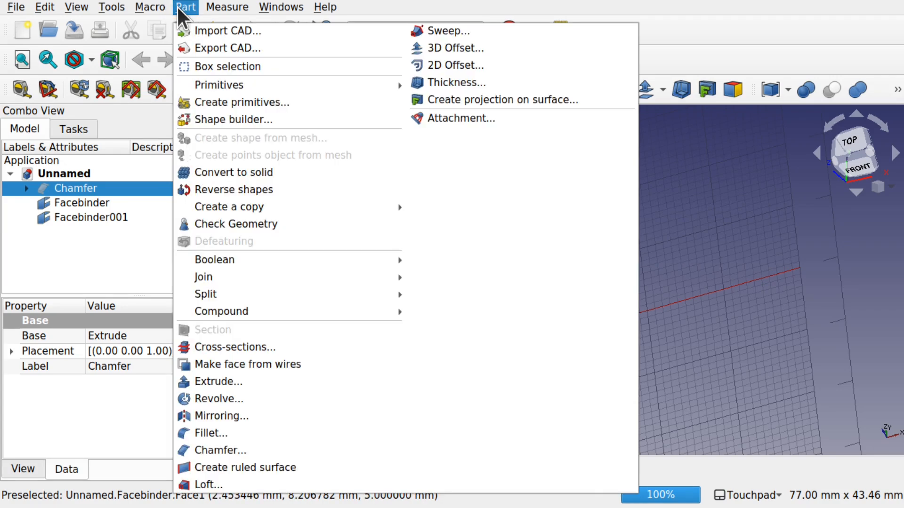
pyautogui.click(208, 484)
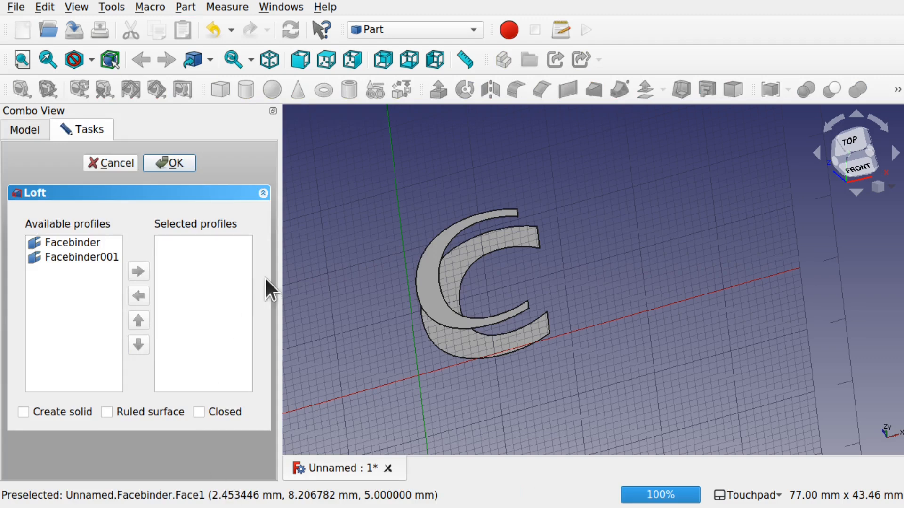
pyautogui.click(73, 242)
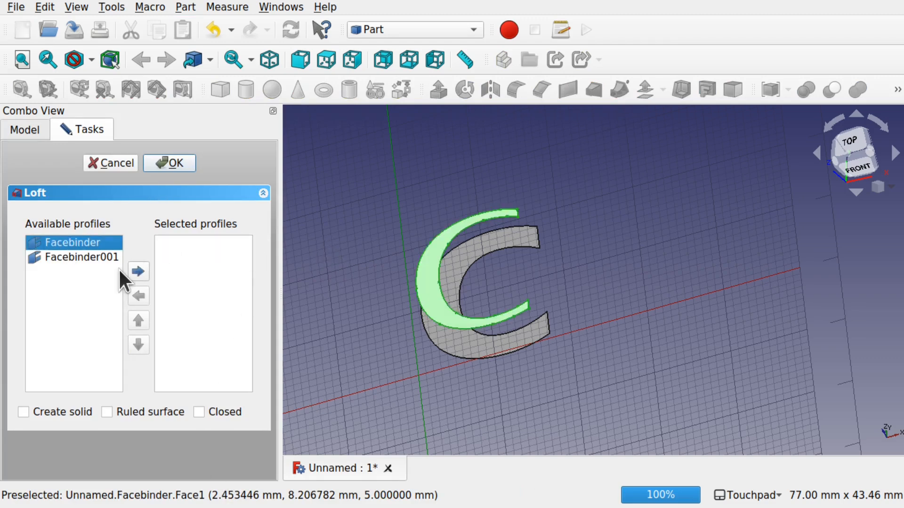
pyautogui.click(138, 271)
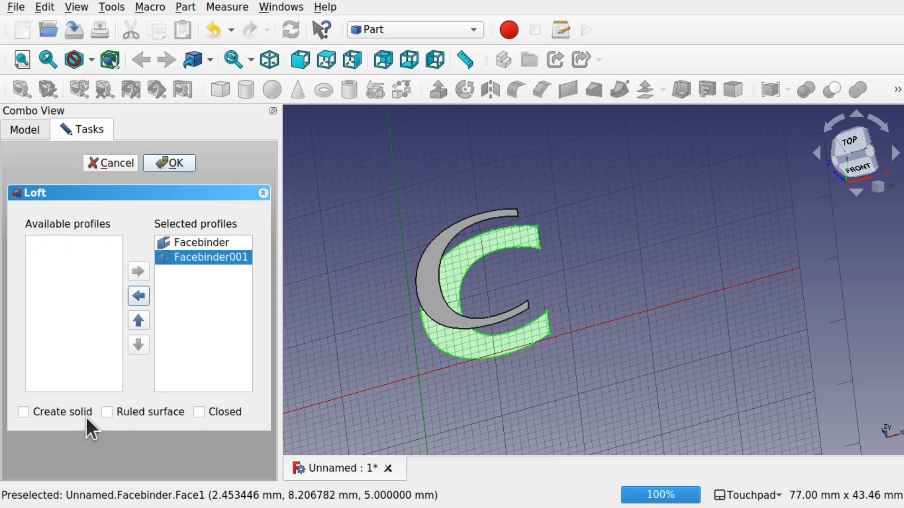
pyautogui.click(24, 411)
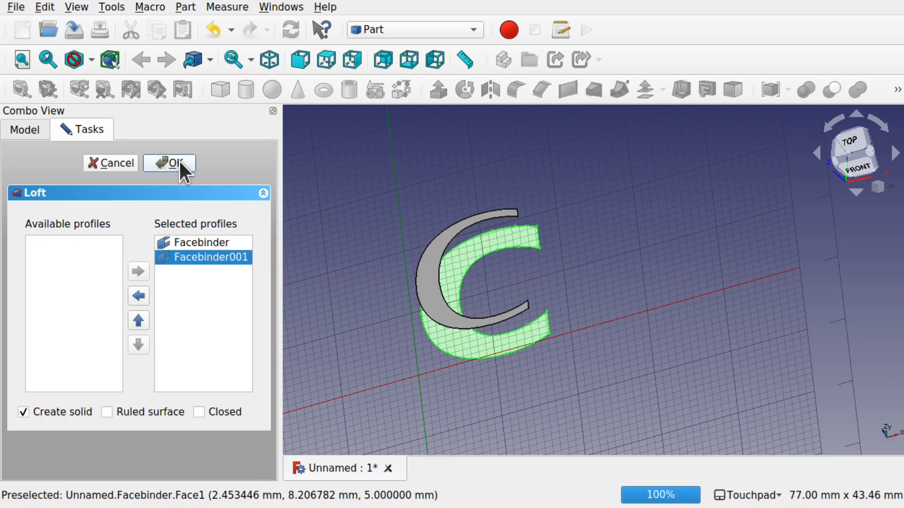
pyautogui.click(169, 164)
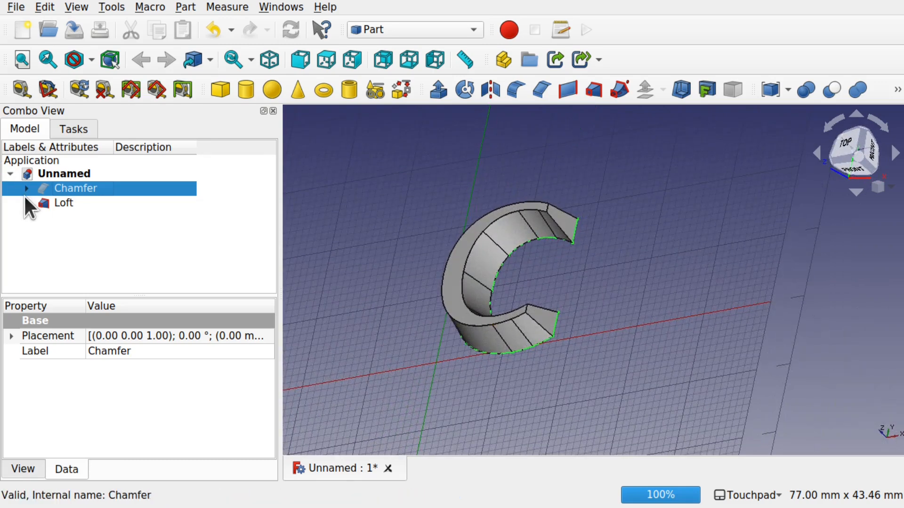
# - Expand the Loft in the tree and select Facebinder to inspect its properties
pyautogui.click(98, 218)
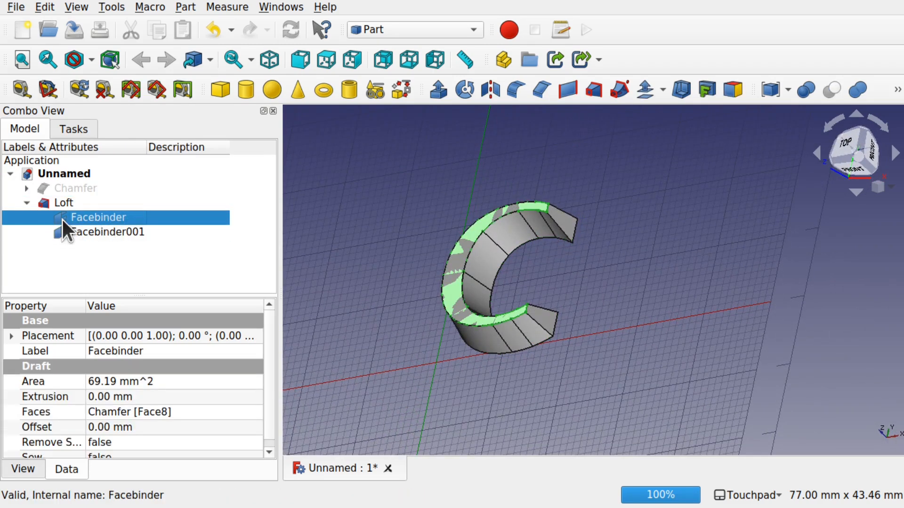
pyautogui.click(110, 231)
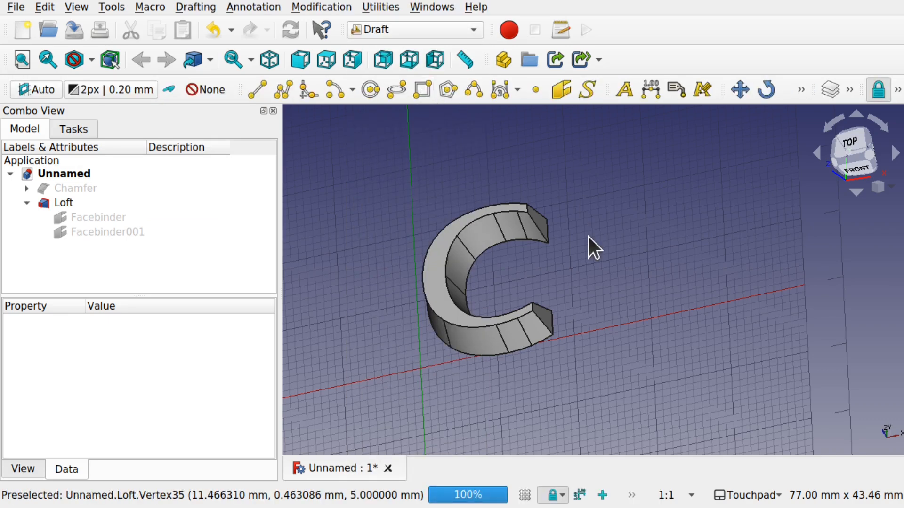
pyautogui.moveTo(625, 241)
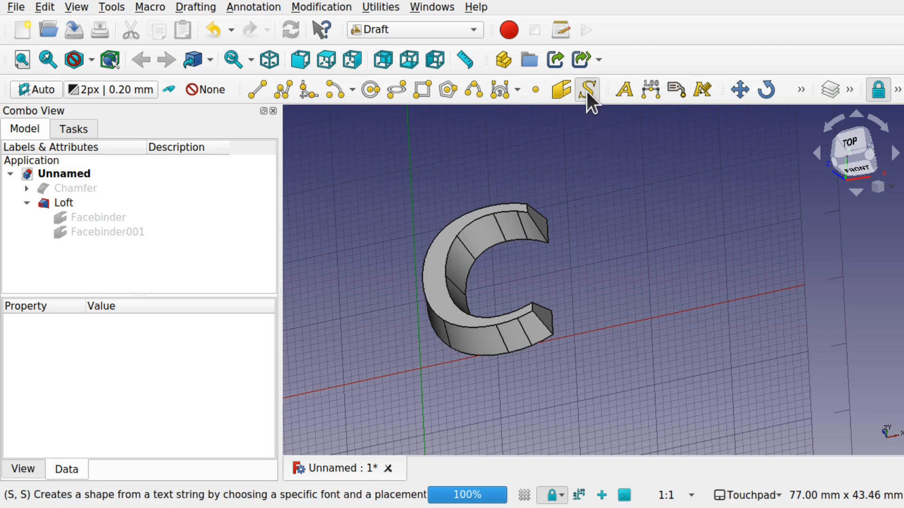
# - Place a 20 mm ShapeString 'D' in DejaVuSans-Bold.ttf right of the C
pyautogui.click(586, 89)
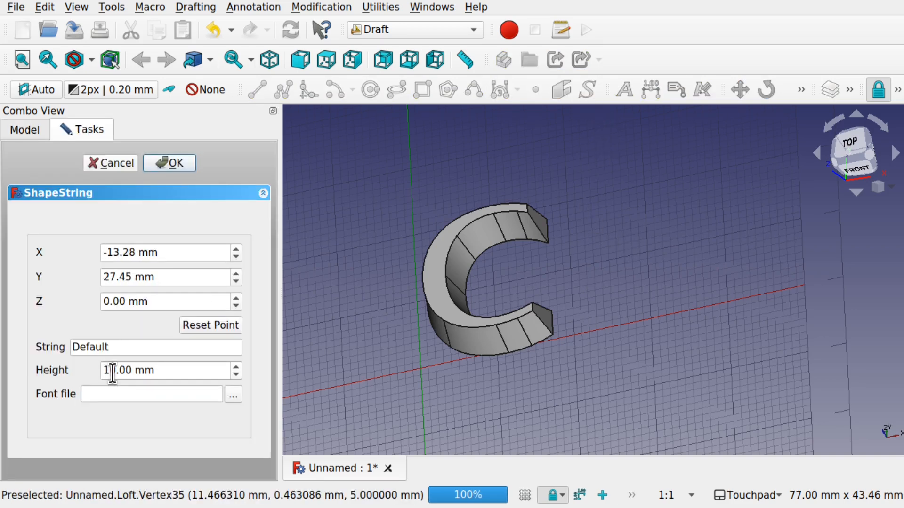
pyautogui.write('20.00 mm')
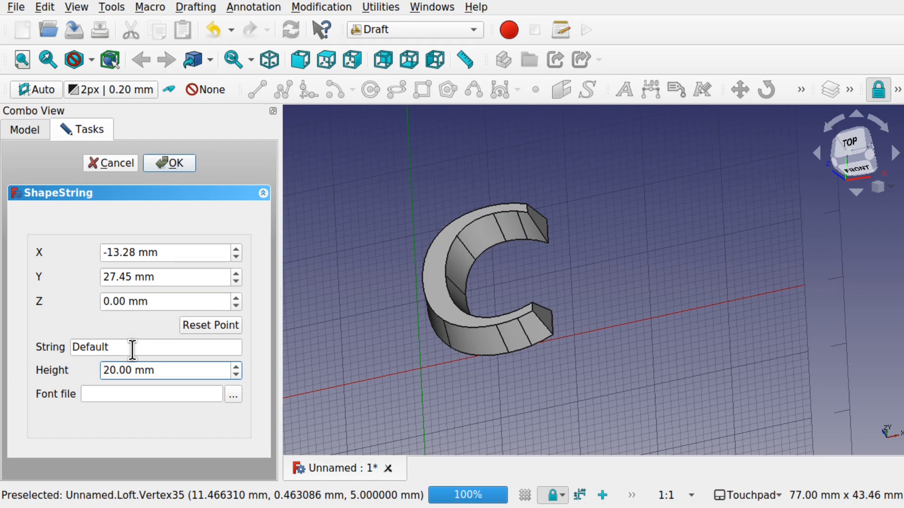
pyautogui.write('D')
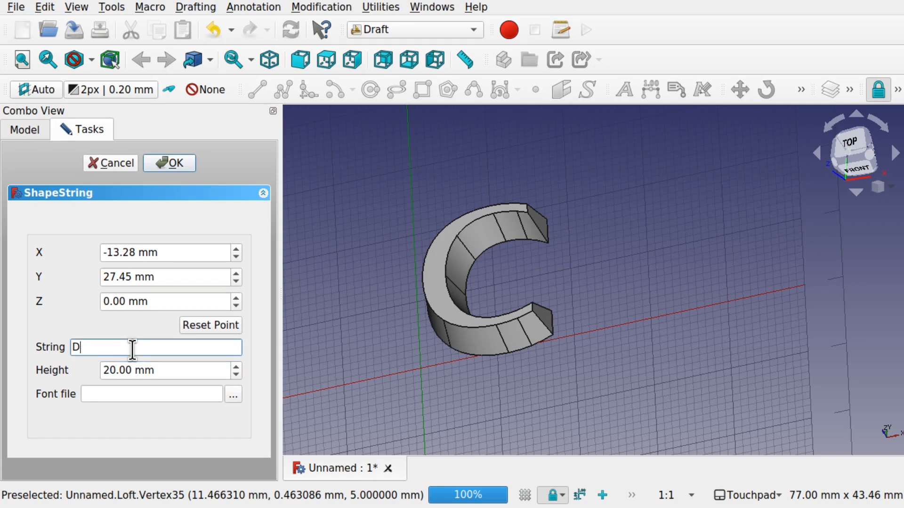
pyautogui.click(642, 271)
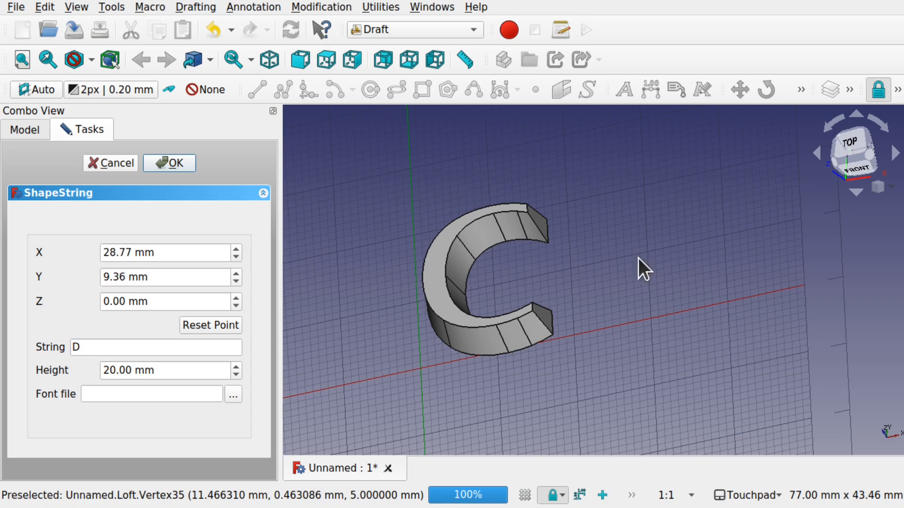
pyautogui.click(233, 395)
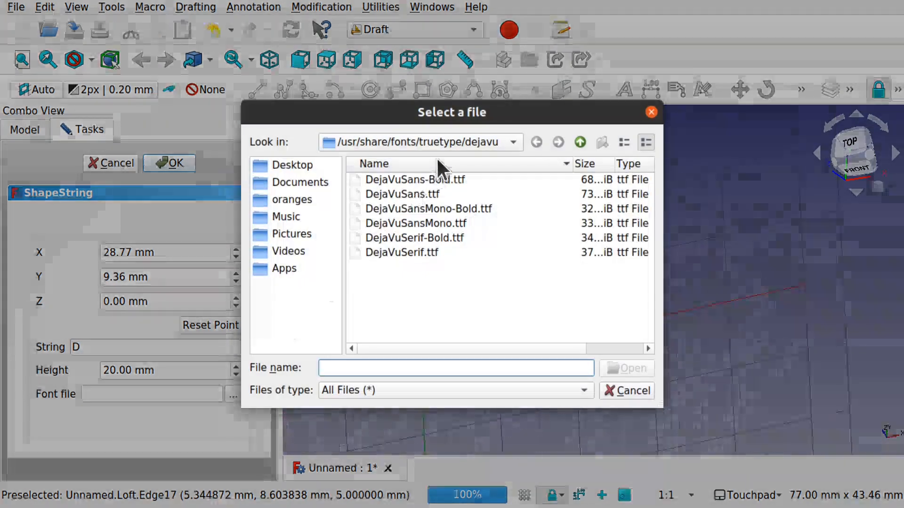
pyautogui.click(414, 179)
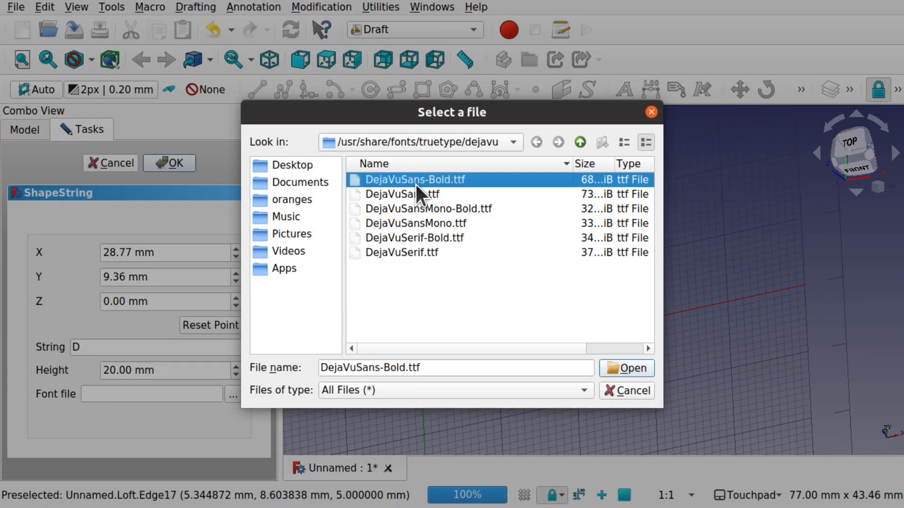
pyautogui.click(626, 368)
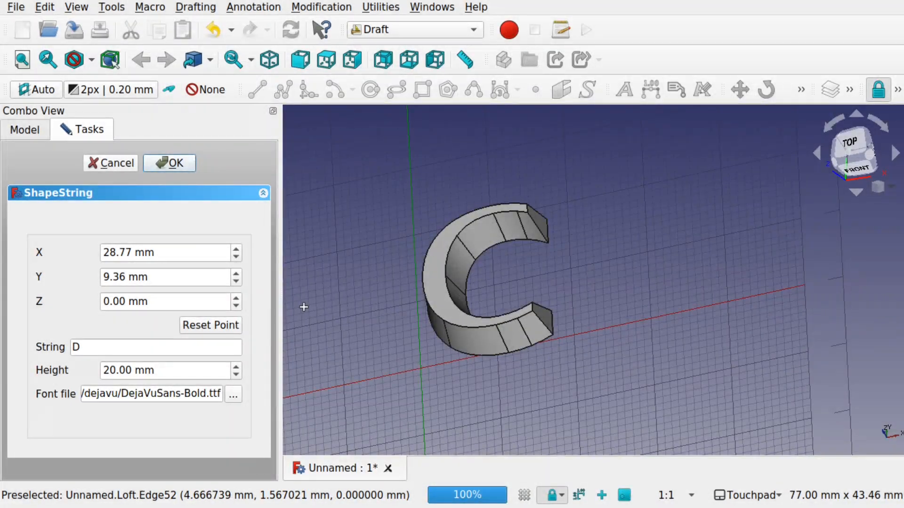
pyautogui.click(169, 163)
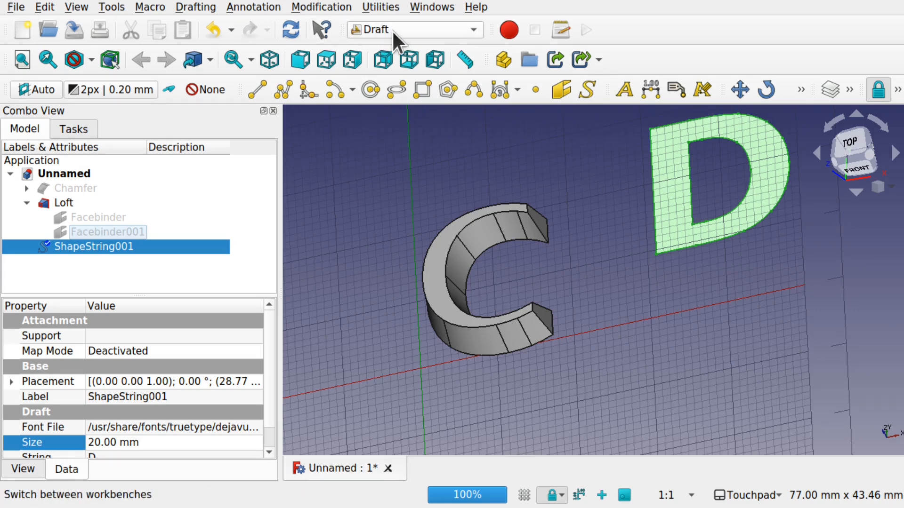
# - In the Part workbench, extrude ShapeString001 5 mm and select the resulting Extrude001
pyautogui.click(413, 29)
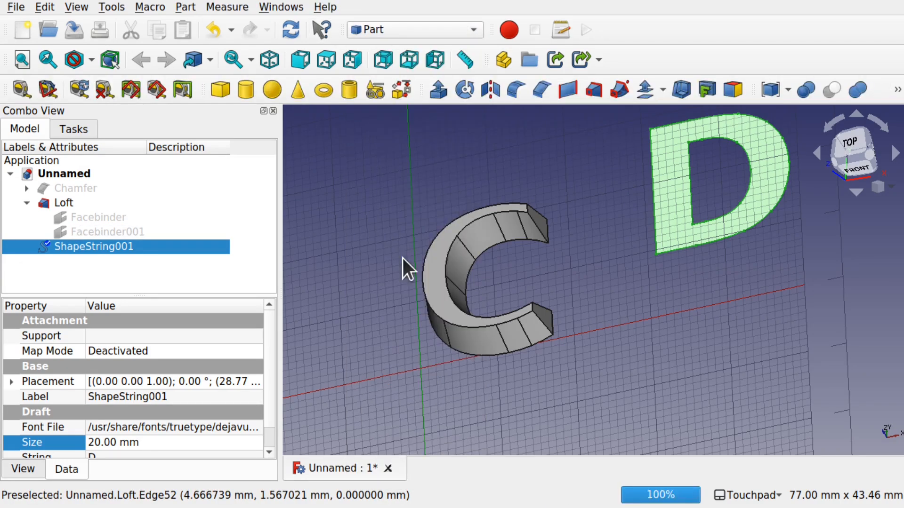
pyautogui.click(437, 90)
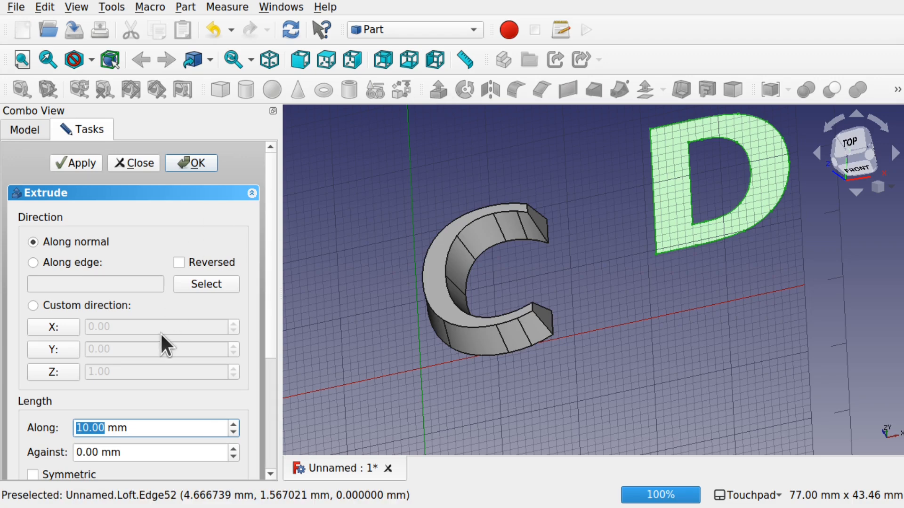
pyautogui.click(190, 162)
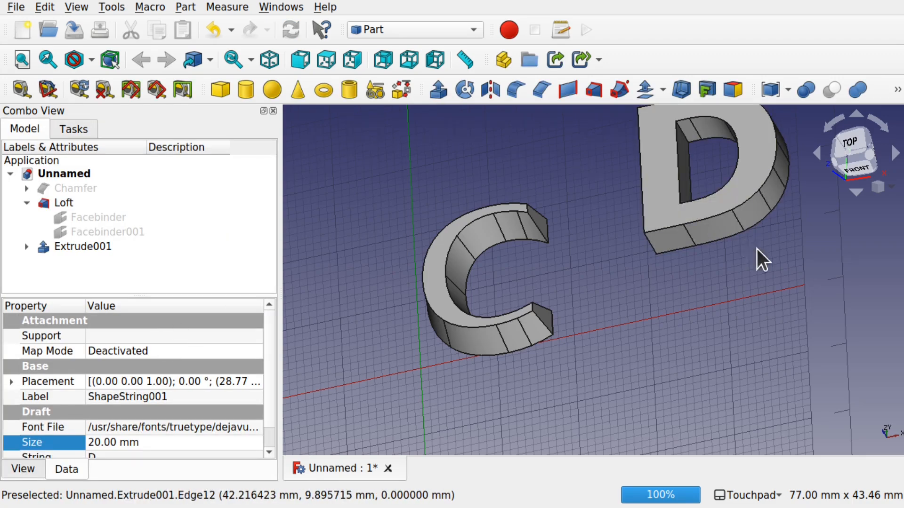
pyautogui.moveTo(663, 182)
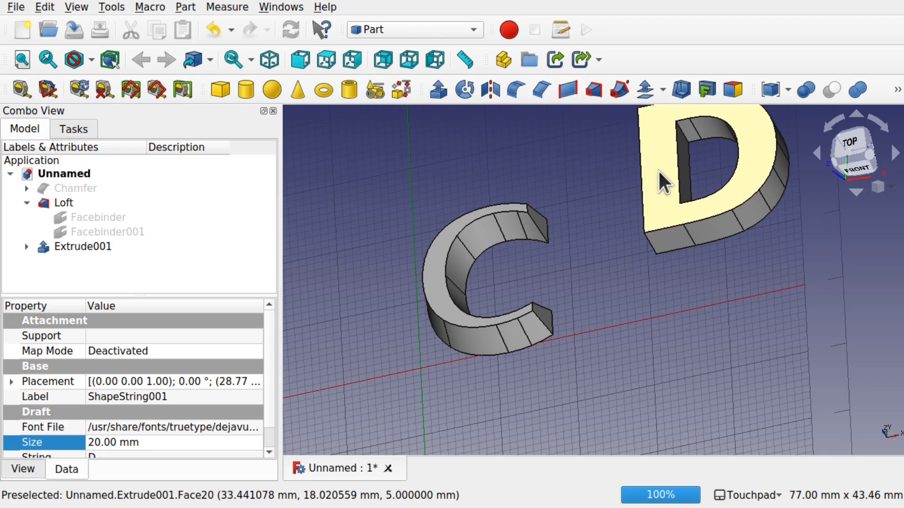
pyautogui.click(83, 246)
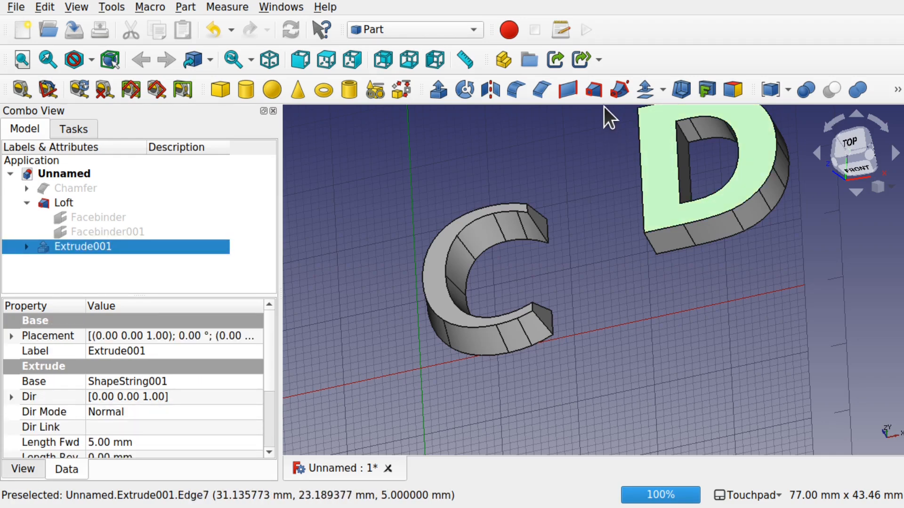
pyautogui.moveTo(514, 90)
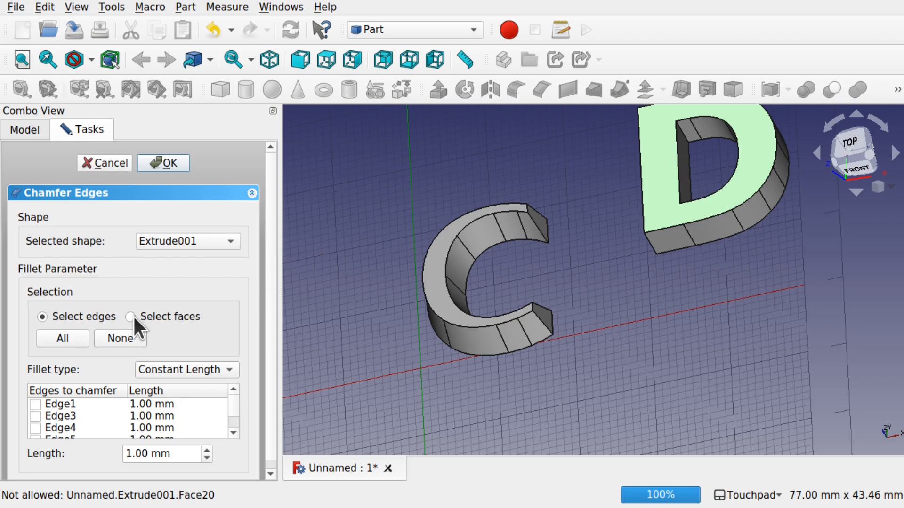
# - Chamfer Extrude001's top face edges by 1 mm using face selection
pyautogui.click(130, 317)
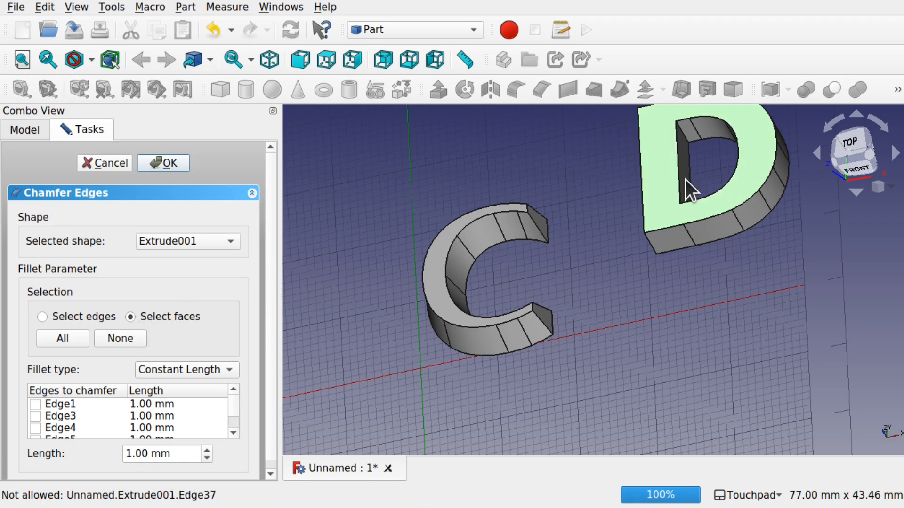
pyautogui.moveTo(662, 167)
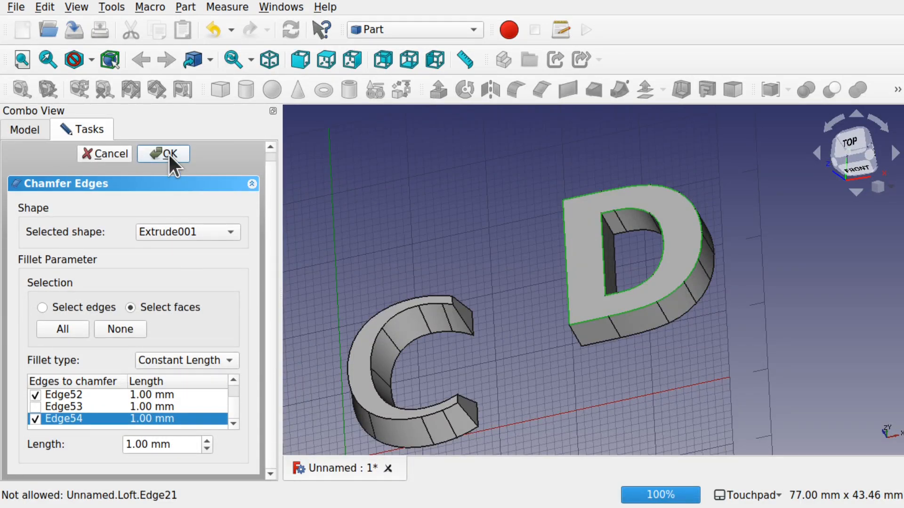
pyautogui.click(163, 154)
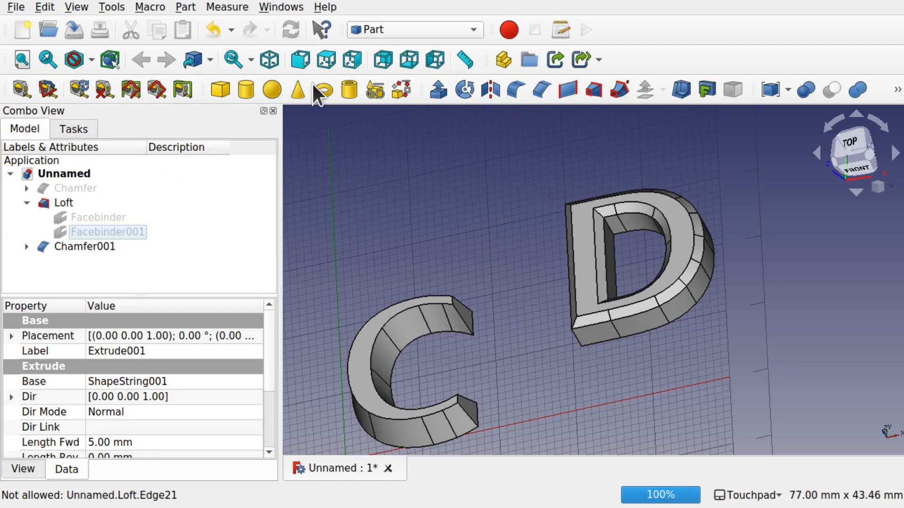
# - In the Draft workbench, create Facebinder002 from the chamfered D's top face
pyautogui.click(414, 30)
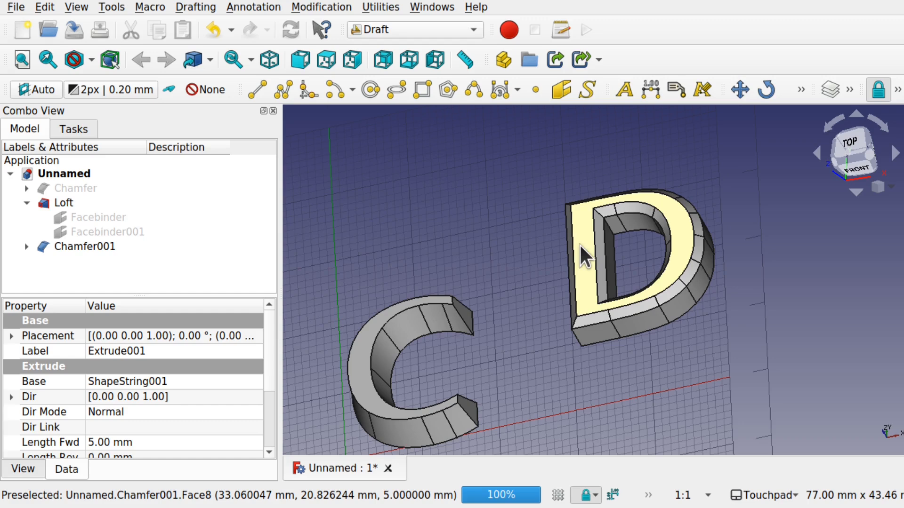
pyautogui.click(84, 247)
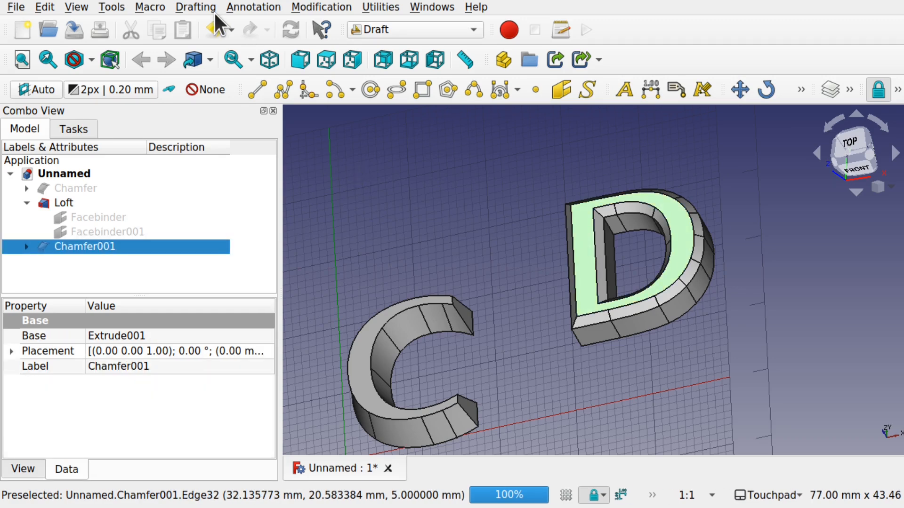
pyautogui.click(195, 7)
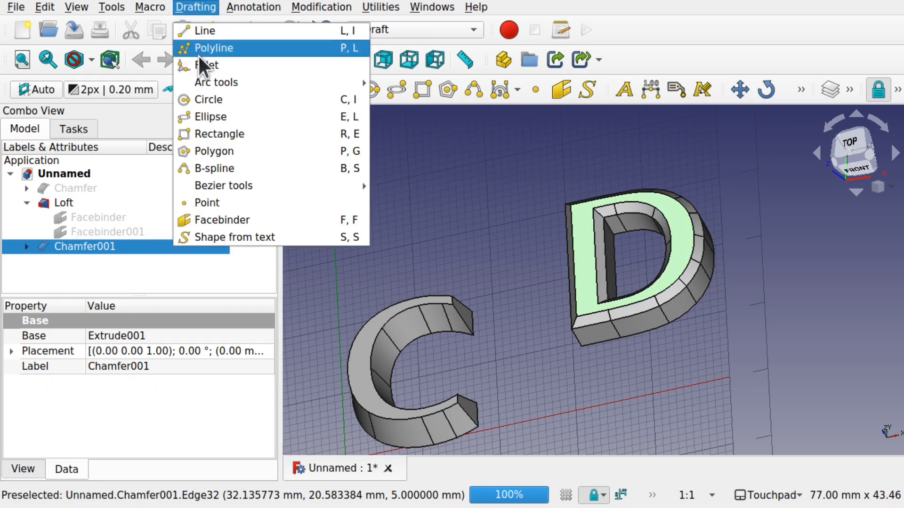
pyautogui.click(223, 220)
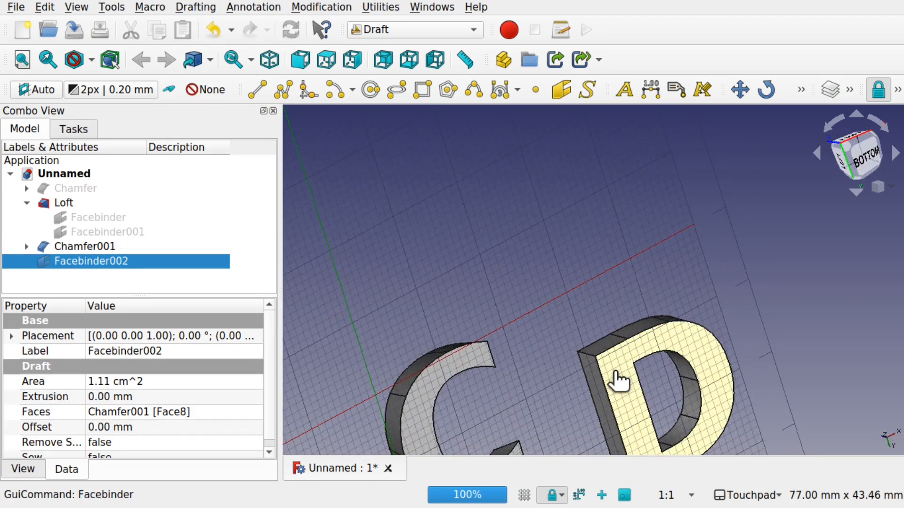
# - Create Facebinder003 from the D's bottom face and return to the Part workbench
pyautogui.click(195, 7)
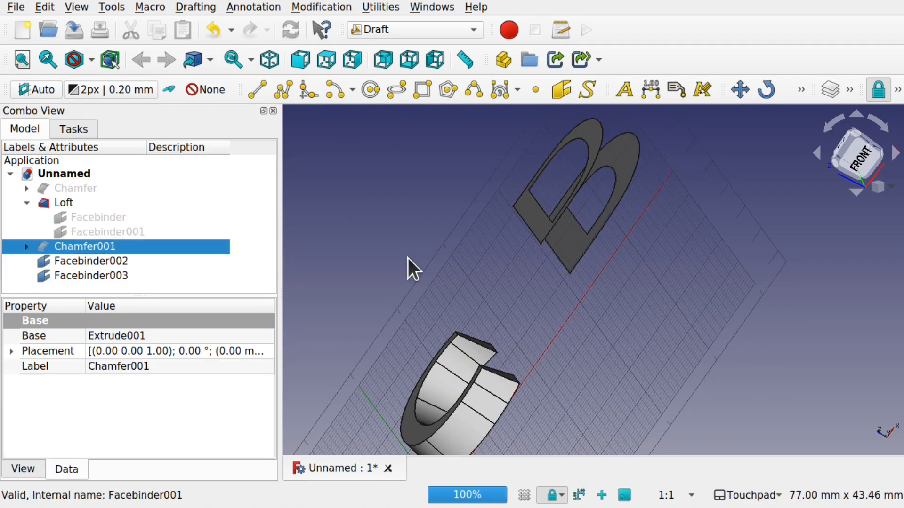
pyautogui.moveTo(415, 265); pyautogui.dragTo(709, 215)
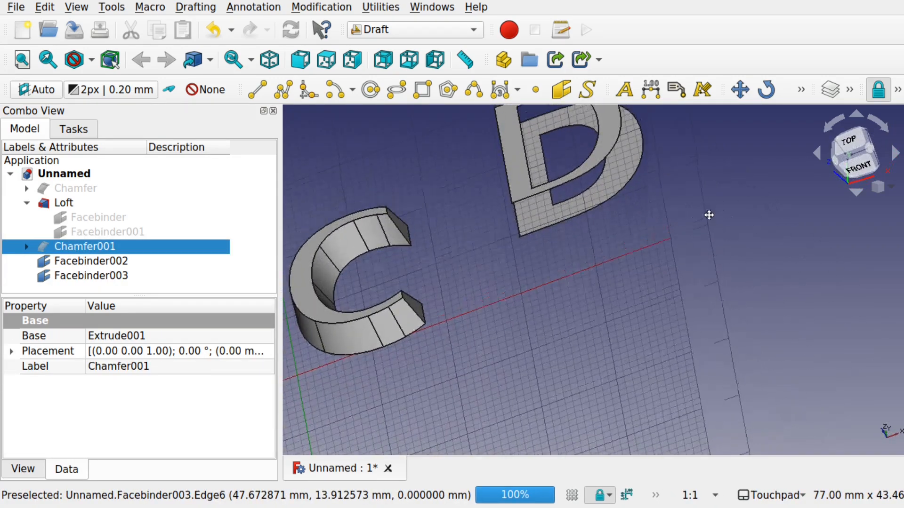
pyautogui.click(411, 29)
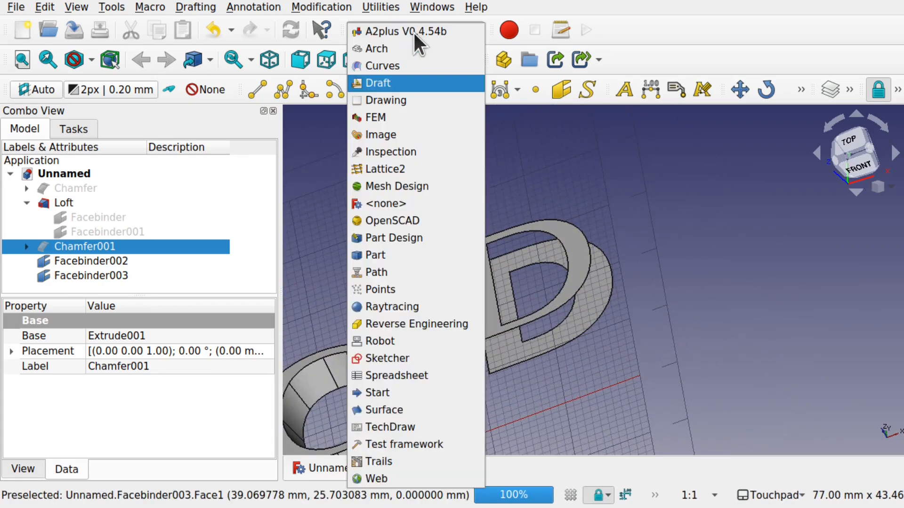
pyautogui.click(374, 254)
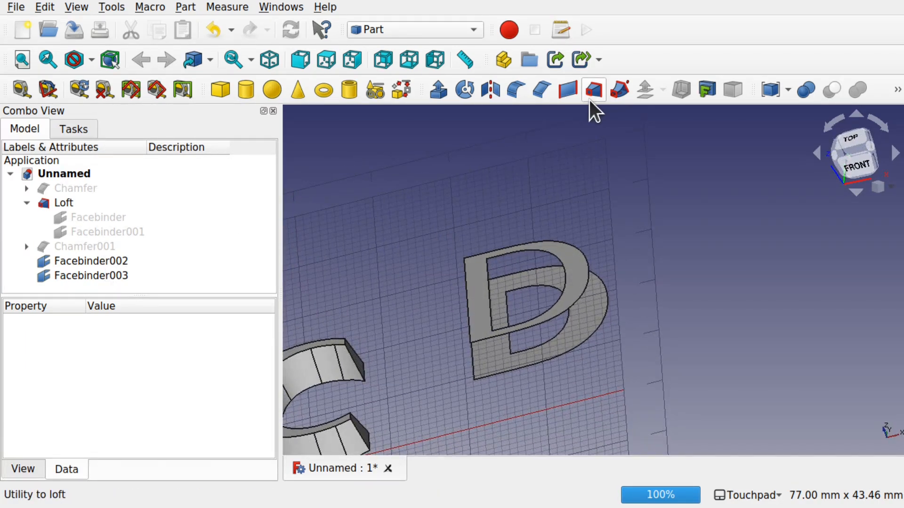
# - Loft Facebinder002 and Facebinder003 into solid Loft001 with Create solid ticked
pyautogui.click(184, 7)
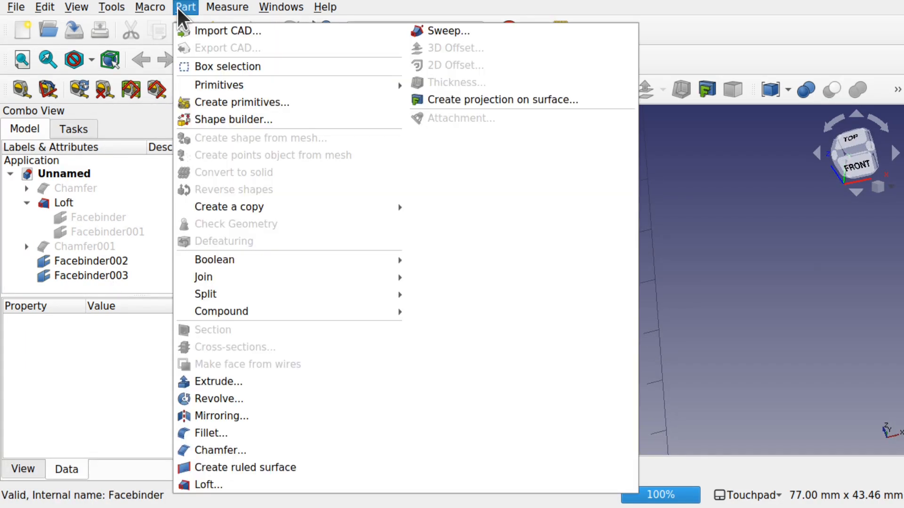
pyautogui.click(208, 485)
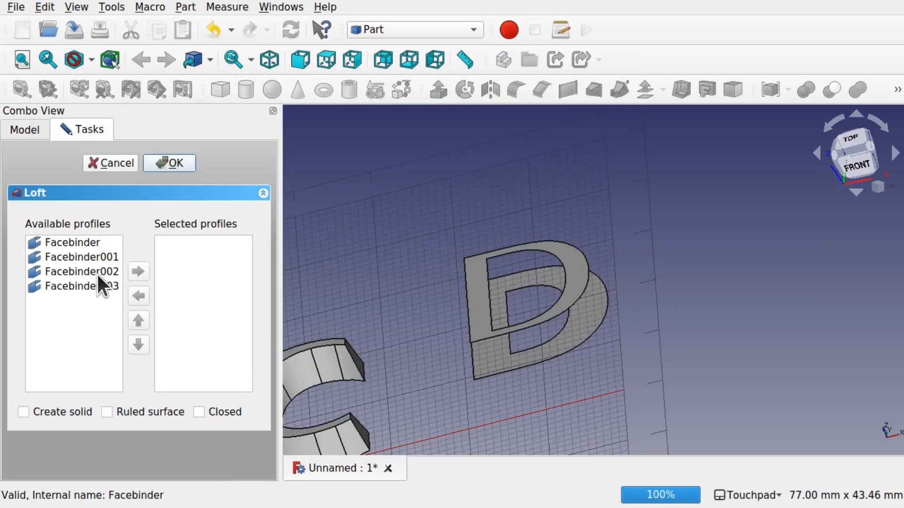
pyautogui.click(81, 287)
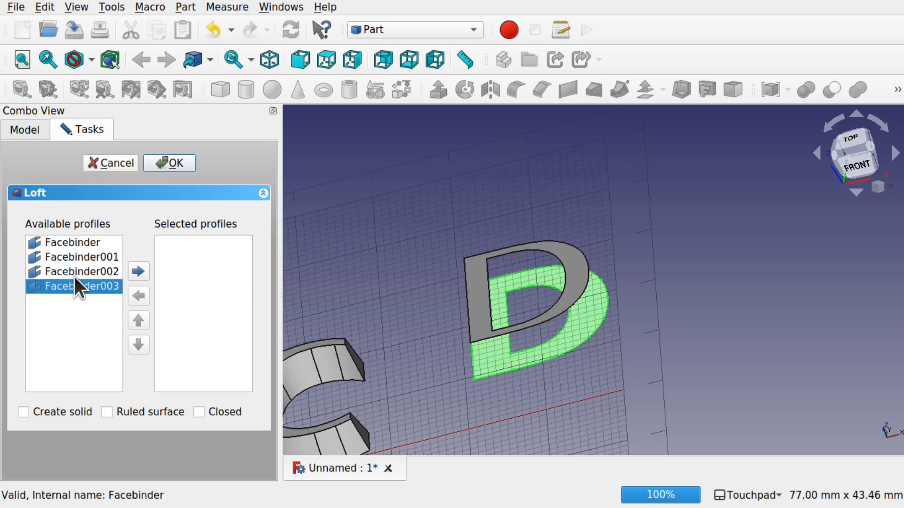
pyautogui.click(79, 271)
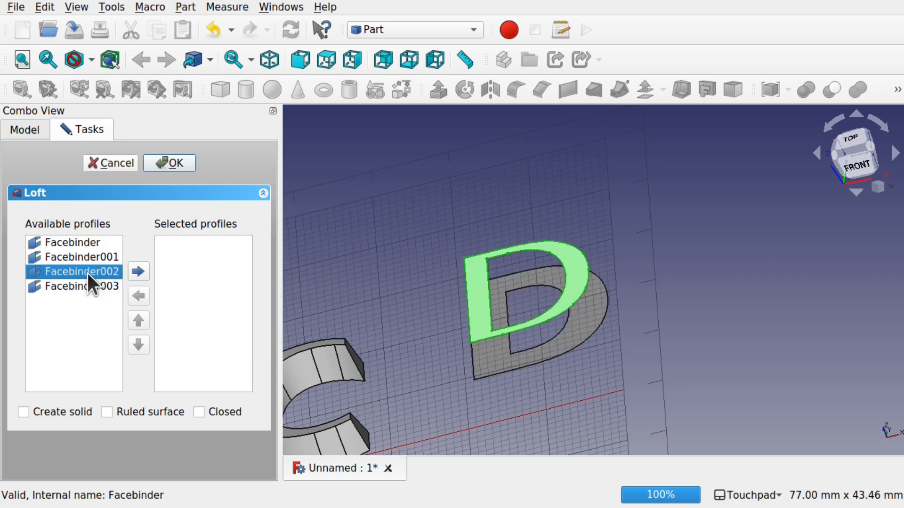
pyautogui.click(138, 271)
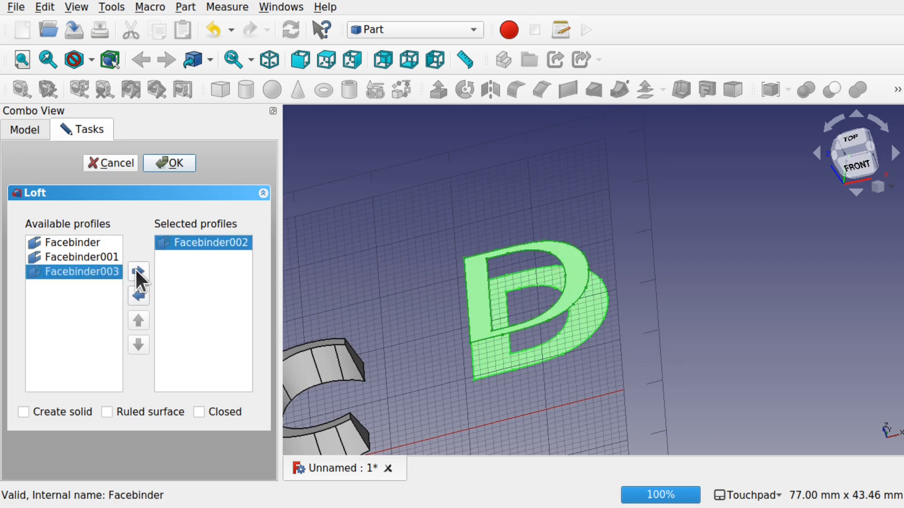
pyautogui.click(138, 272)
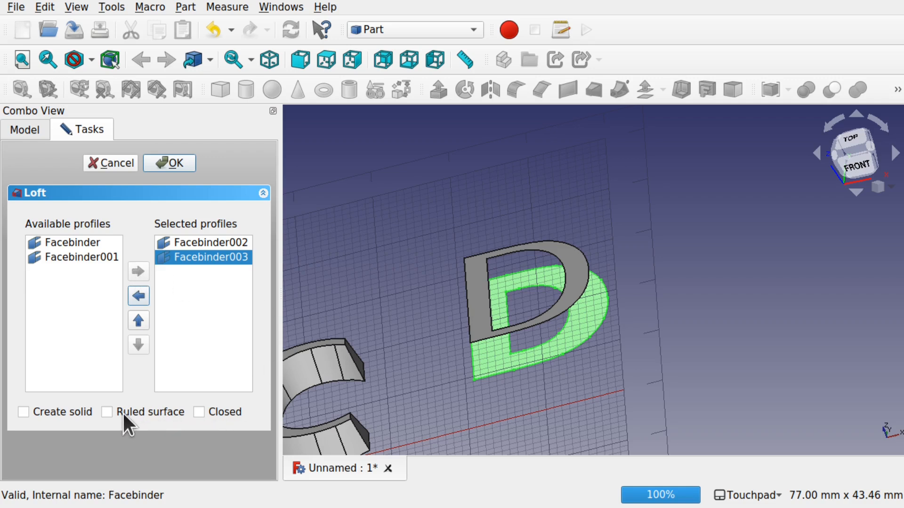
pyautogui.click(24, 412)
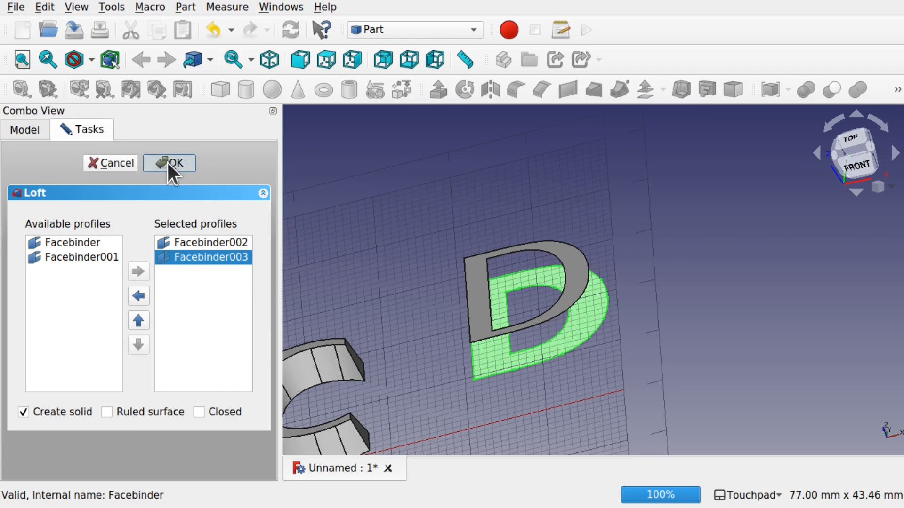
pyautogui.click(169, 163)
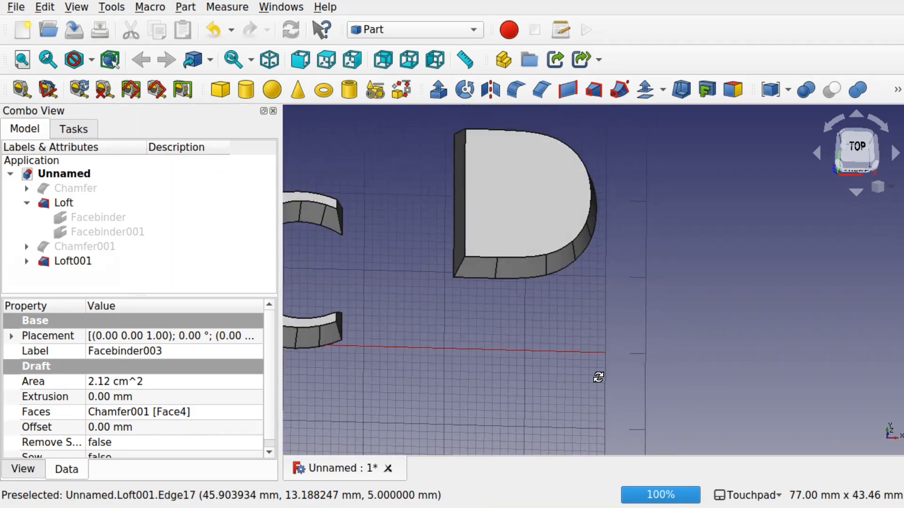
# - Set Loft001's Ruled property to true, toggling Closed on and back off
pyautogui.click(72, 262)
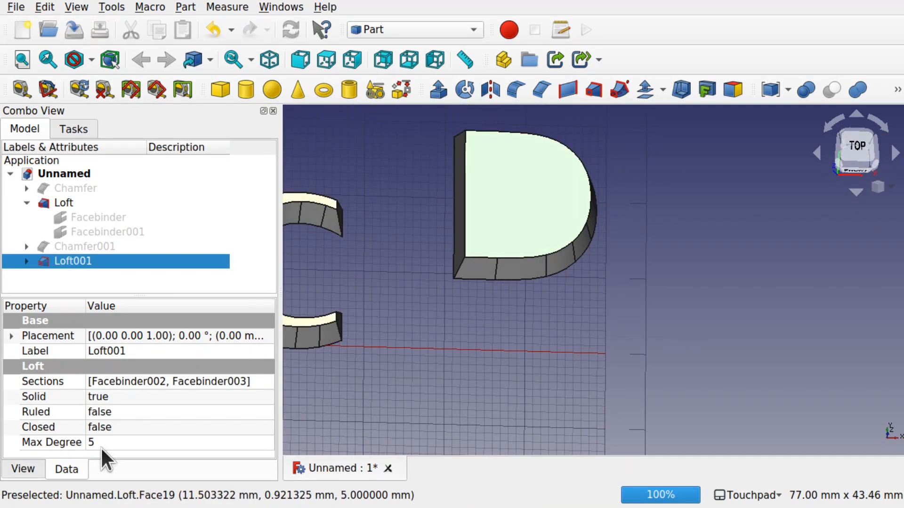
pyautogui.click(173, 427)
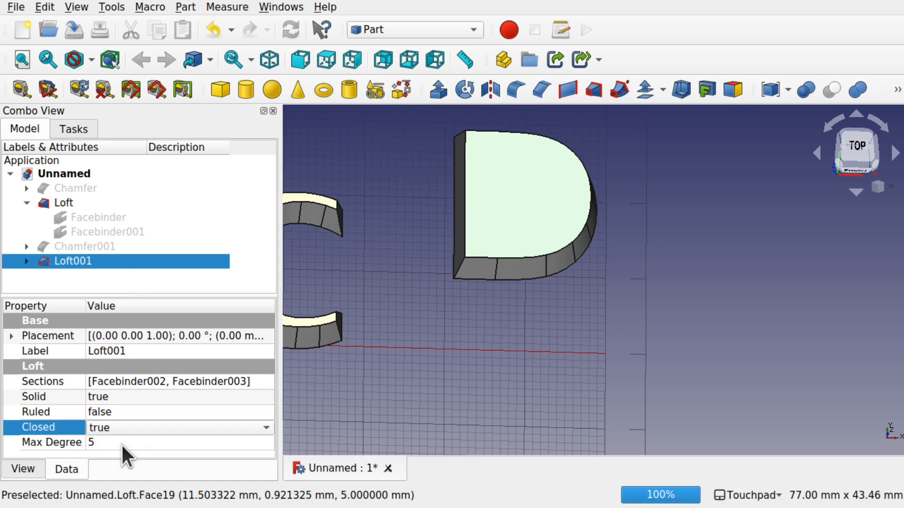
pyautogui.click(172, 411)
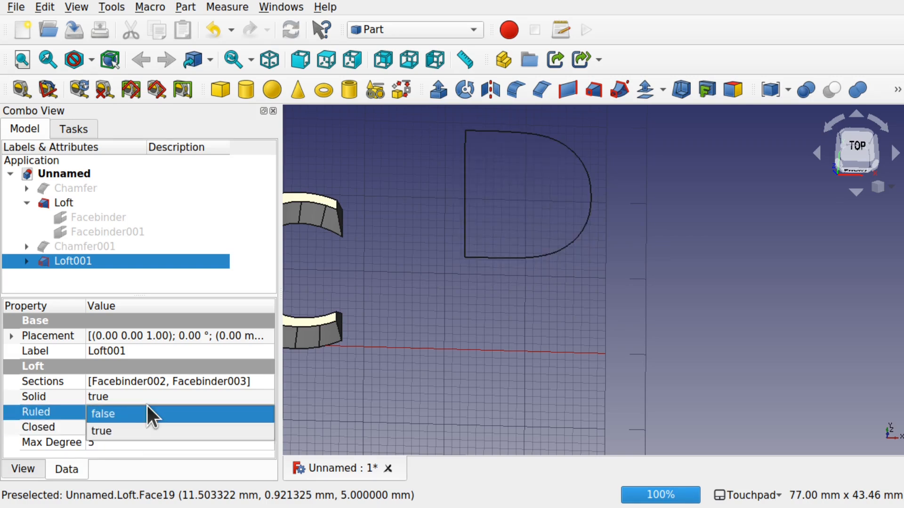
pyautogui.click(101, 431)
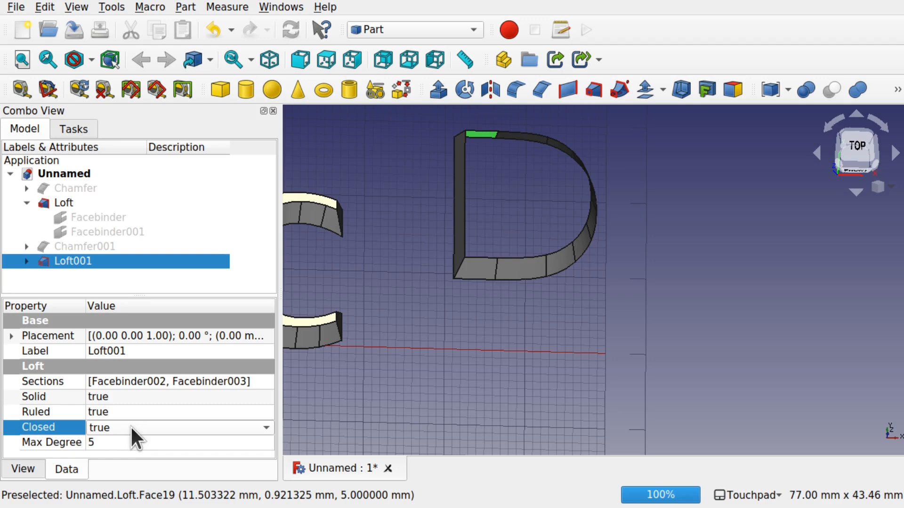
pyautogui.click(178, 427)
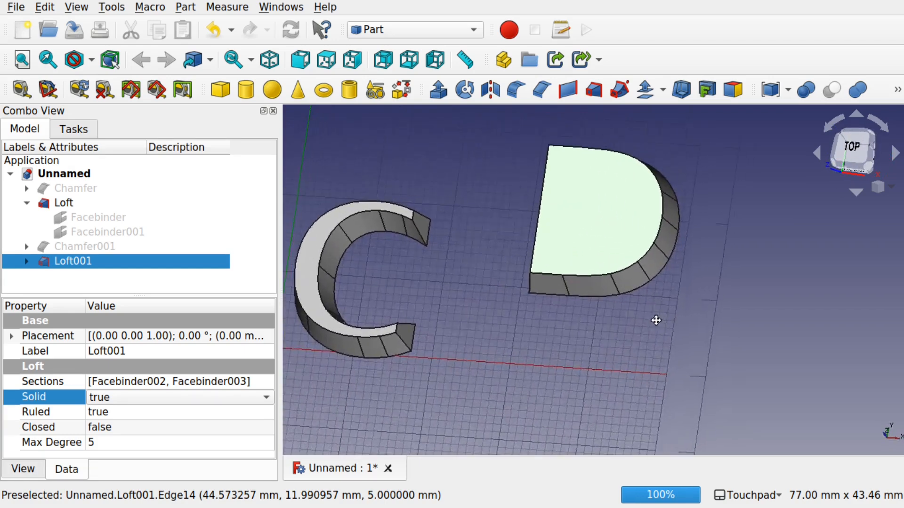
pyautogui.moveTo(594, 237)
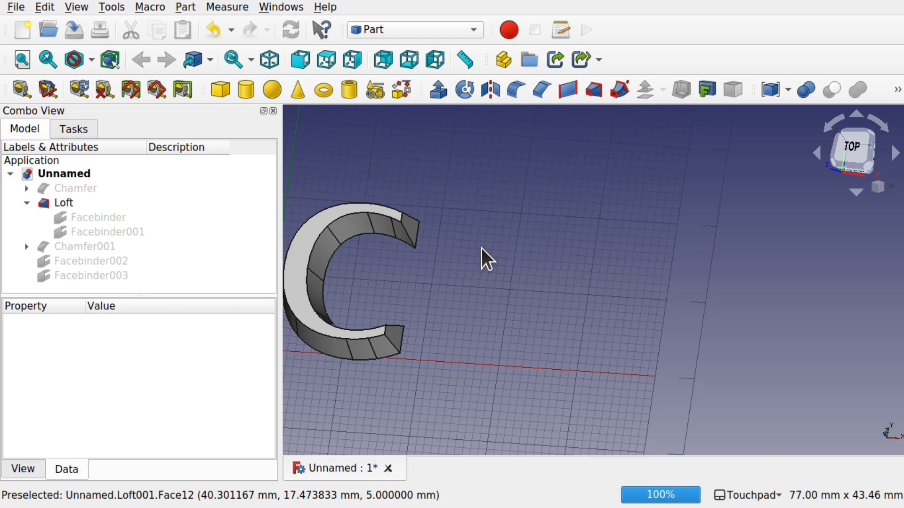
# - Select Facebinder002 and Facebinder003 and make both D facebinders visible
pyautogui.click(90, 260)
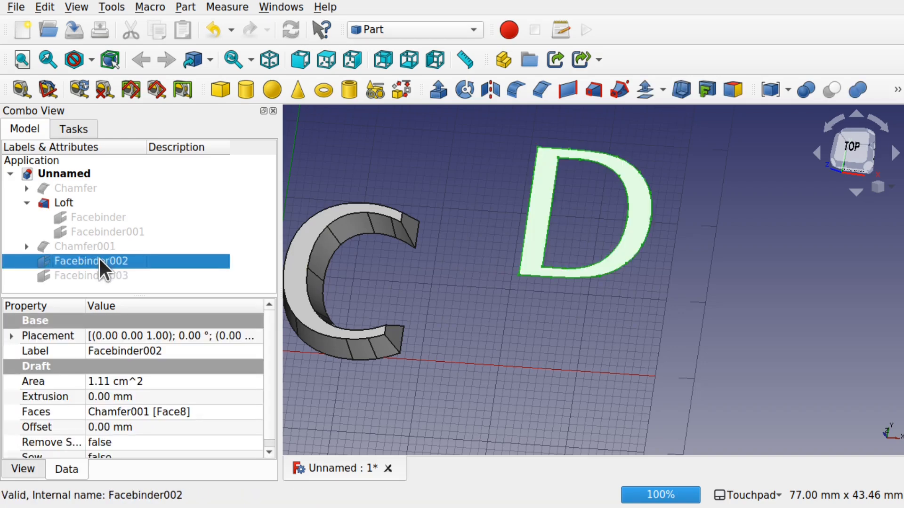
pyautogui.click(91, 275)
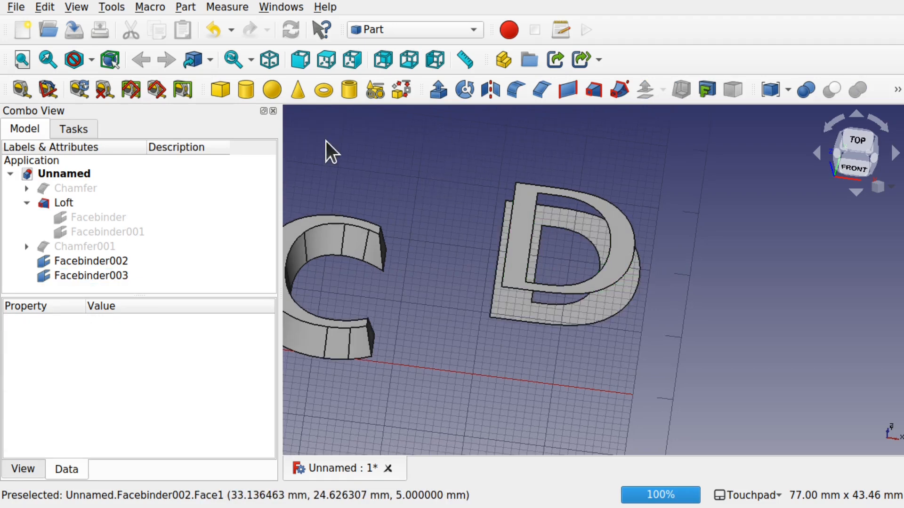
pyautogui.click(111, 7)
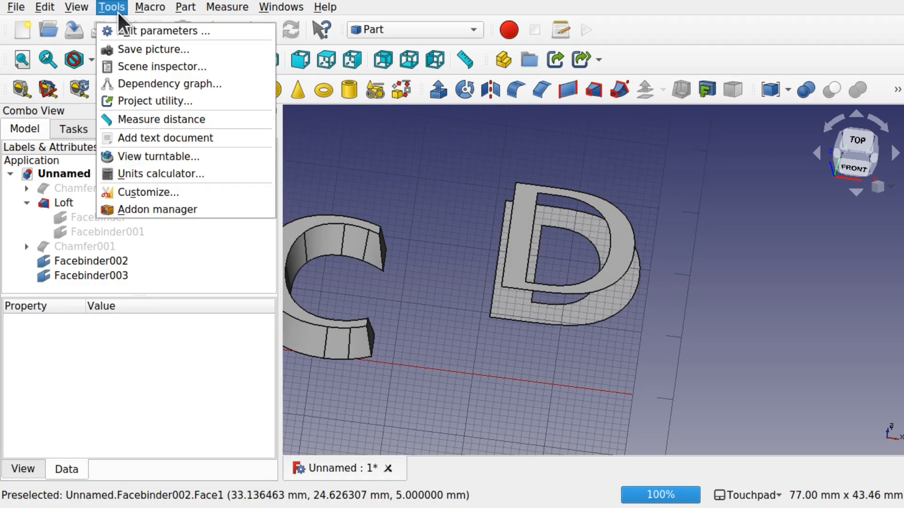
# - Confirm in the Addon Manager that the Curves workbench is installed
pyautogui.click(157, 209)
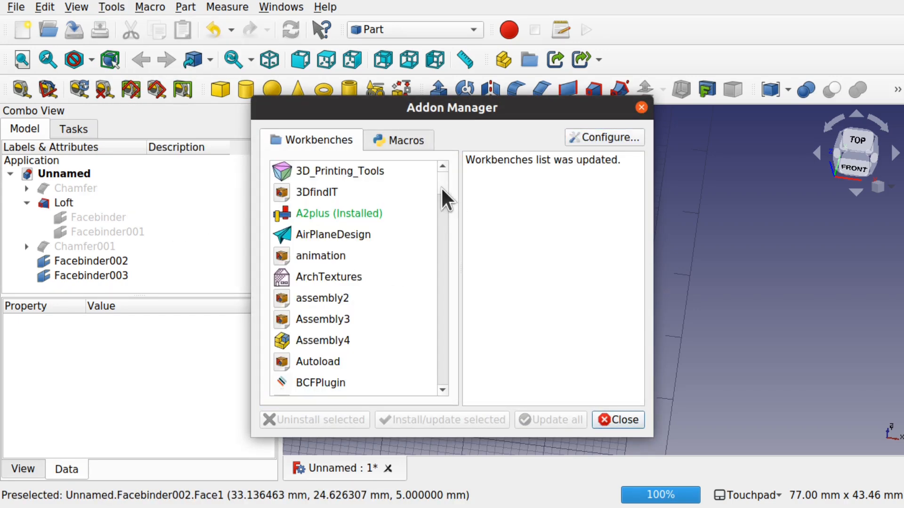
pyautogui.scroll(-3)
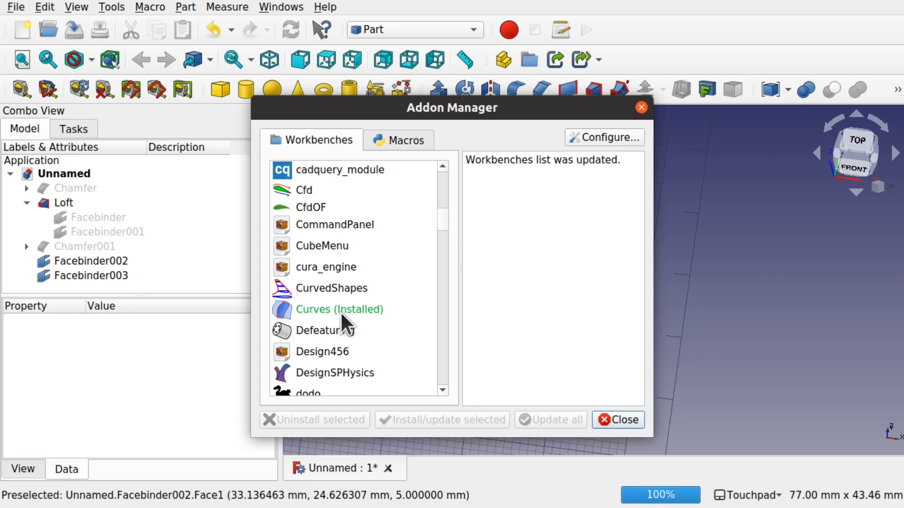
pyautogui.moveTo(367, 322)
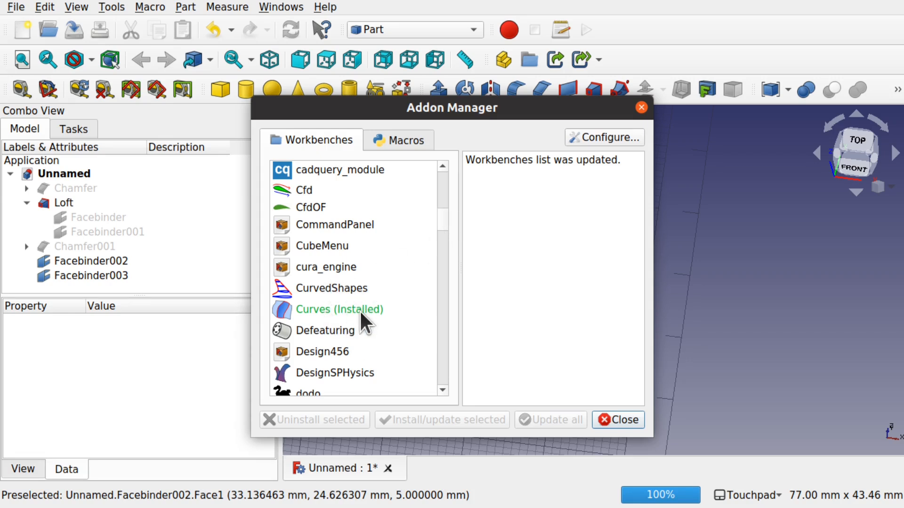
pyautogui.click(640, 107)
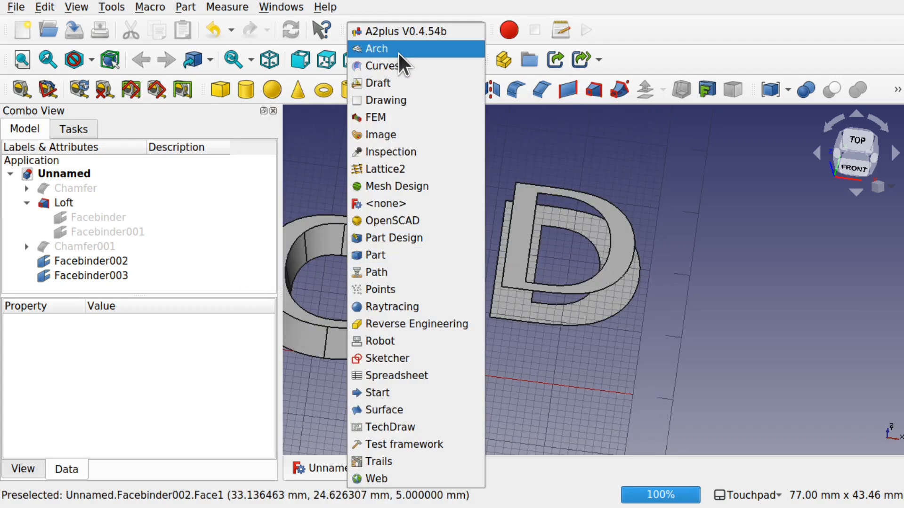
# - In Curves, select Facebinder002 and Facebinder003 and create a MultiLoft of the D
pyautogui.click(381, 66)
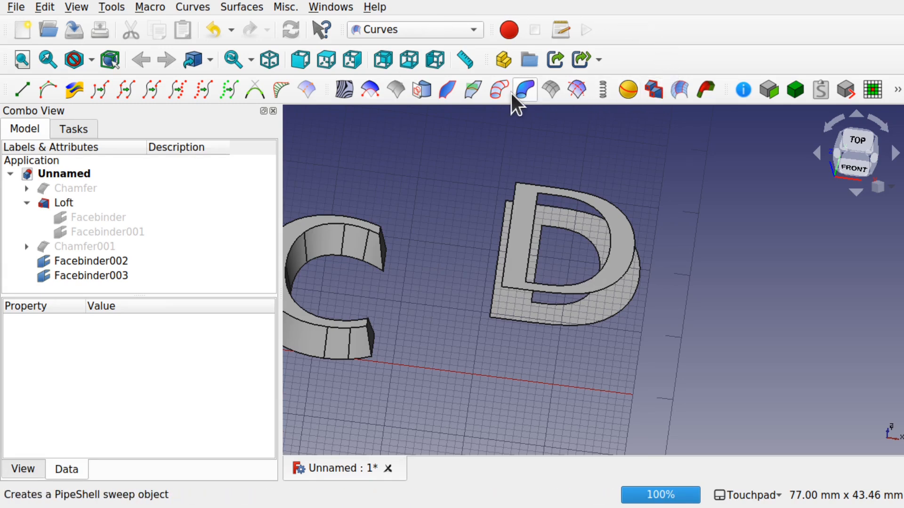
pyautogui.moveTo(634, 128)
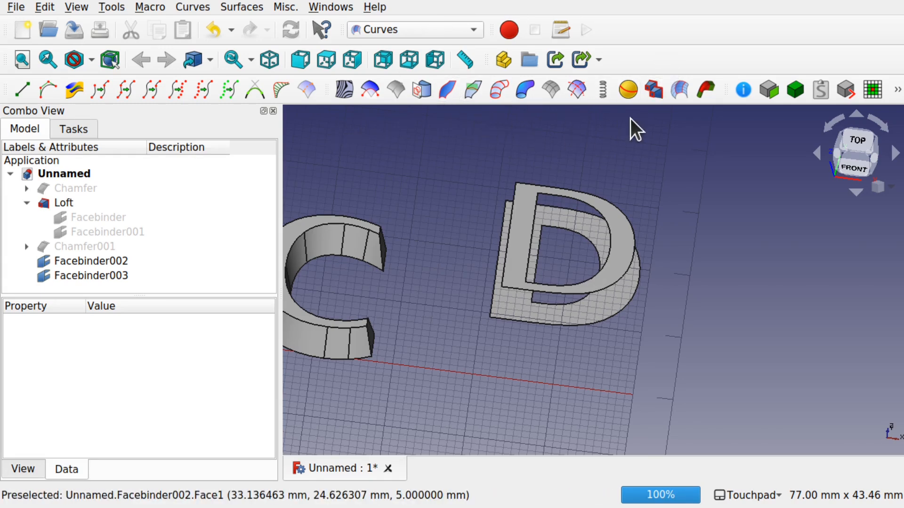
pyautogui.moveTo(653, 91)
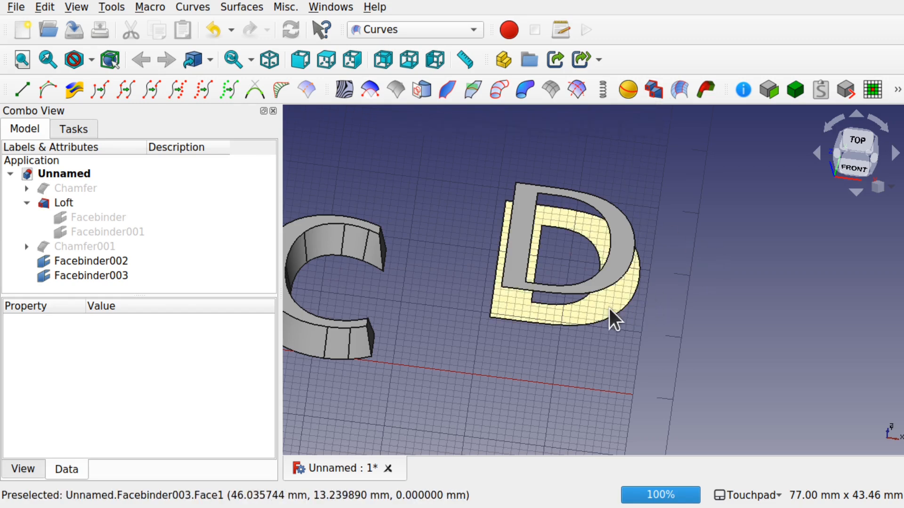
pyautogui.click(90, 275)
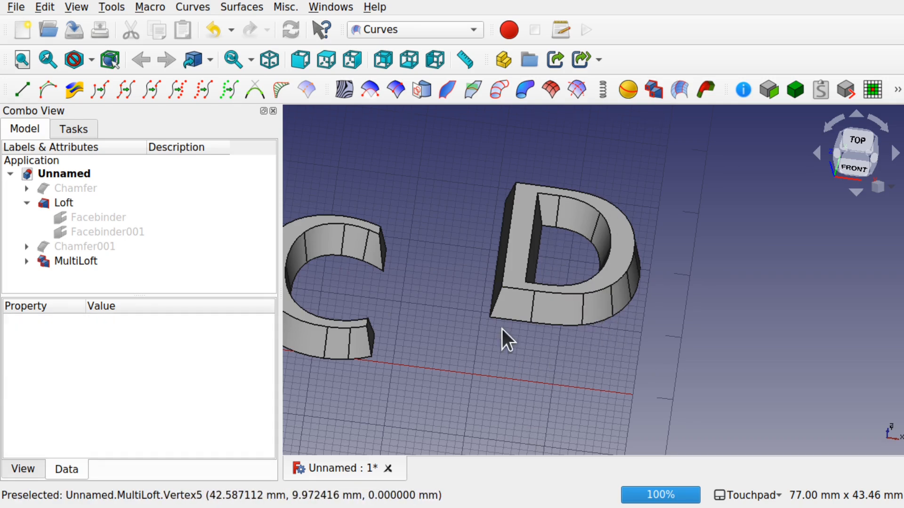
pyautogui.click(74, 261)
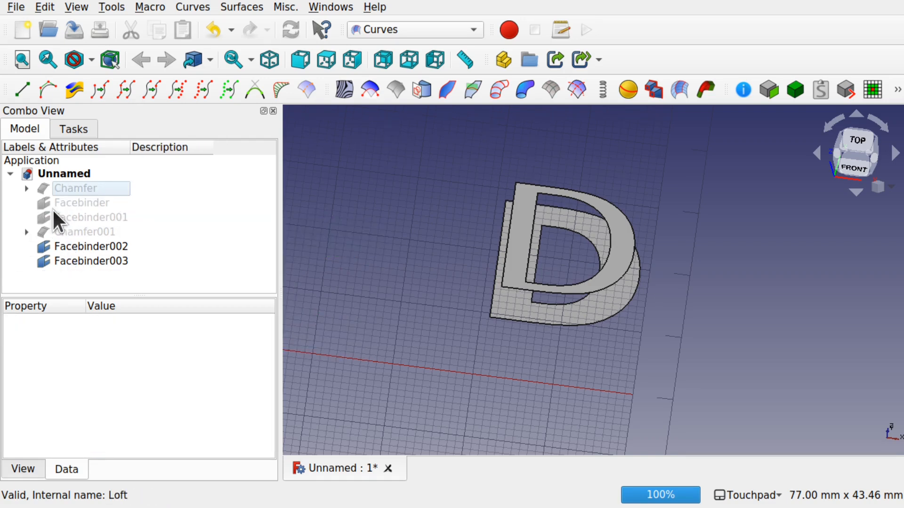
# - With the lofts deleted, show the C's Facebinder and Facebinder001 again
pyautogui.click(82, 202)
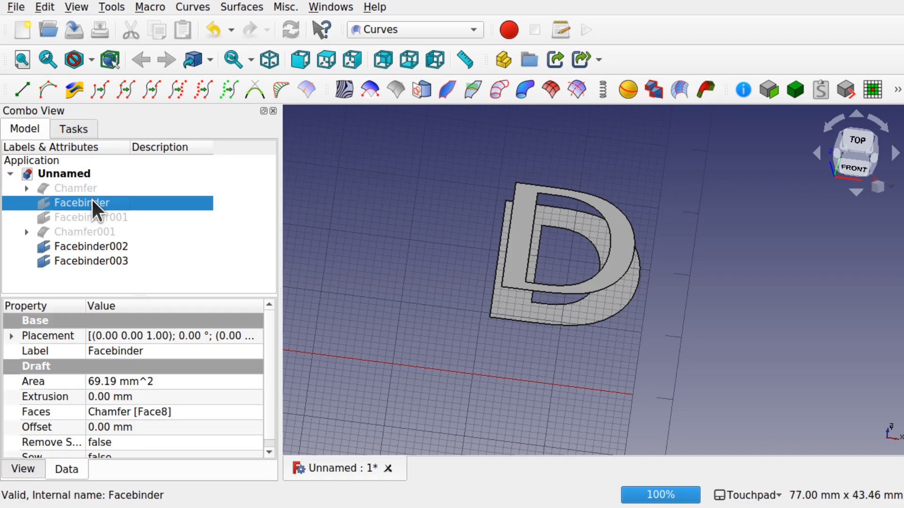
pyautogui.click(90, 218)
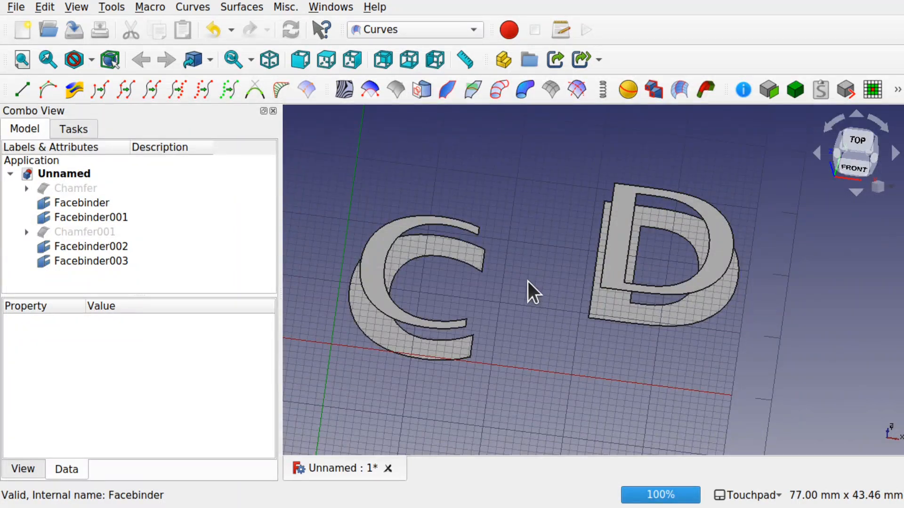
pyautogui.moveTo(649, 337)
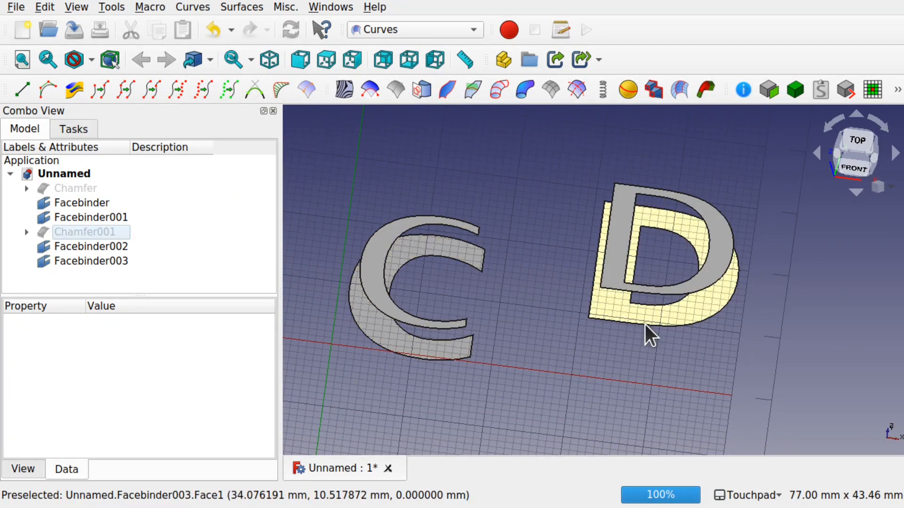
pyautogui.click(412, 29)
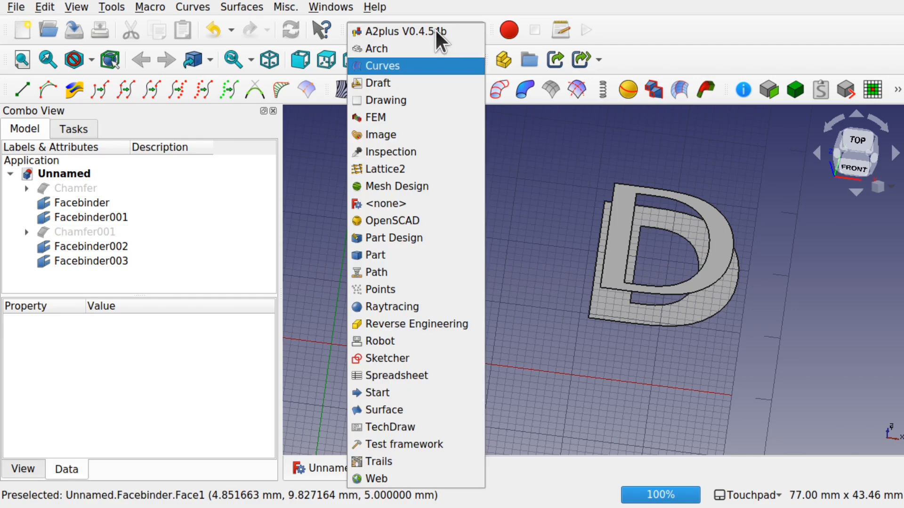
# - In Part, select Facebinder and Facebinder002 and group them into a compound
pyautogui.click(379, 255)
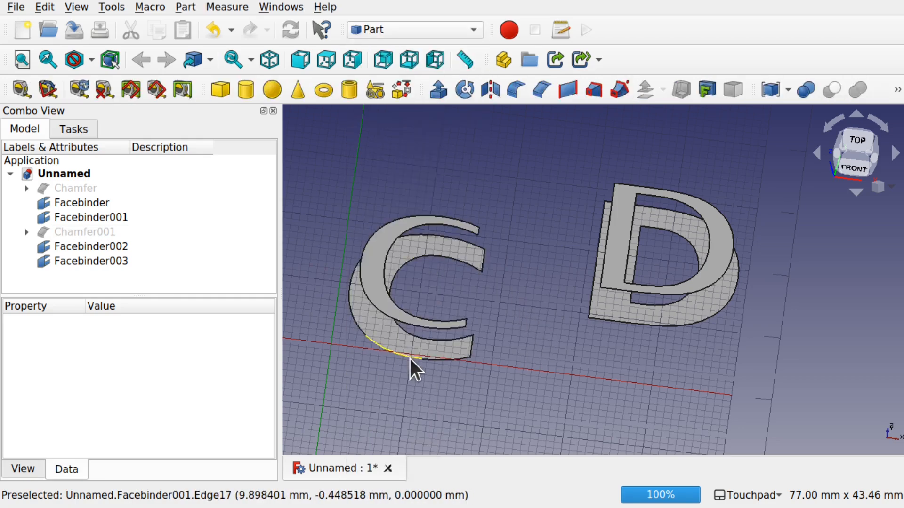
pyautogui.click(90, 217)
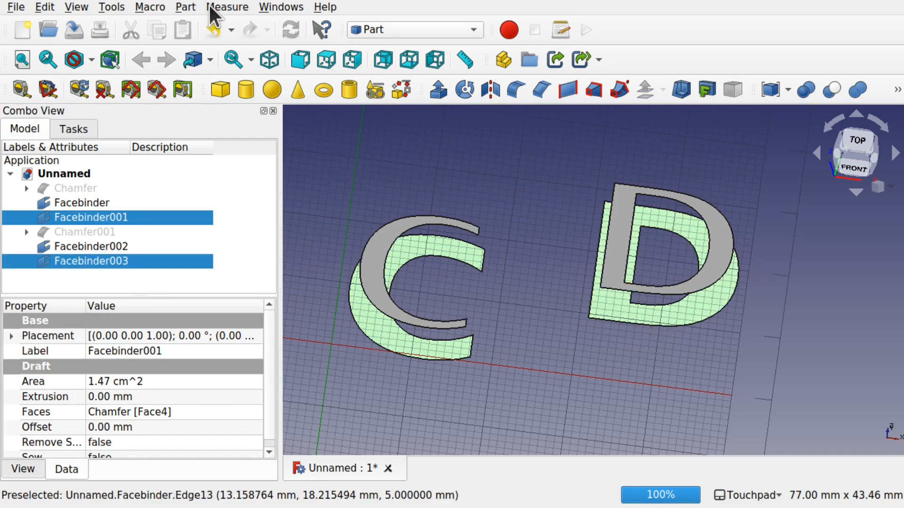
pyautogui.click(185, 7)
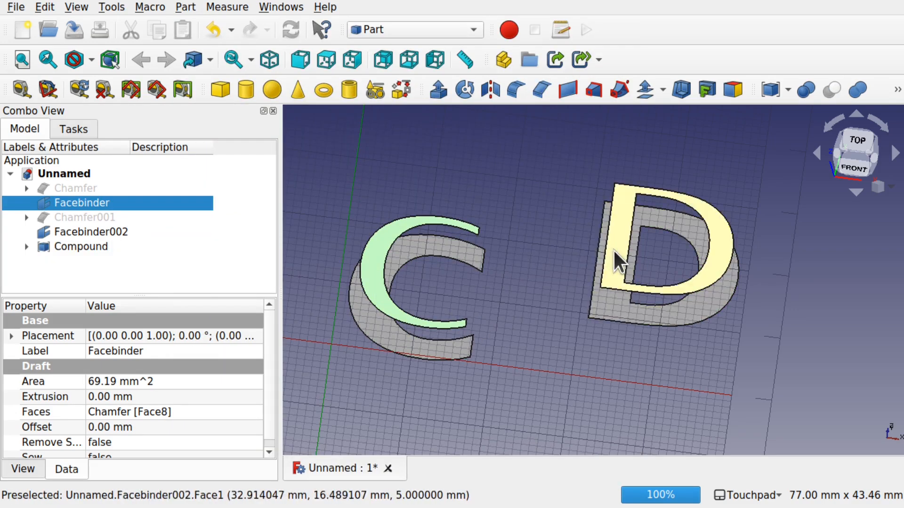
pyautogui.click(628, 260)
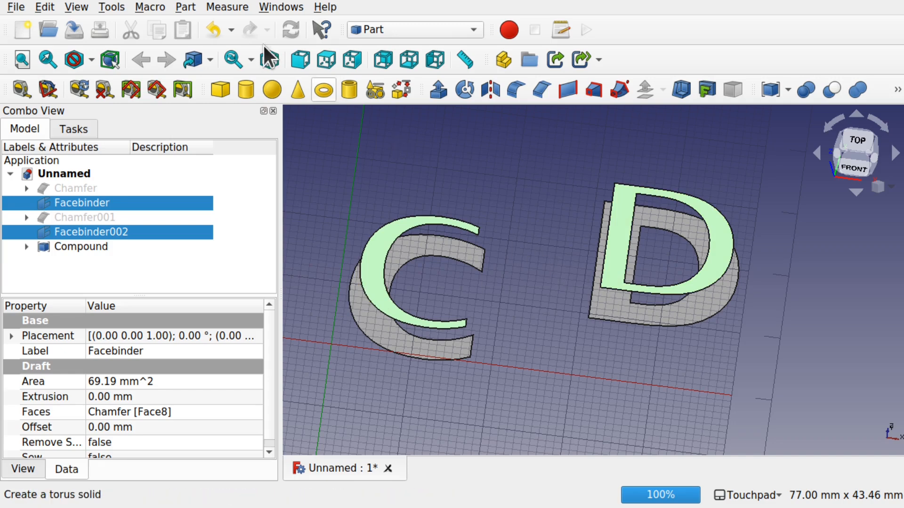
pyautogui.click(185, 7)
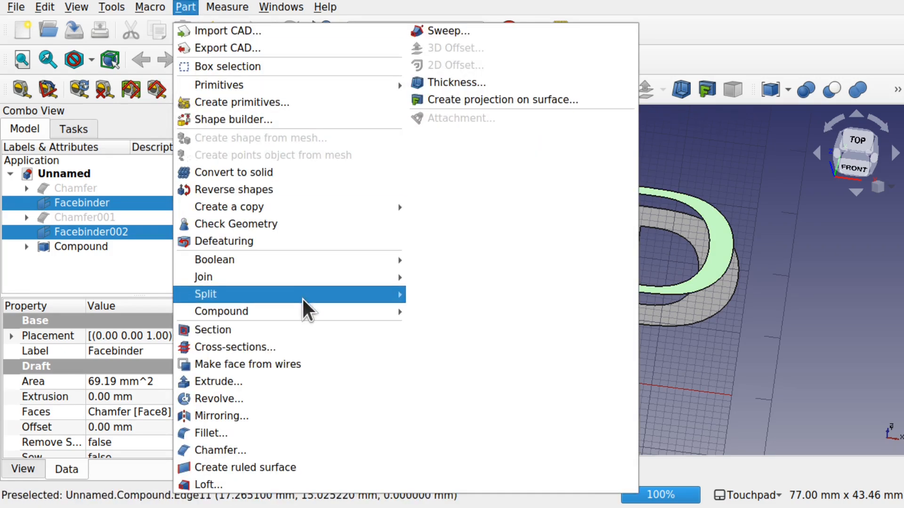
pyautogui.moveTo(221, 311)
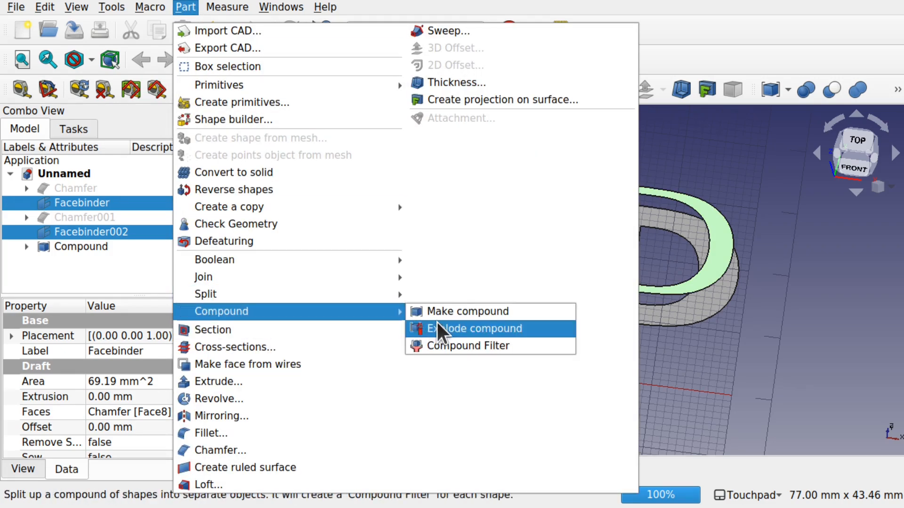
pyautogui.click(474, 328)
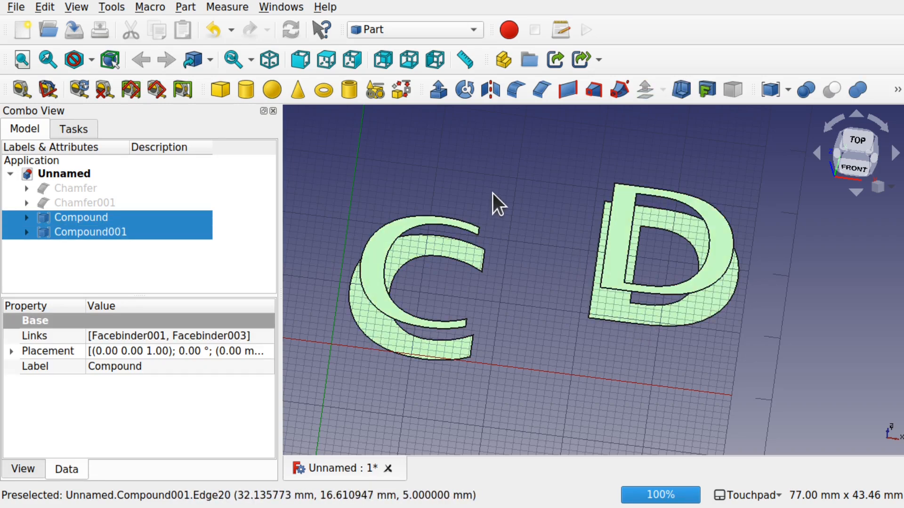
pyautogui.click(413, 29)
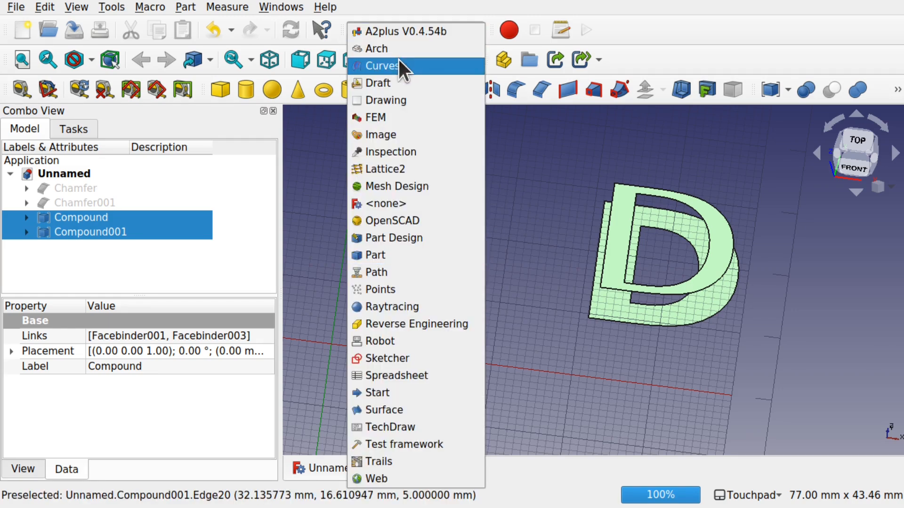
# - Loft the two face compounds with Curves MultiLoft into solid C and D letters
pyautogui.click(382, 65)
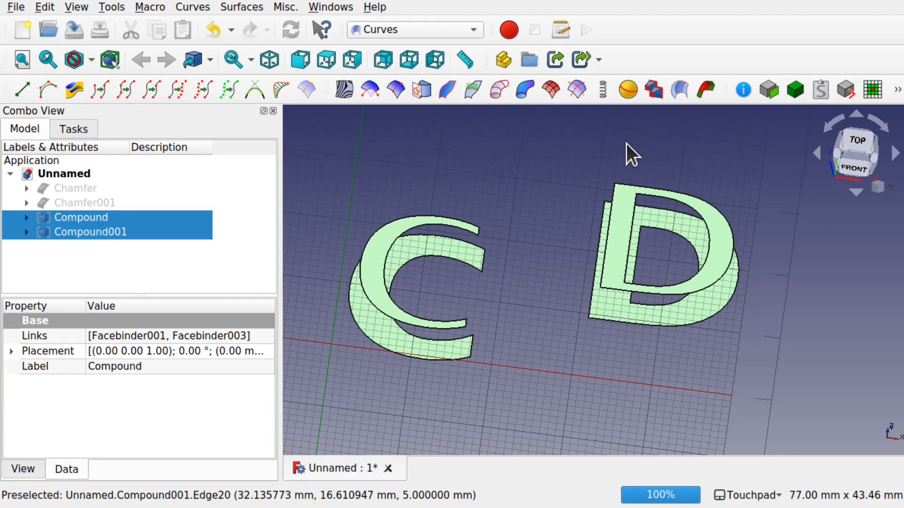
pyautogui.click(653, 89)
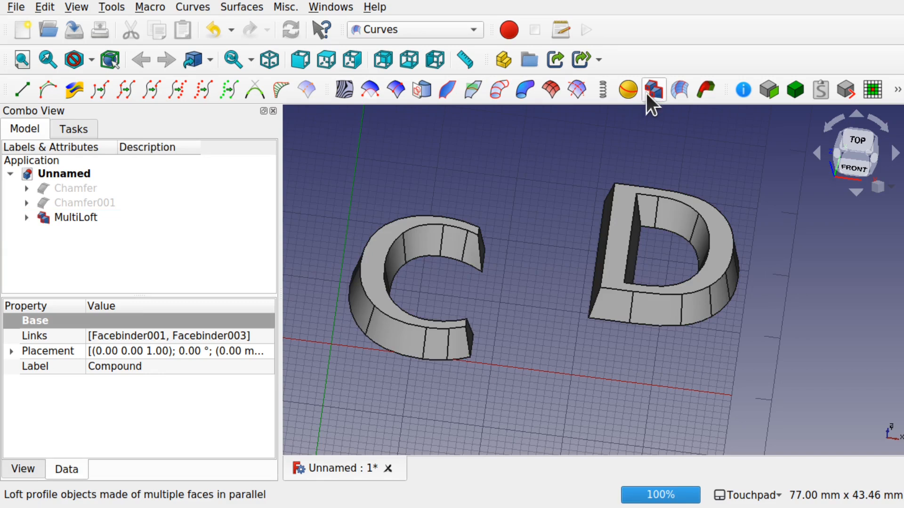
pyautogui.moveTo(458, 320)
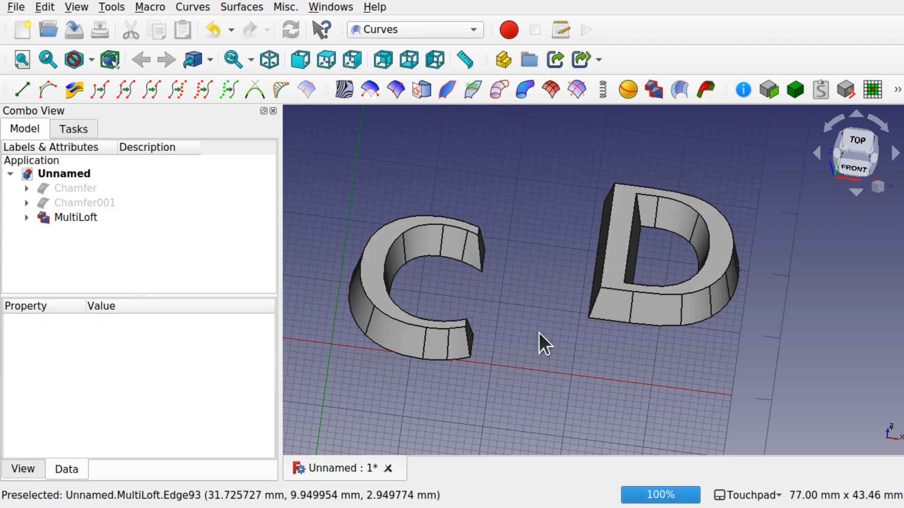
pyautogui.click(26, 218)
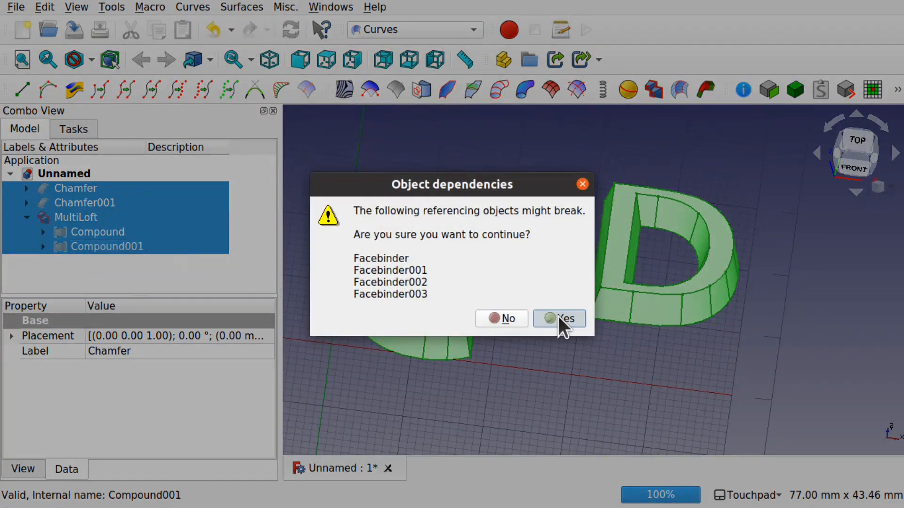
# - Delete all objects despite dependency warnings and switch to the Draft workbench
pyautogui.click(558, 318)
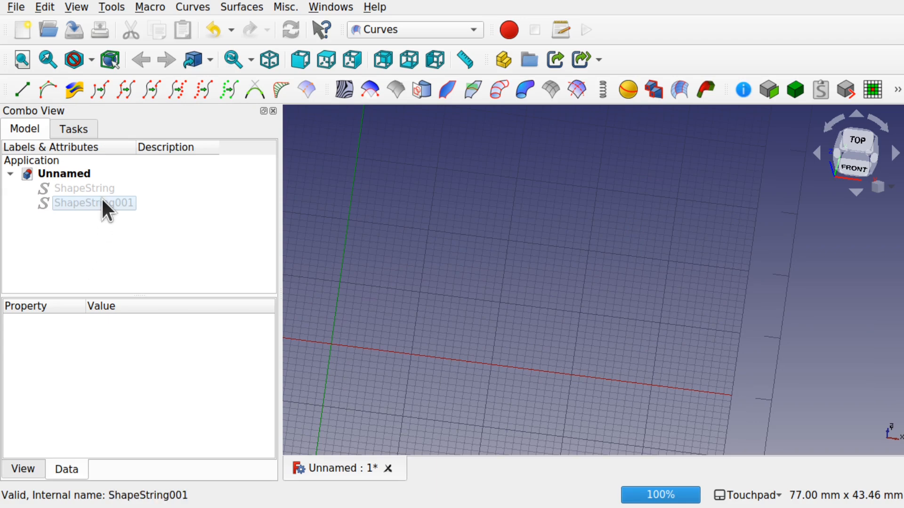
pyautogui.click(10, 174)
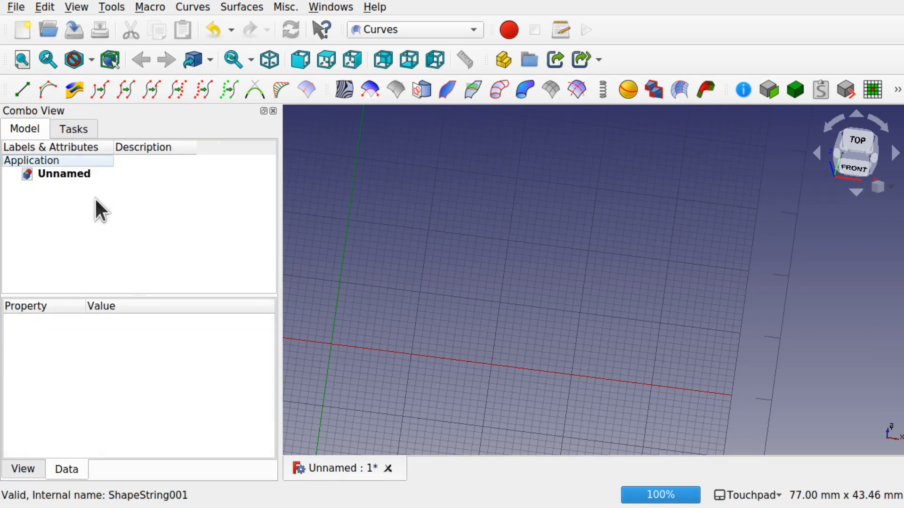
pyautogui.click(414, 30)
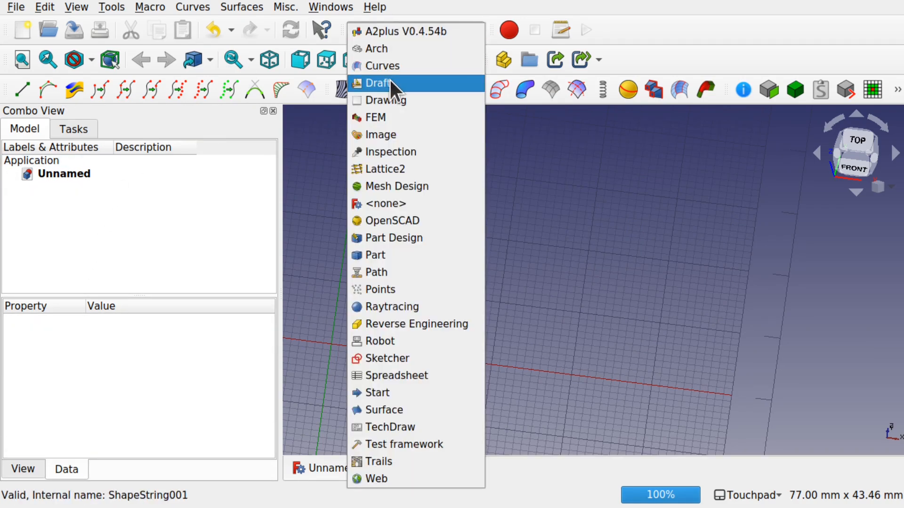
pyautogui.click(378, 82)
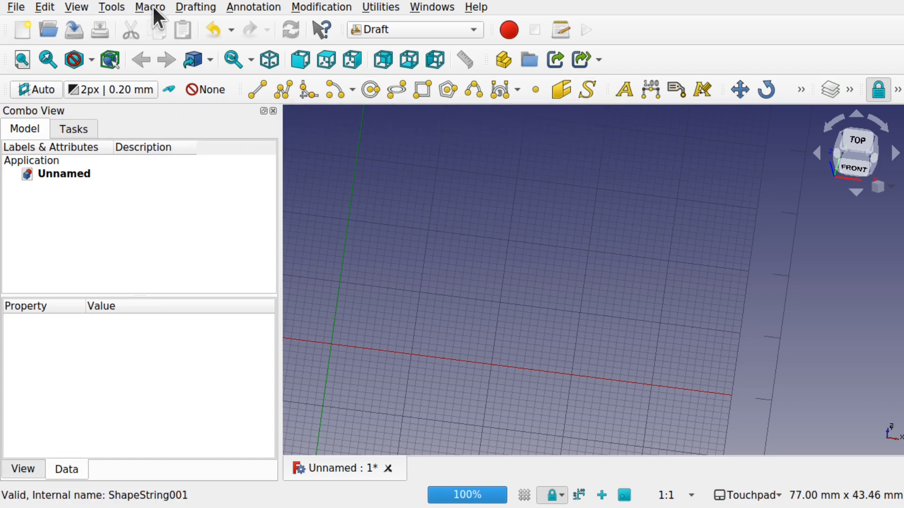
pyautogui.click(195, 7)
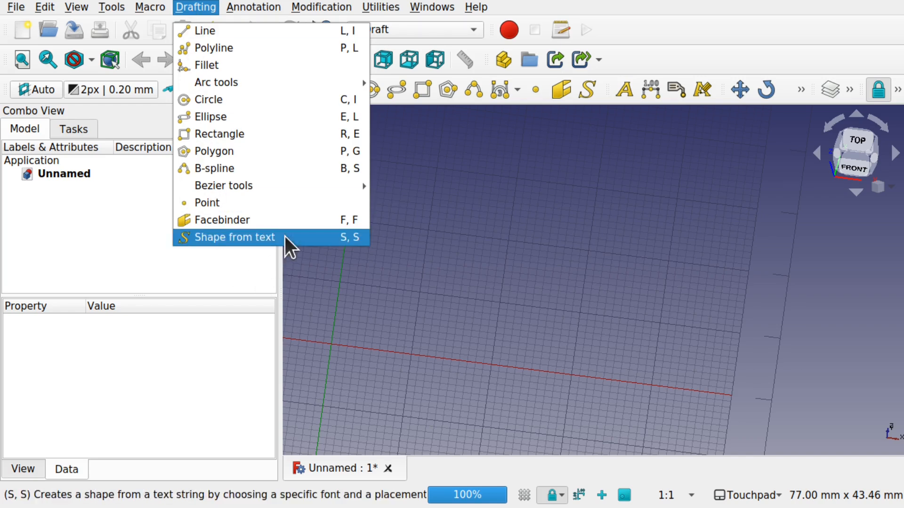
# - Create a 'CAD' ShapeString, 20 mm high in DejaVuSans-Bold, at the origin
pyautogui.click(234, 237)
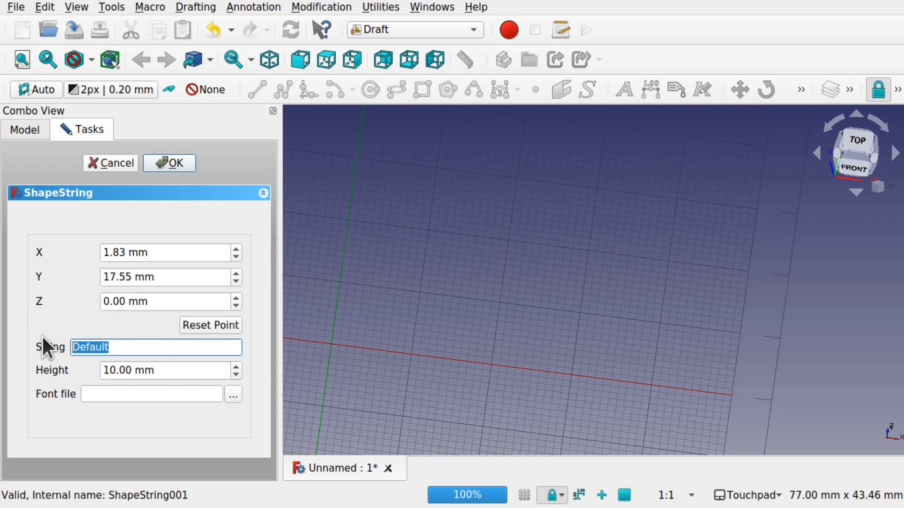
pyautogui.write('CAD')
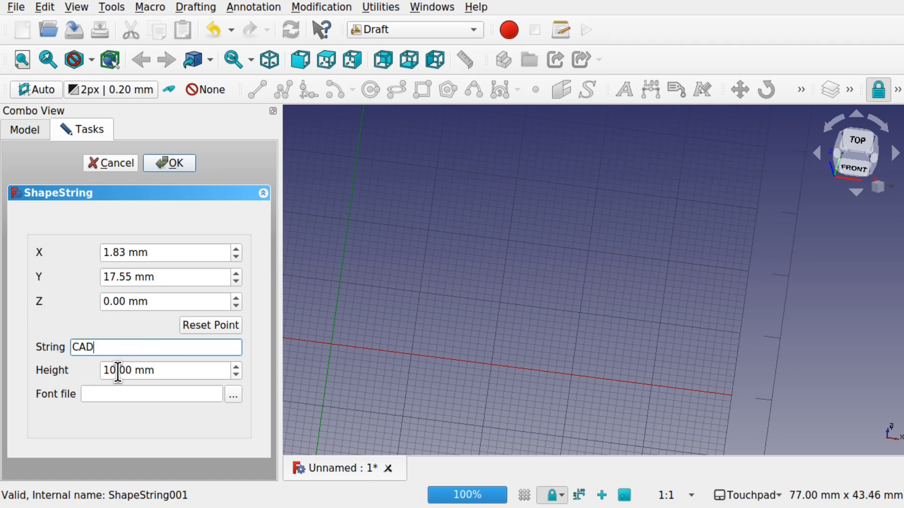
pyautogui.write('20.00 mm')
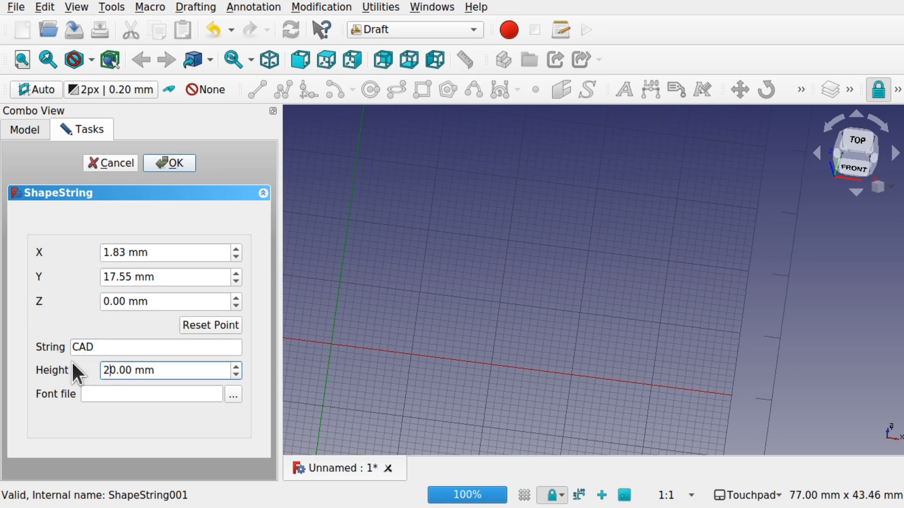
pyautogui.click(233, 395)
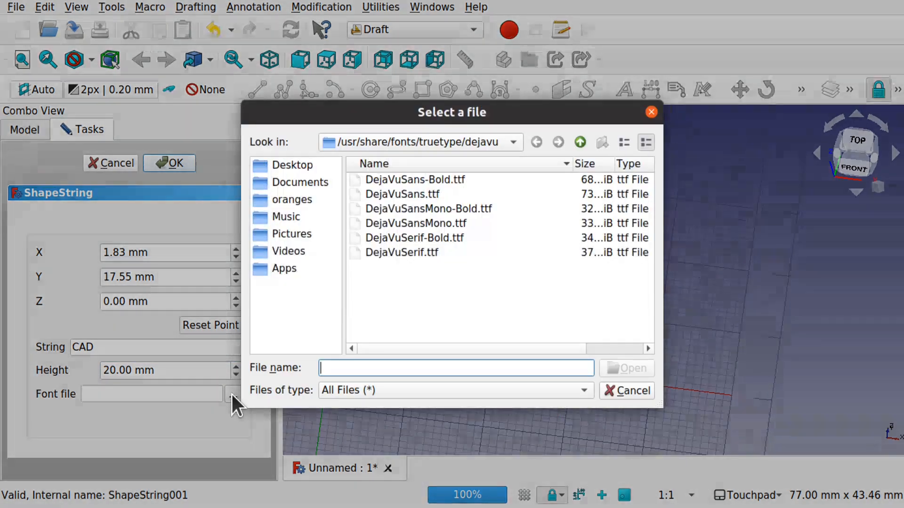
pyautogui.click(414, 179)
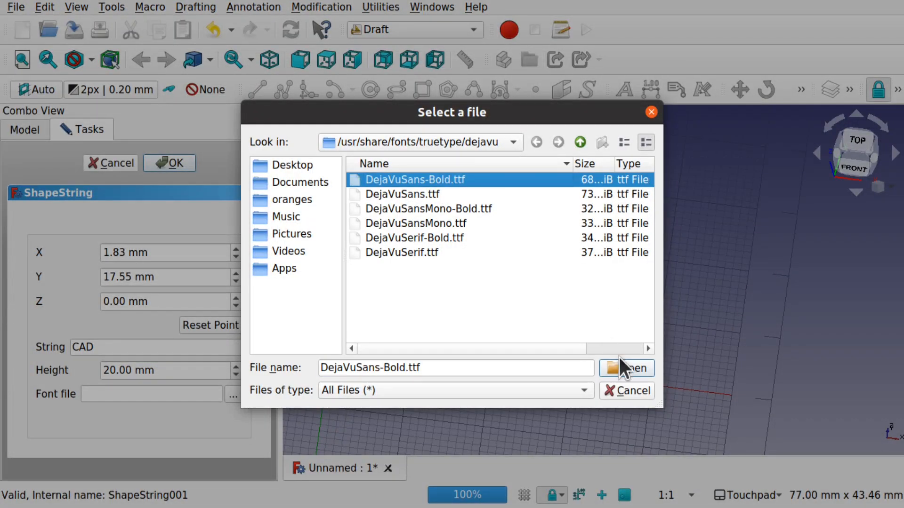
pyautogui.click(633, 368)
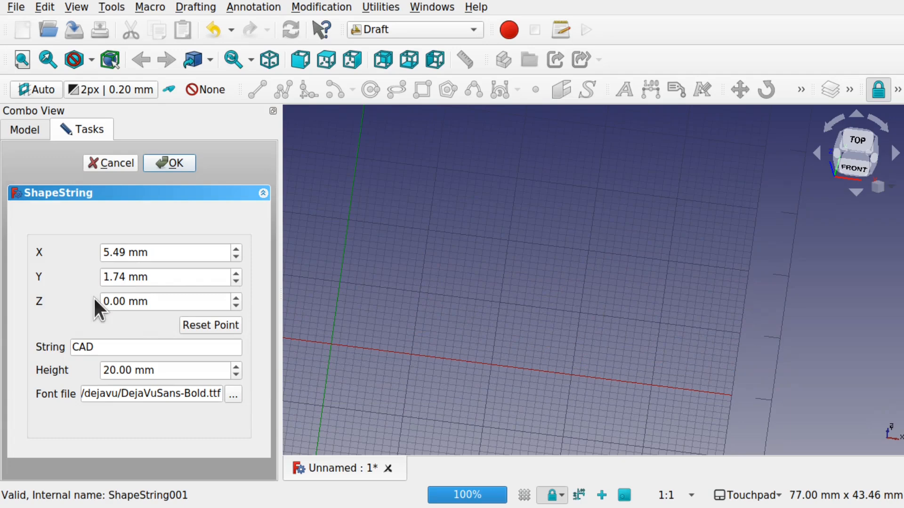
pyautogui.click(210, 326)
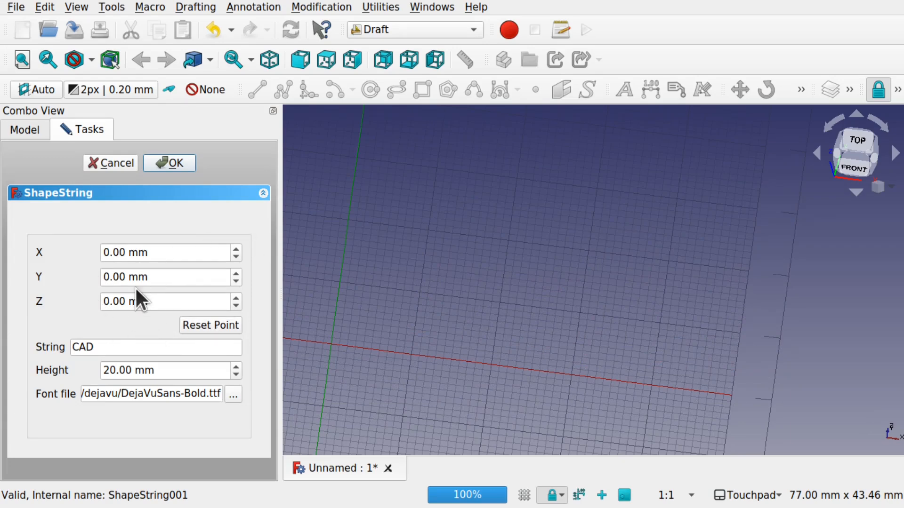
pyautogui.click(170, 163)
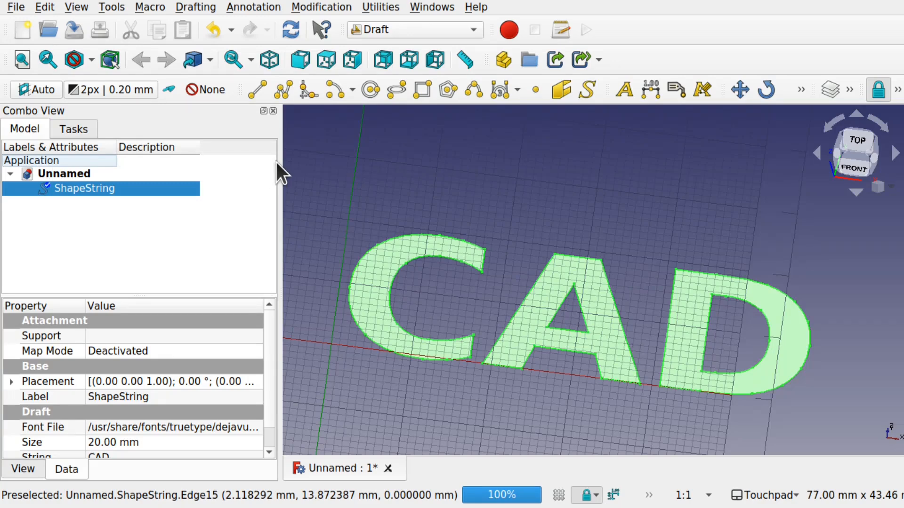
pyautogui.click(414, 29)
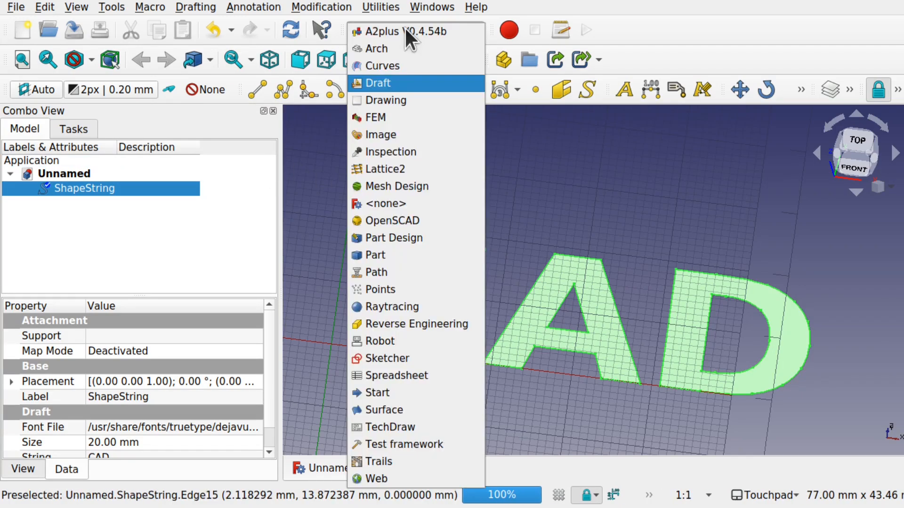
# - In Part, extrude the CAD ShapeString 10 mm along its normal
pyautogui.click(373, 255)
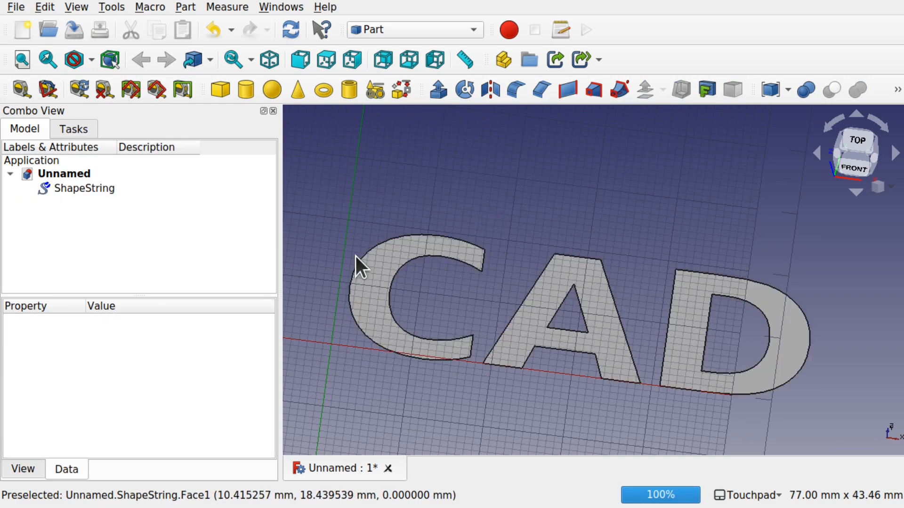
pyautogui.click(84, 188)
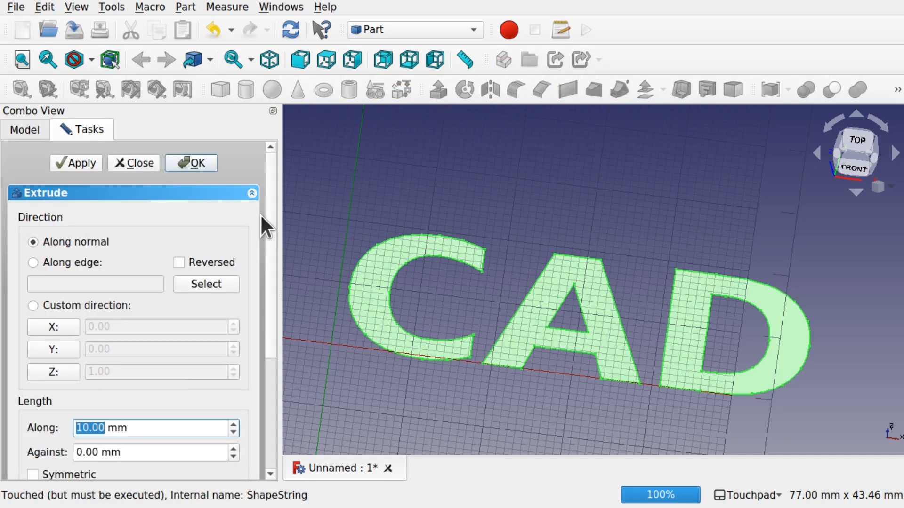
pyautogui.moveTo(221, 406)
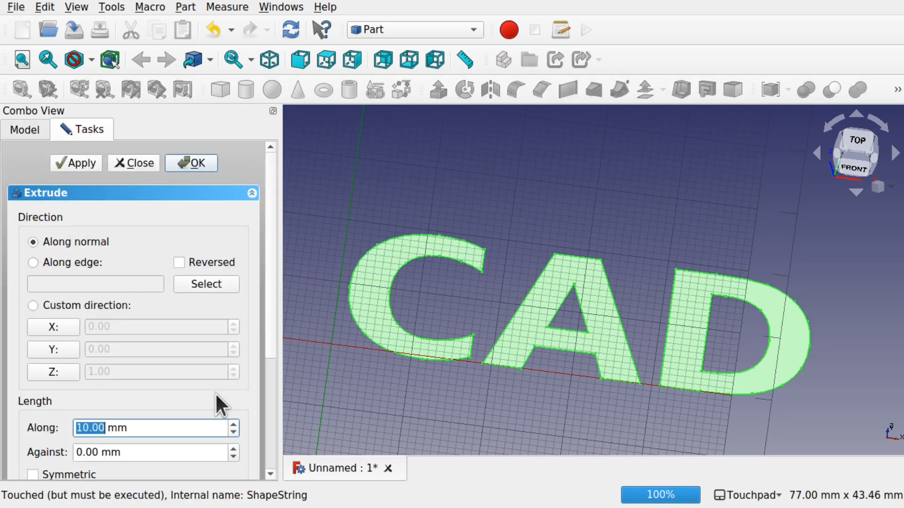
pyautogui.click(191, 163)
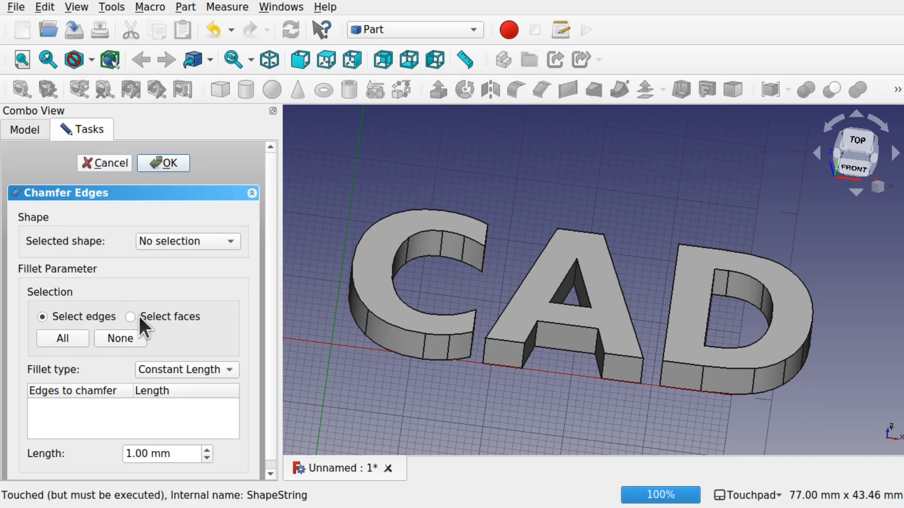
# - Chamfer the extrusion's top faces of C, A and D by 1.00 mm
pyautogui.click(131, 316)
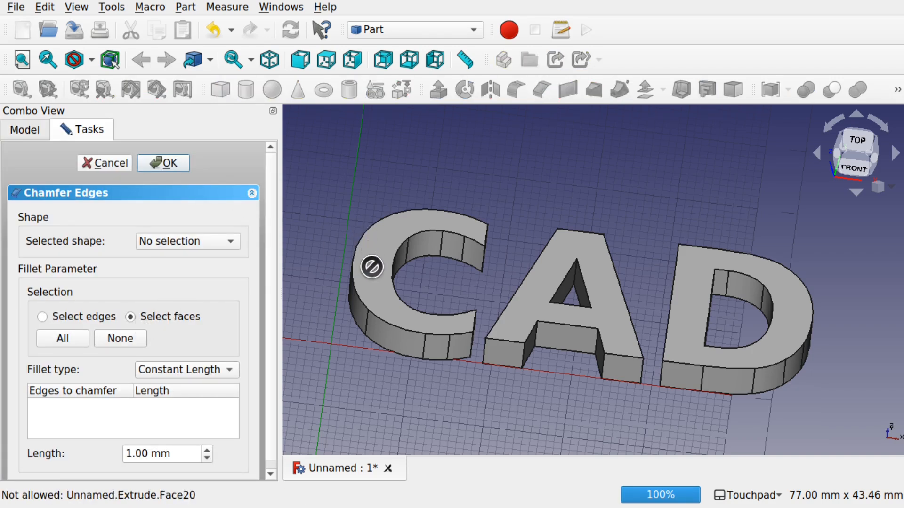
pyautogui.moveTo(374, 306)
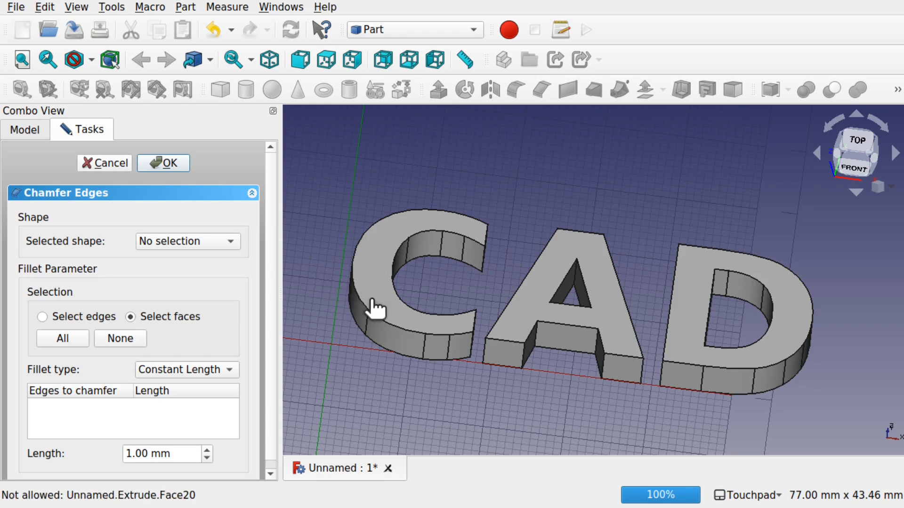
pyautogui.moveTo(372, 274)
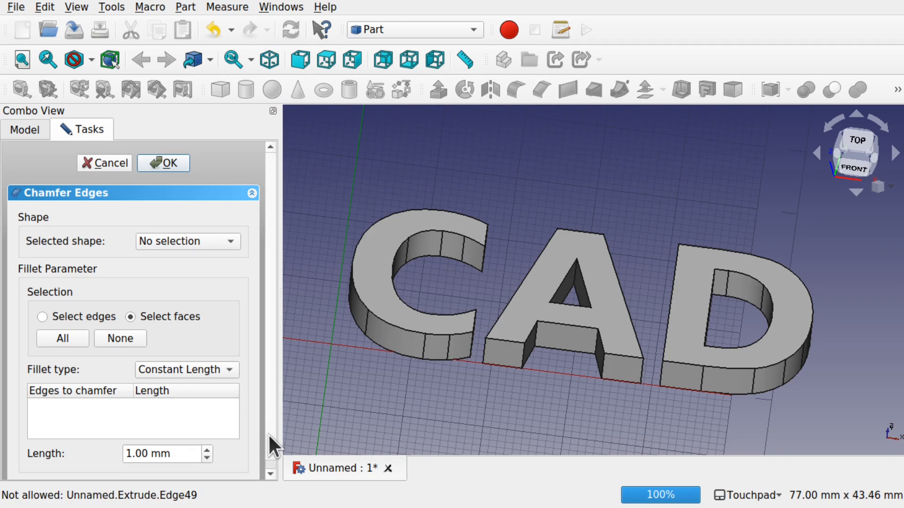
pyautogui.click(187, 241)
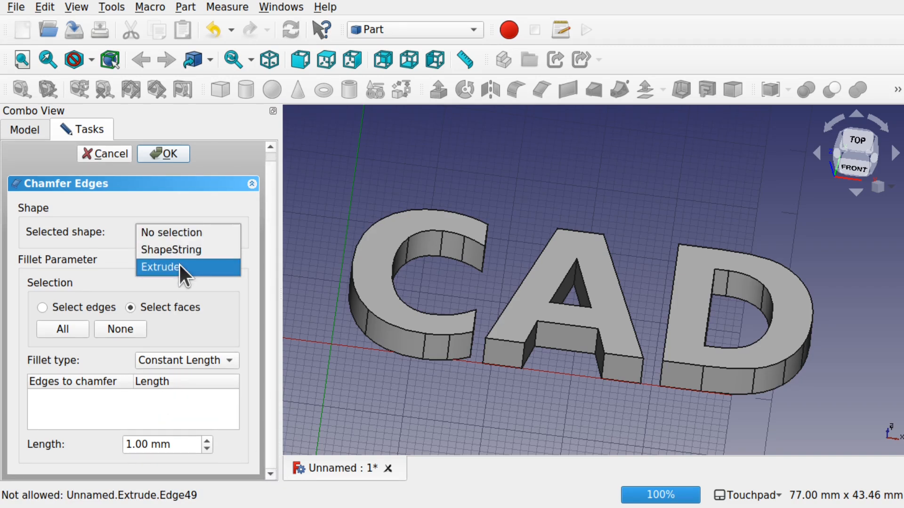
pyautogui.click(161, 267)
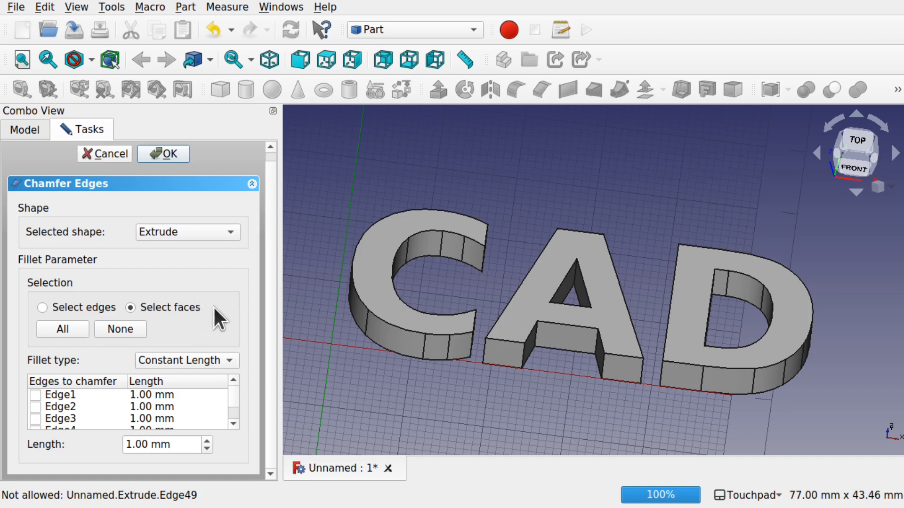
pyautogui.moveTo(259, 315)
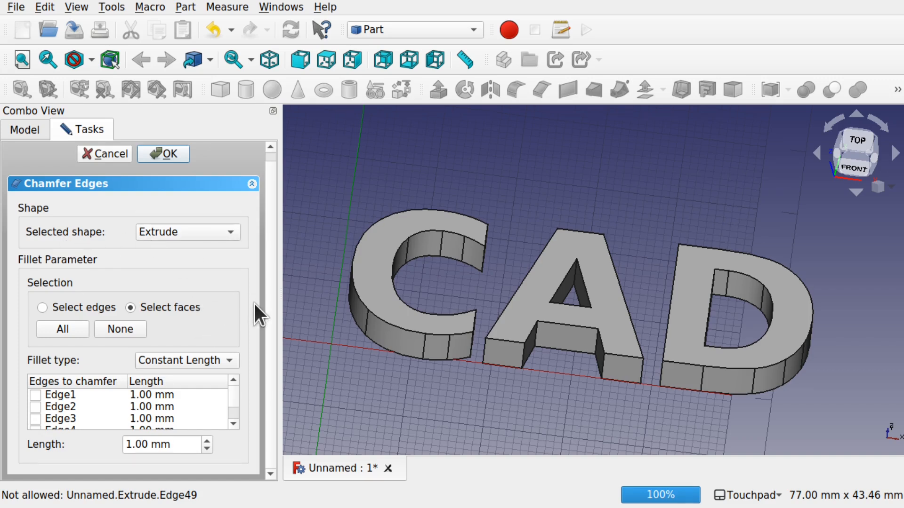
pyautogui.moveTo(159, 323)
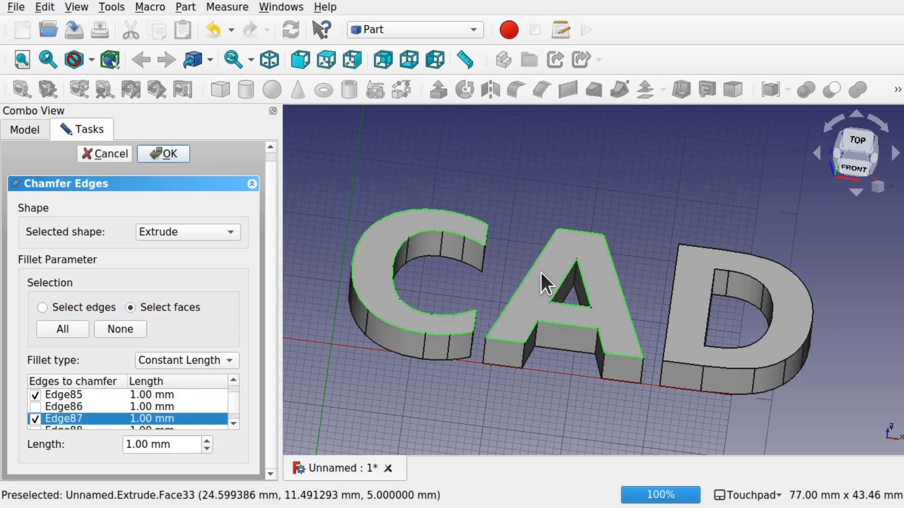
pyautogui.click(460, 349)
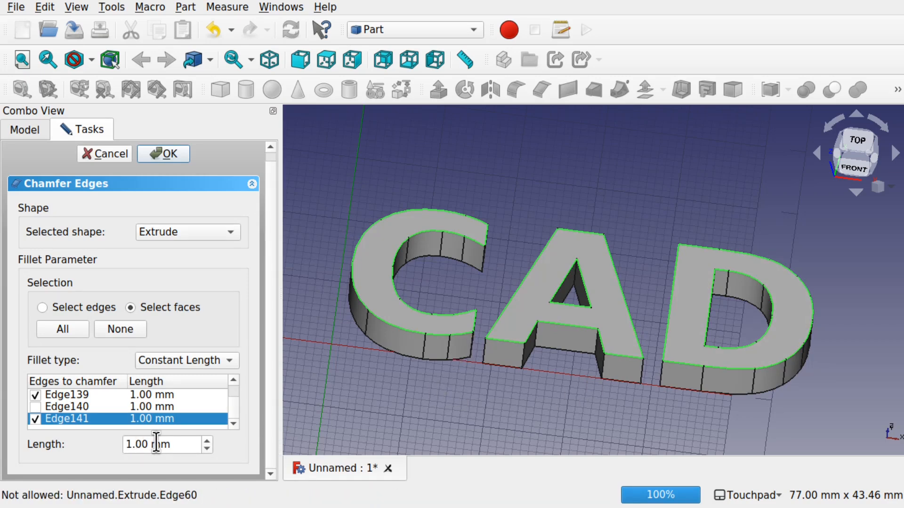
pyautogui.click(164, 154)
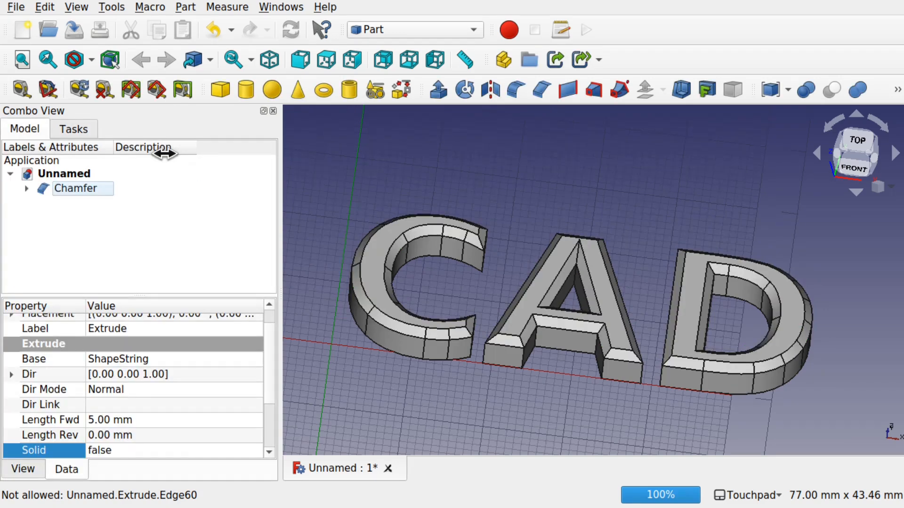
pyautogui.moveTo(497, 288)
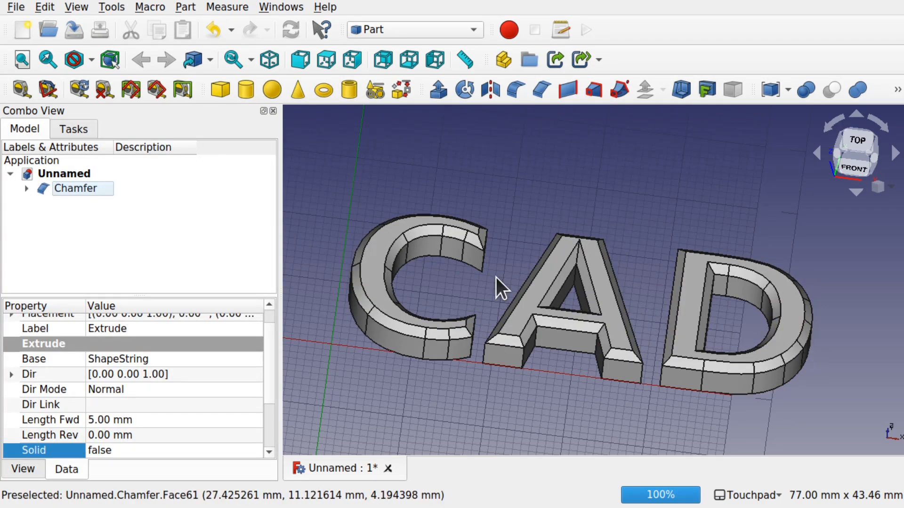
pyautogui.moveTo(371, 286)
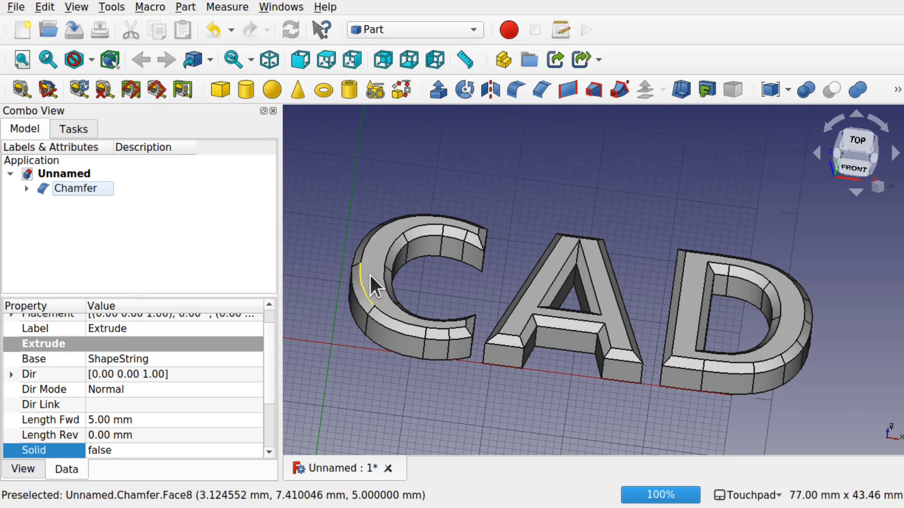
# - Build a Draft Facebinder from the top faces of C, A and D, then hide the Chamfer
pyautogui.click(75, 188)
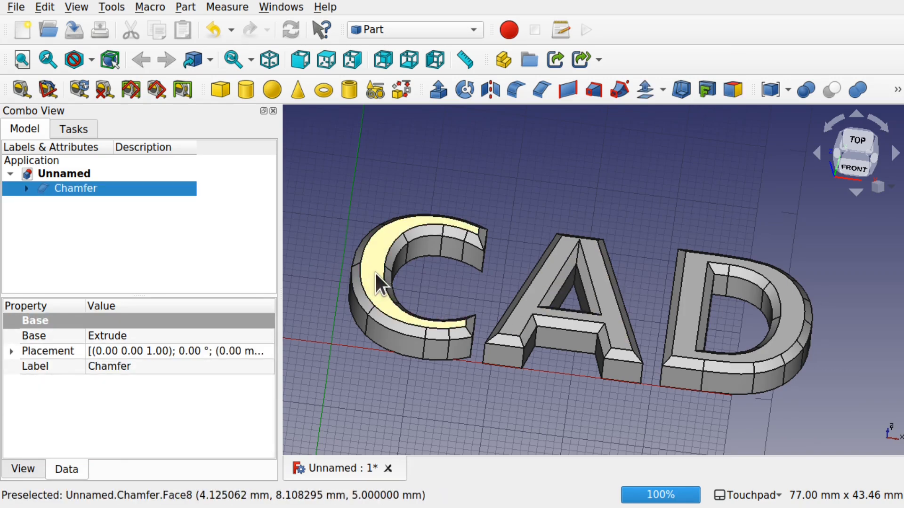
pyautogui.moveTo(570, 291)
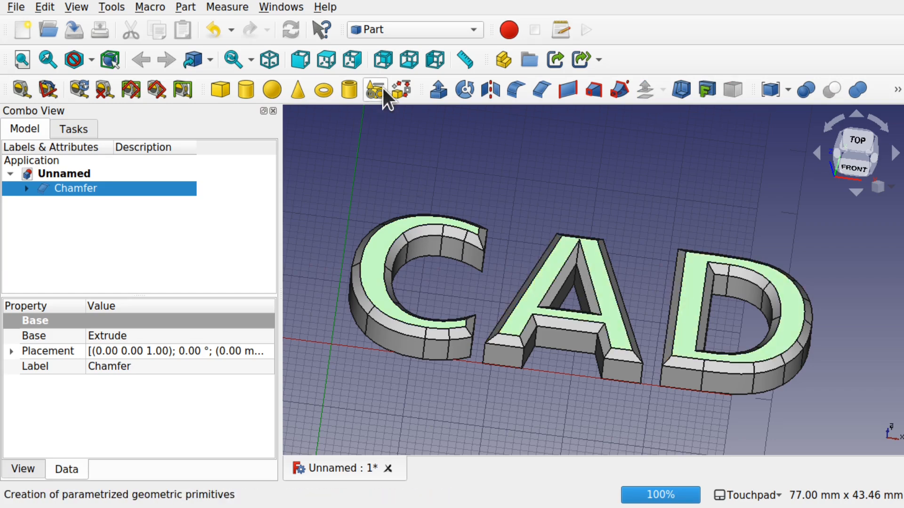
pyautogui.moveTo(570, 277)
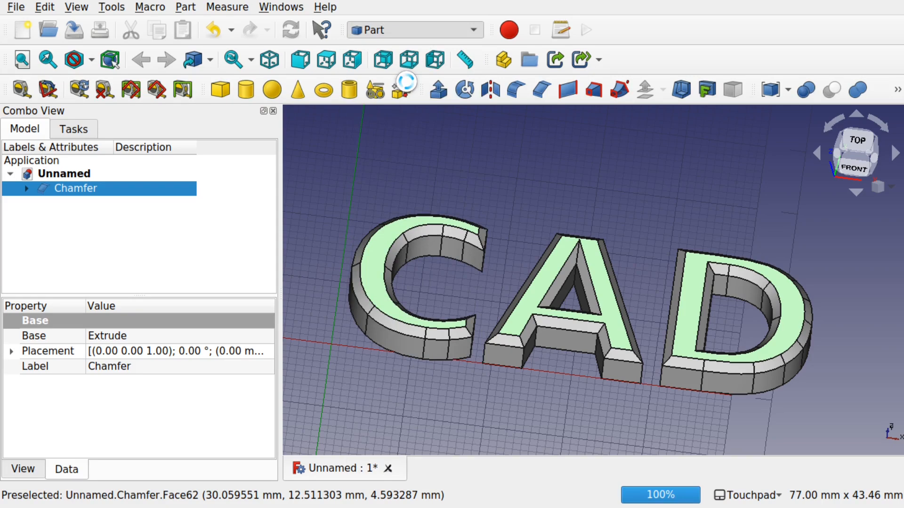
pyautogui.click(413, 29)
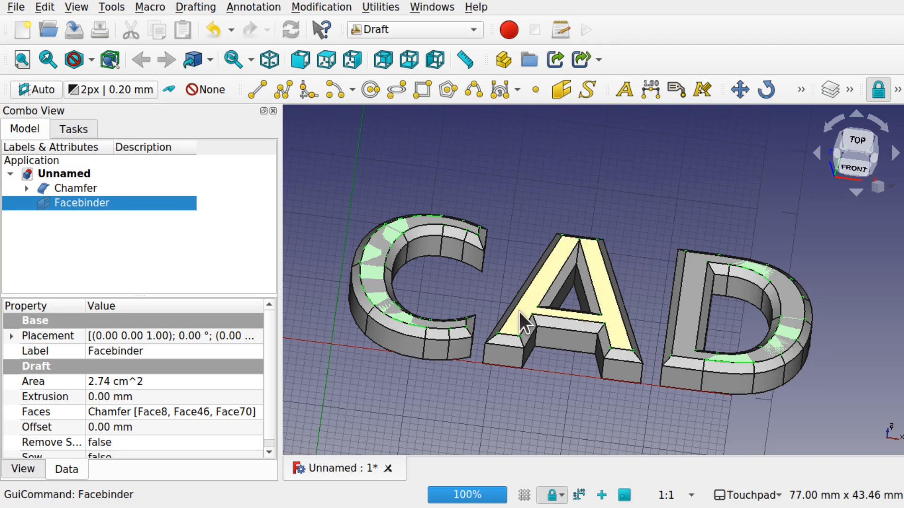
pyautogui.click(75, 187)
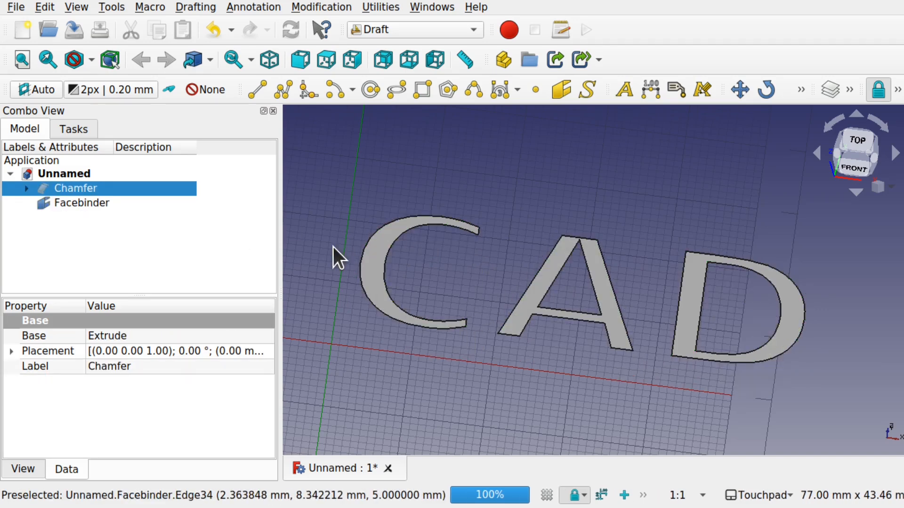
pyautogui.click(80, 203)
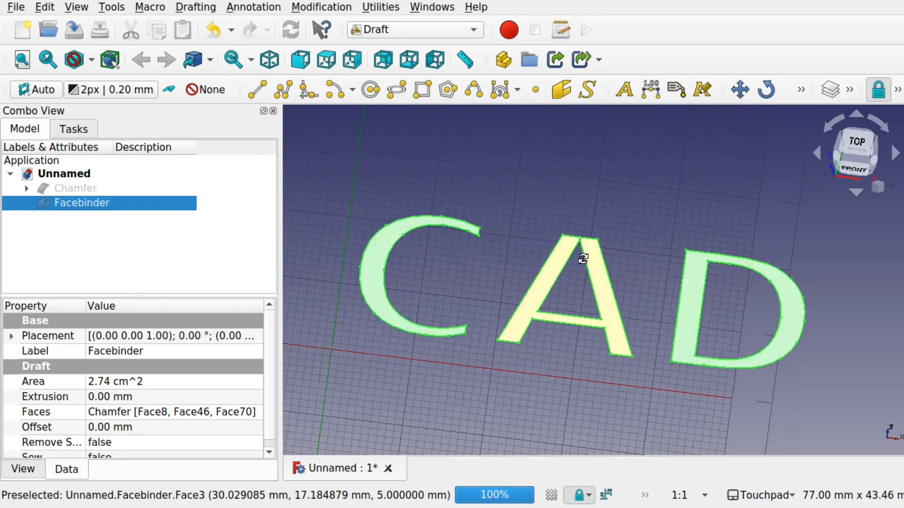
pyautogui.moveTo(583, 257); pyautogui.dragTo(590, 225)
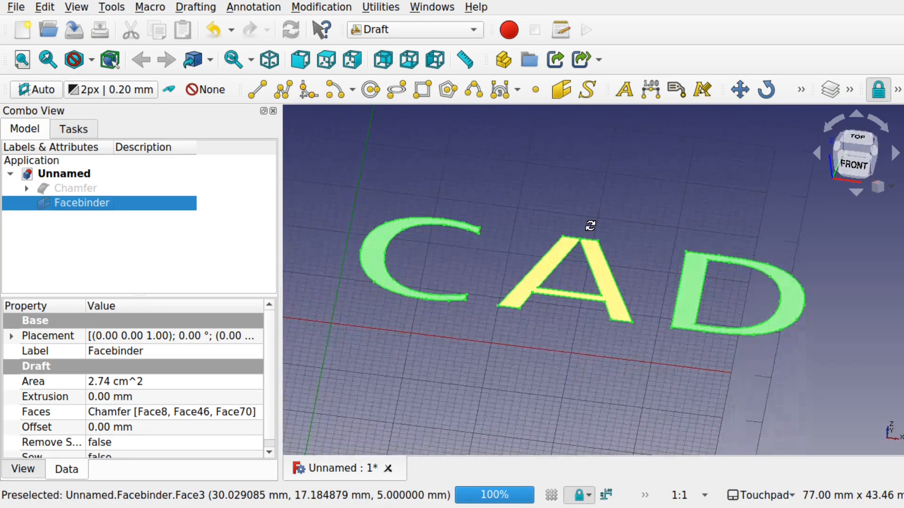
pyautogui.click(75, 188)
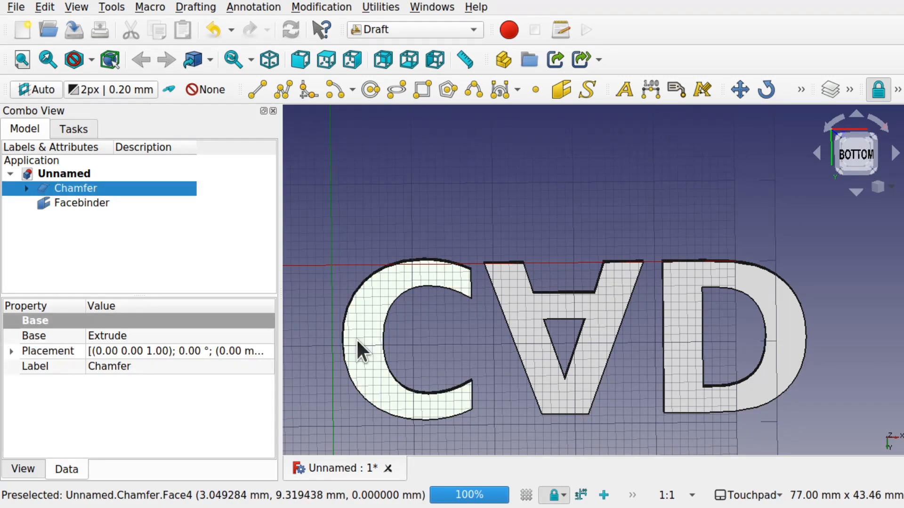
pyautogui.moveTo(530, 355)
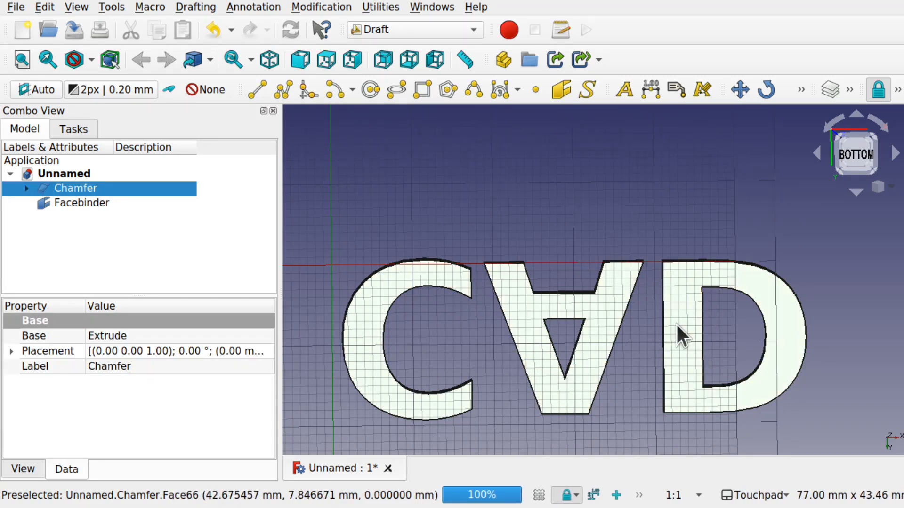
# - Create Facebinder001 from the bottom faces of the C, A and D letters
pyautogui.click(195, 7)
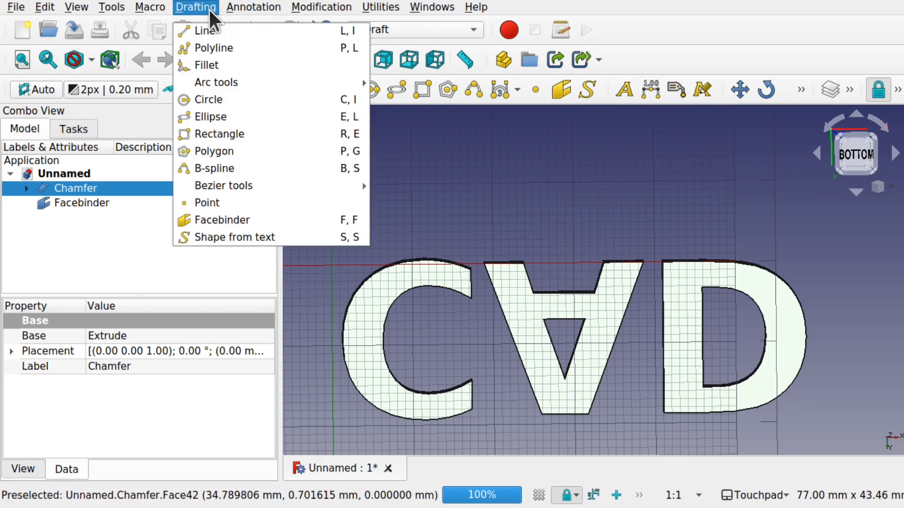
pyautogui.click(221, 220)
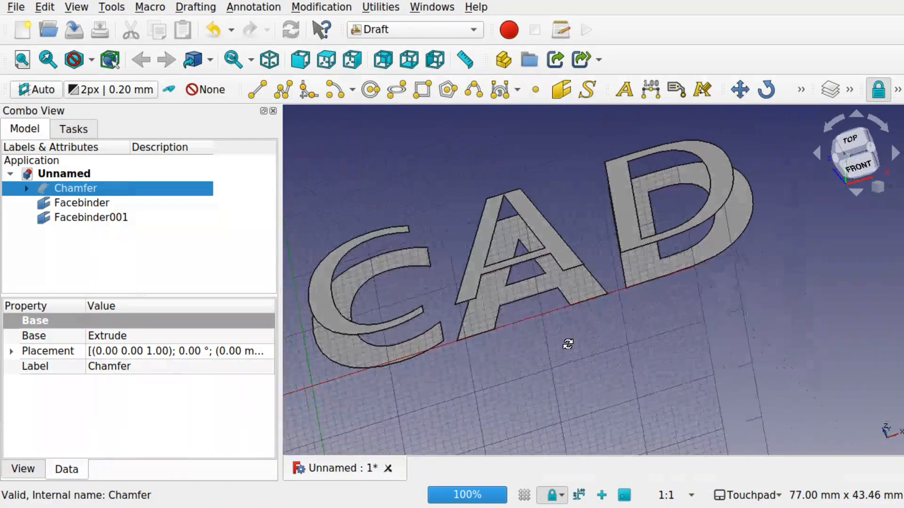
pyautogui.click(412, 29)
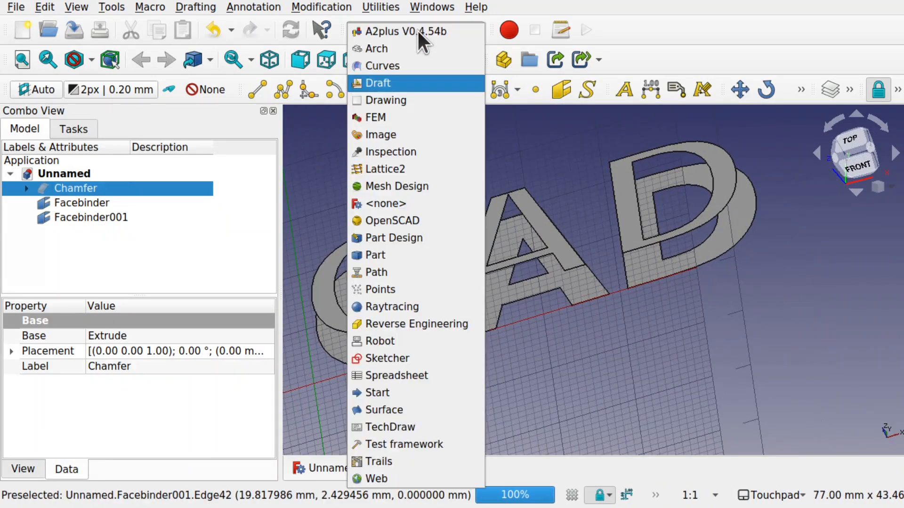
pyautogui.moveTo(383, 65)
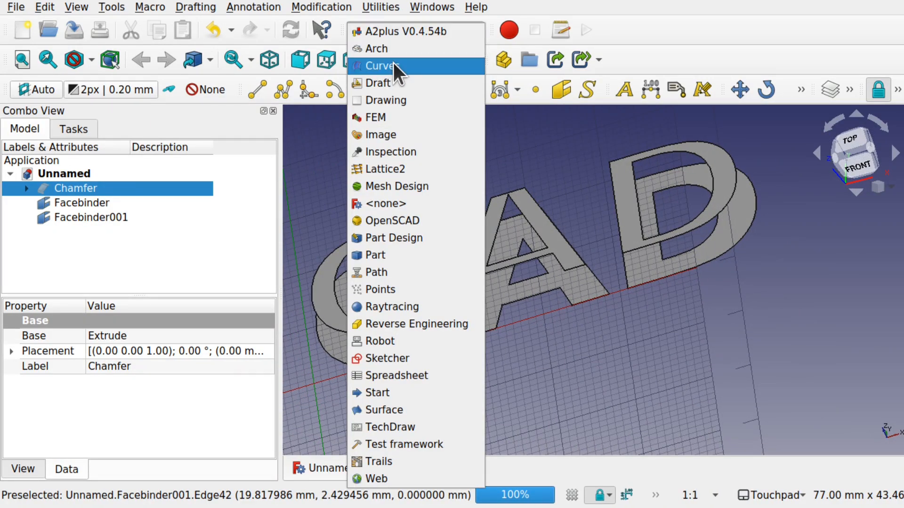
# - Loft Facebinder001 and Facebinder together into a Curves MultiLoft solid
pyautogui.click(383, 66)
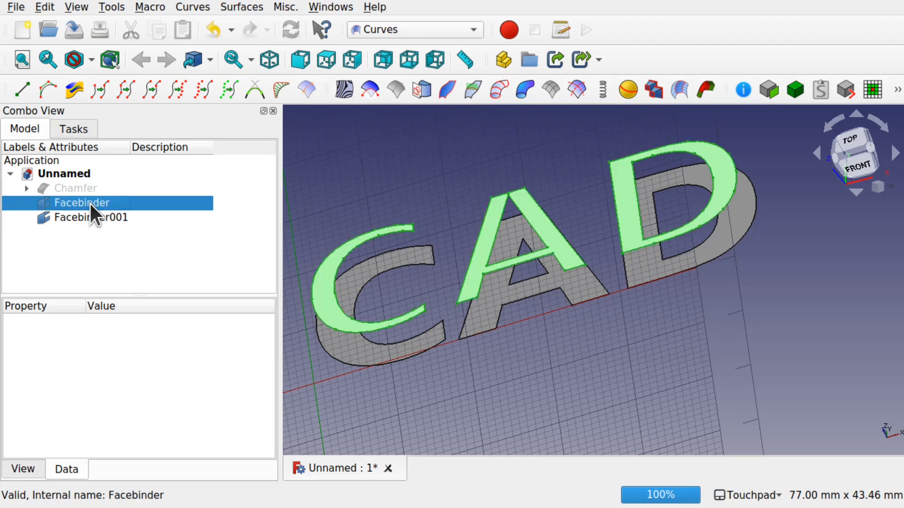
pyautogui.click(89, 217)
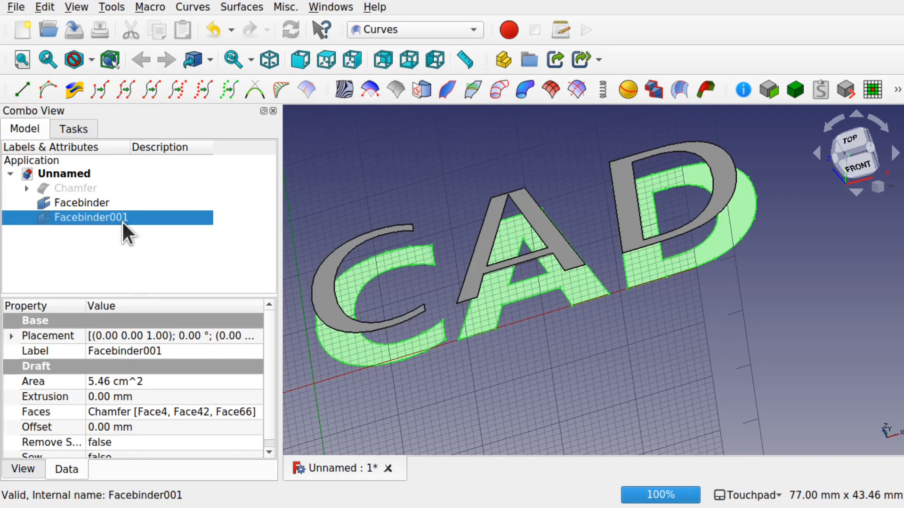
pyautogui.click(90, 203)
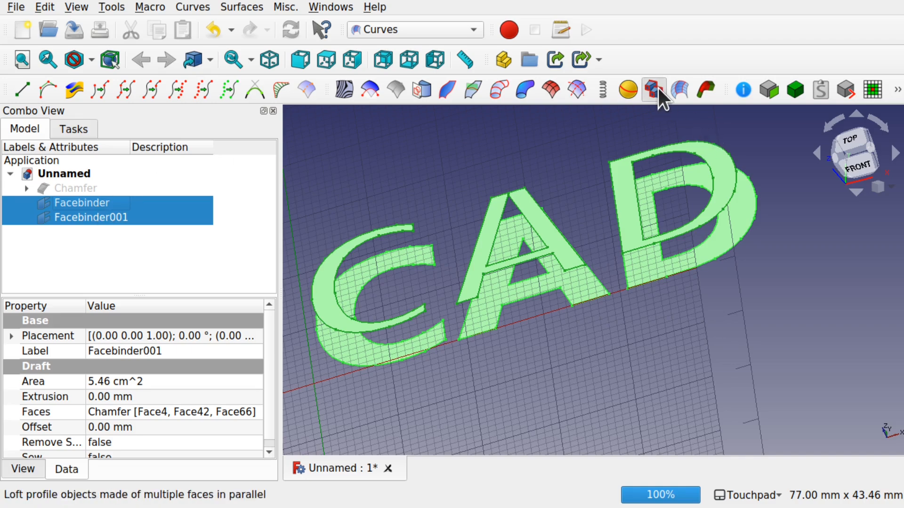
pyautogui.click(652, 90)
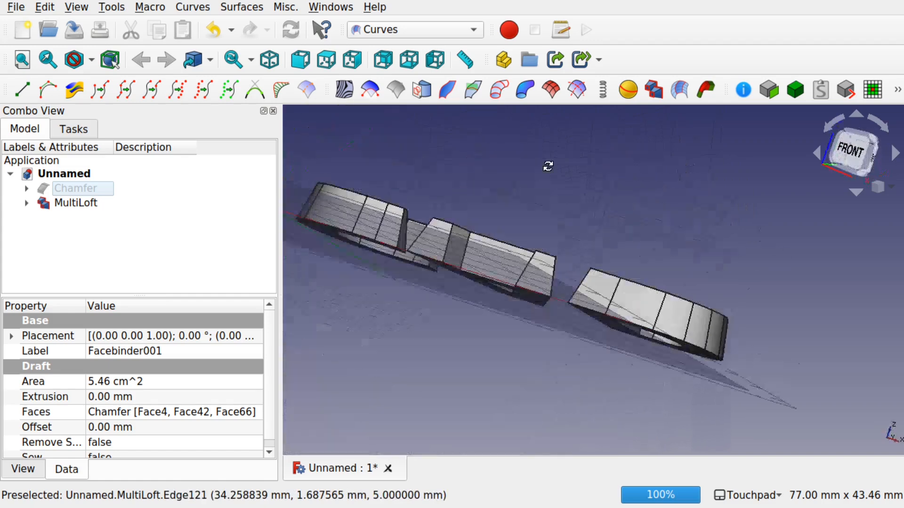
# - Expand the MultiLoft to reveal its two source facebinders and return to the Part workbench
pyautogui.click(27, 202)
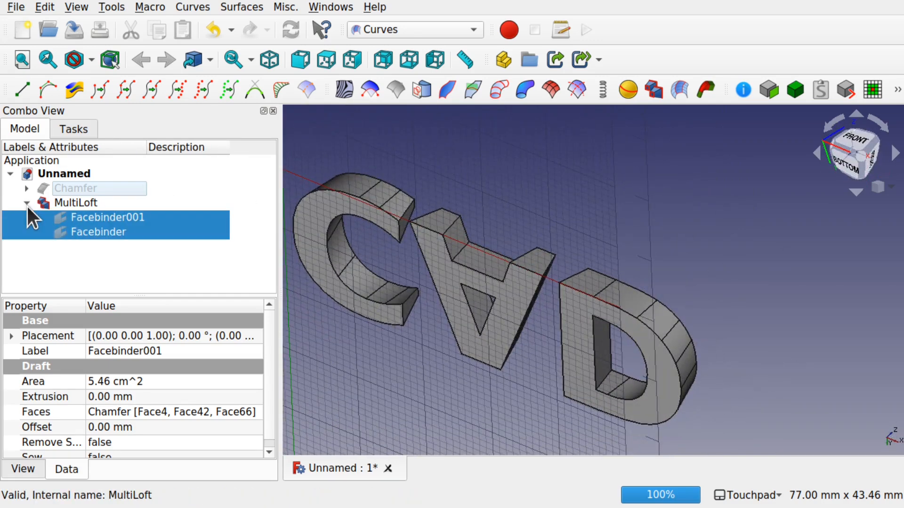
pyautogui.moveTo(78, 202)
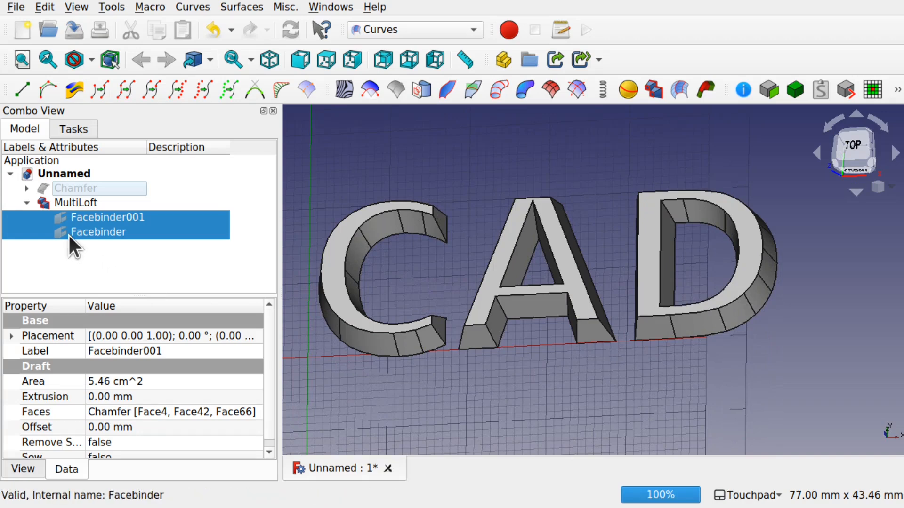
pyautogui.click(414, 29)
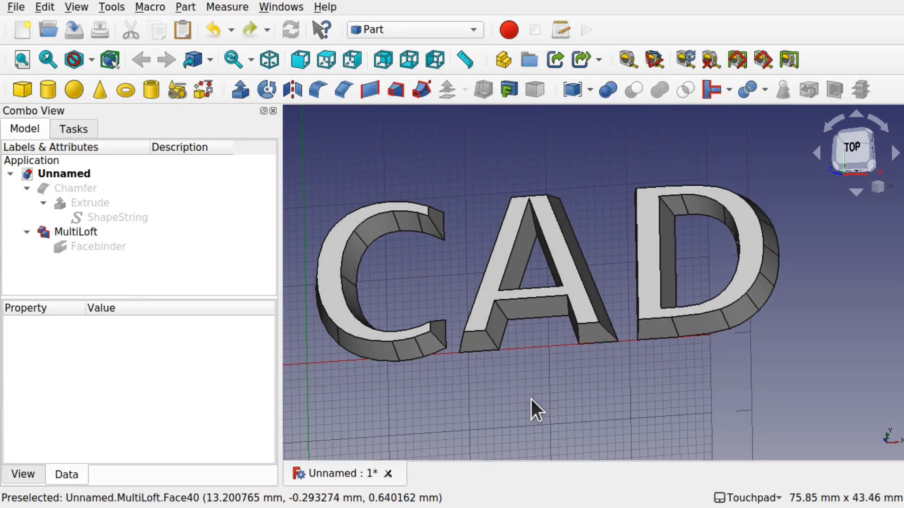